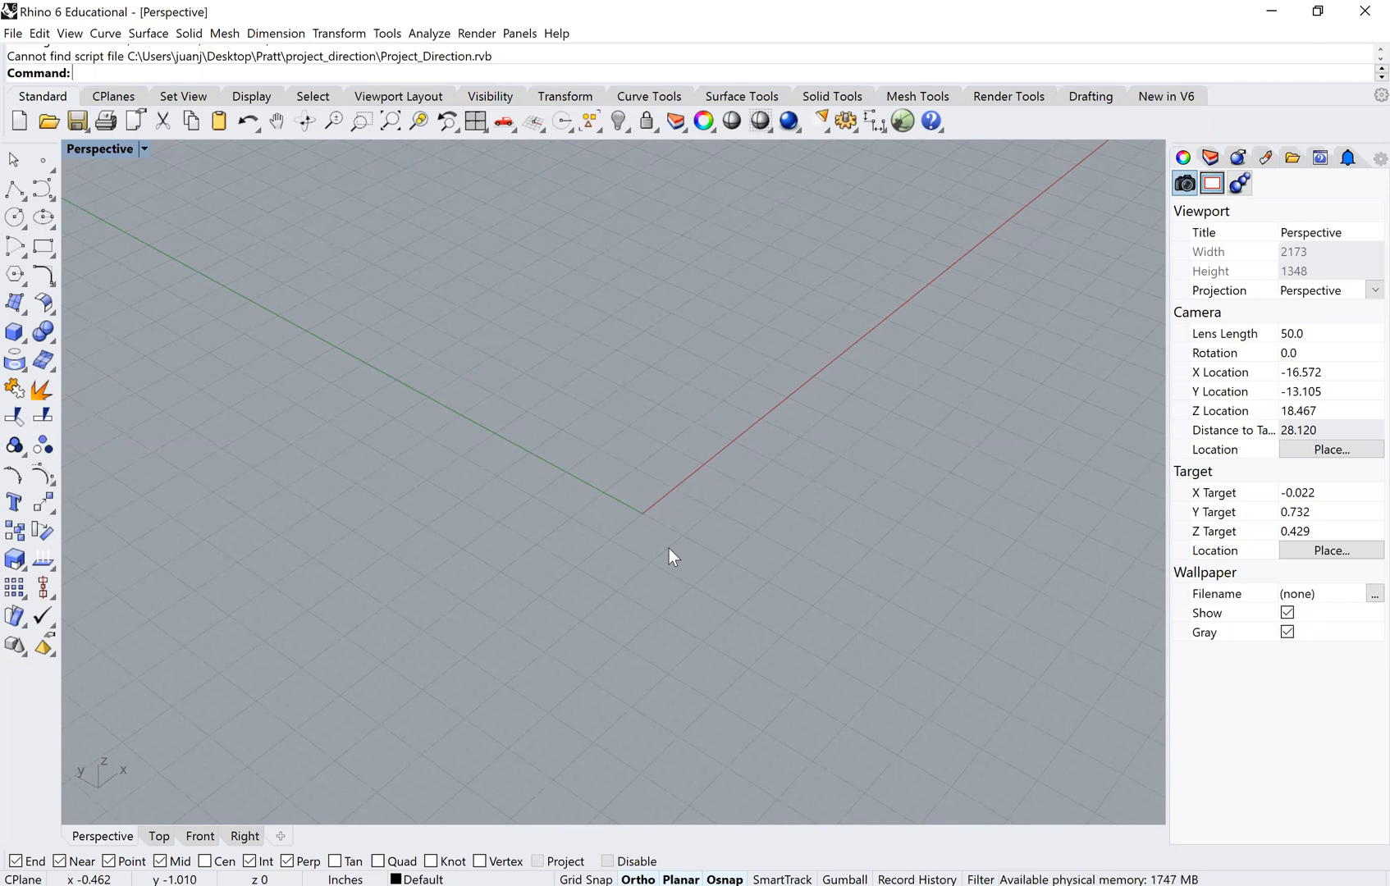
{"action": "mouse_move", "coordinate": [678, 531]}
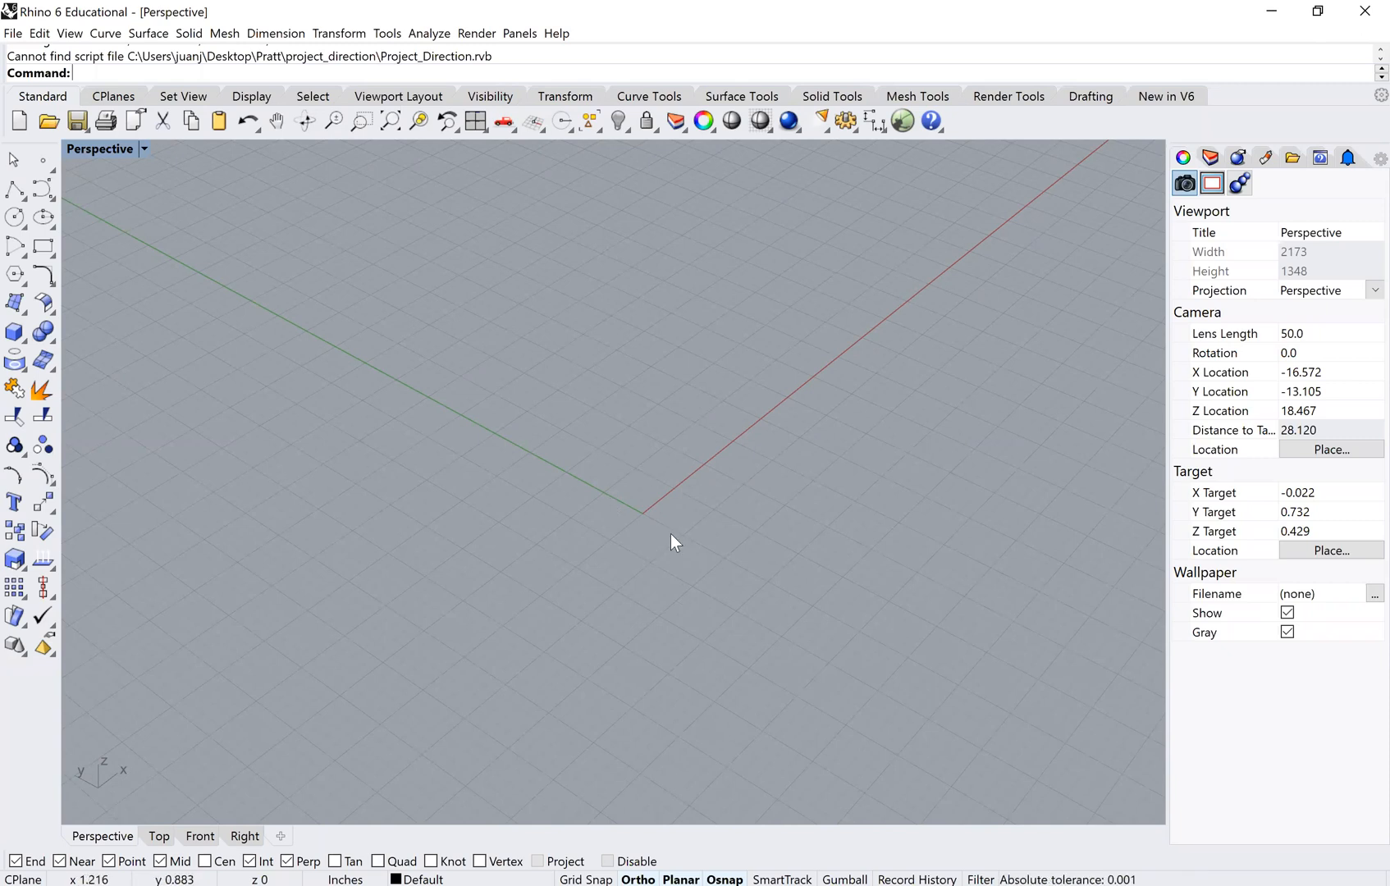
{"action": "mouse_move", "coordinate": [671, 525]}
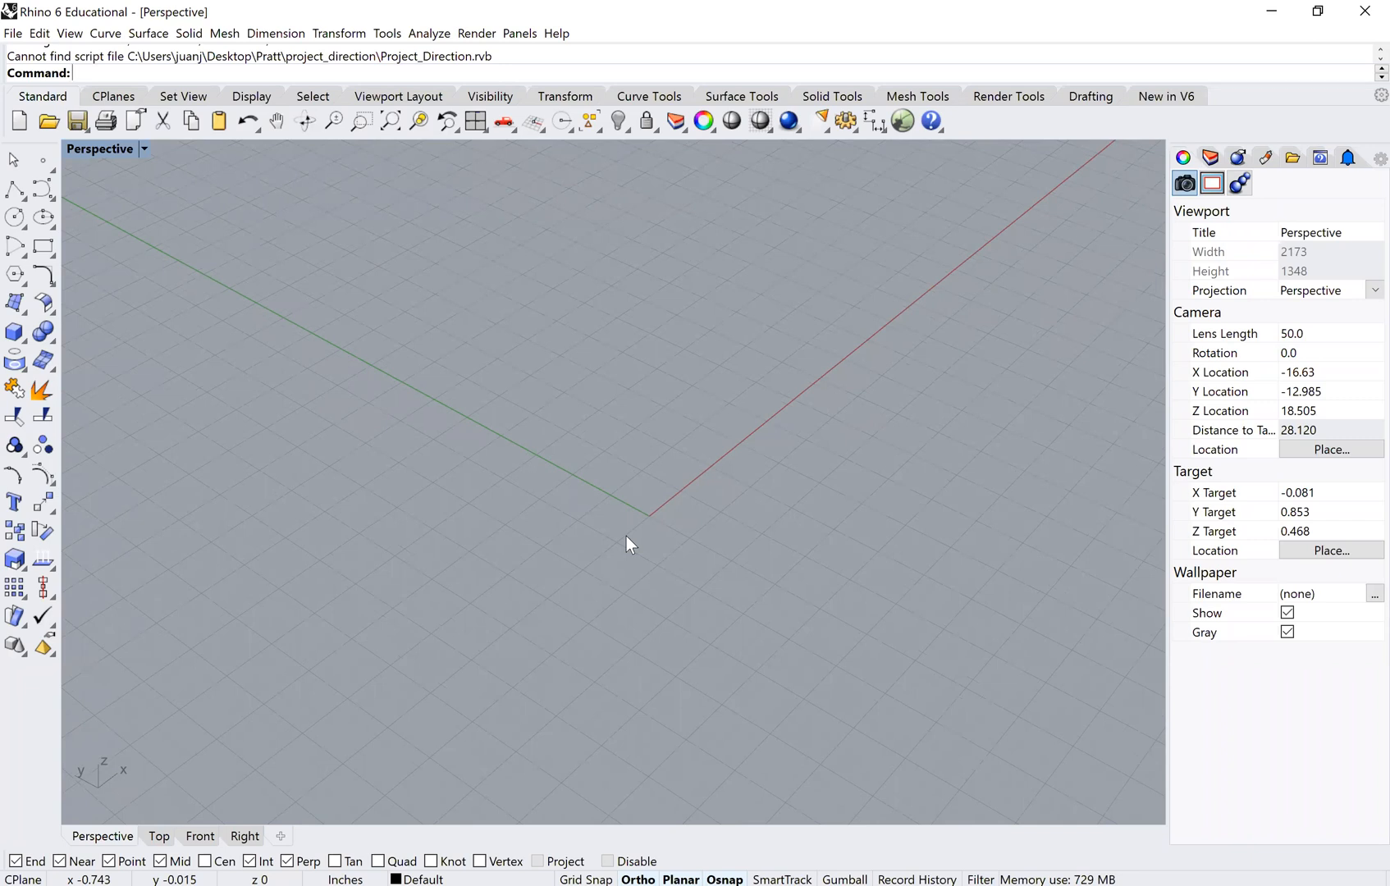
Set document units to Feet & Inches with 1/16" display precision via the Units command.
{"action": "type", "text": "U"}
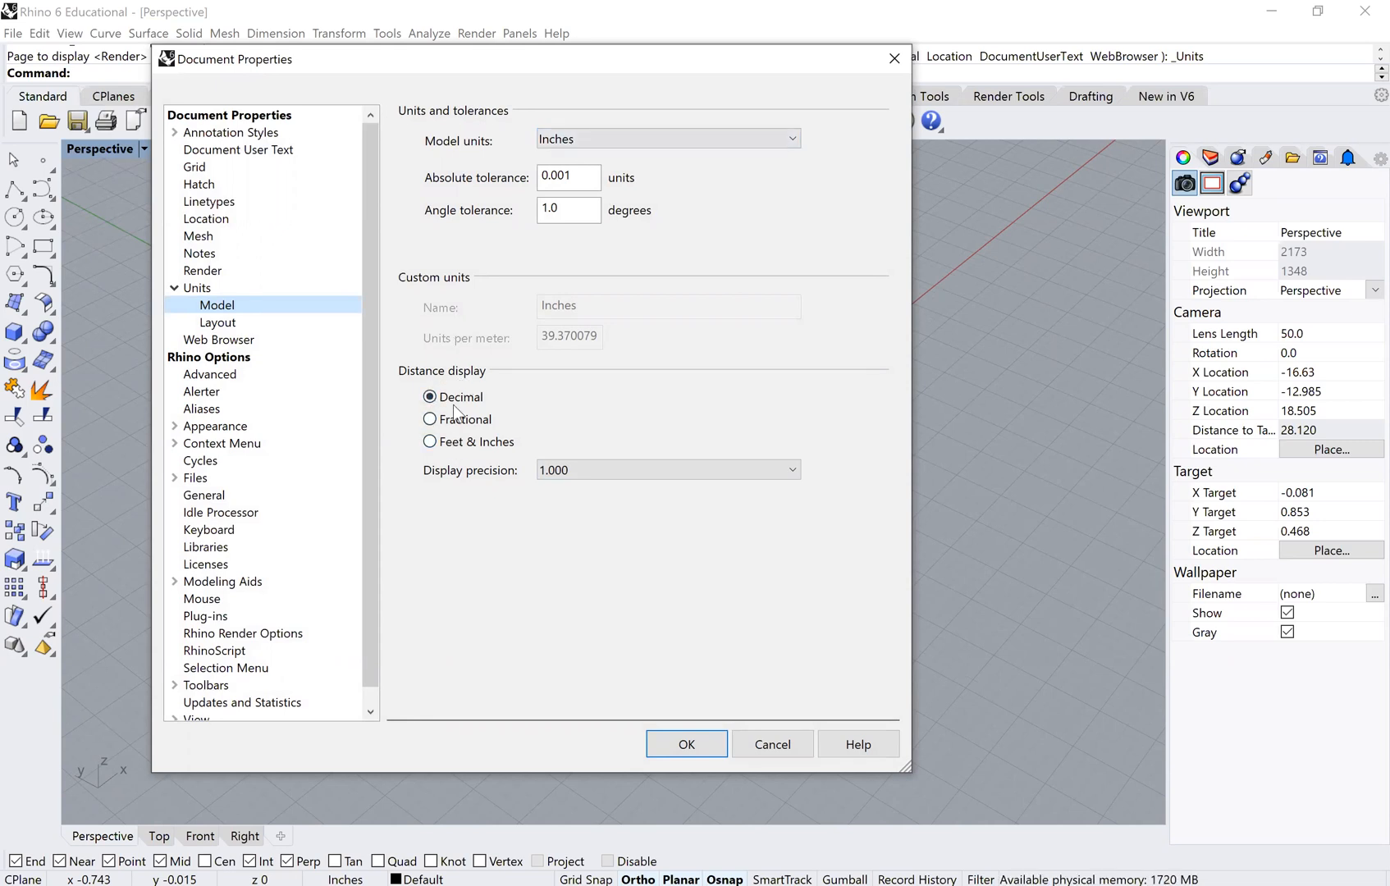
{"action": "left_click", "coordinate": [430, 442]}
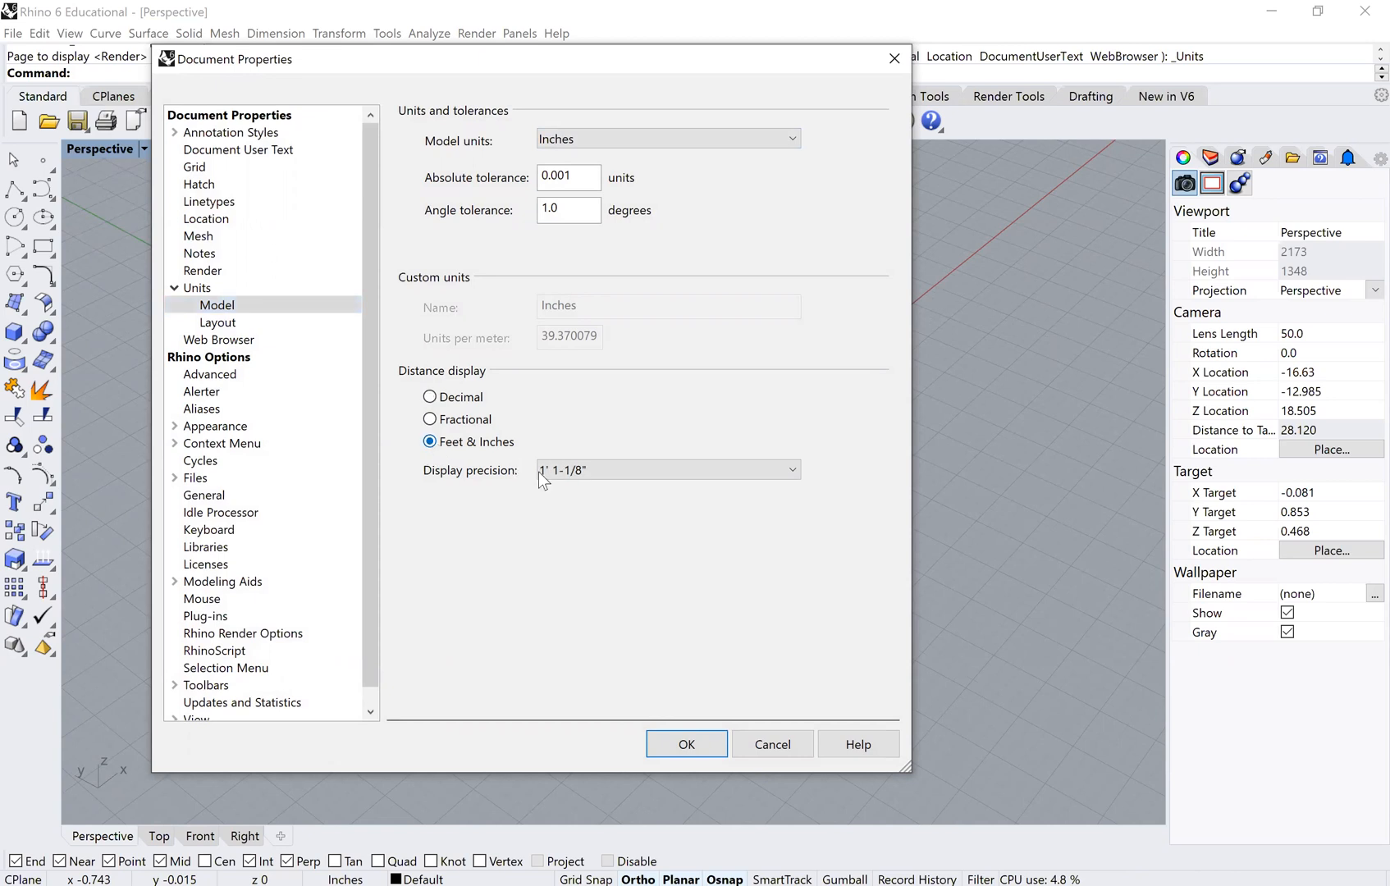
{"action": "left_click", "coordinate": [666, 470]}
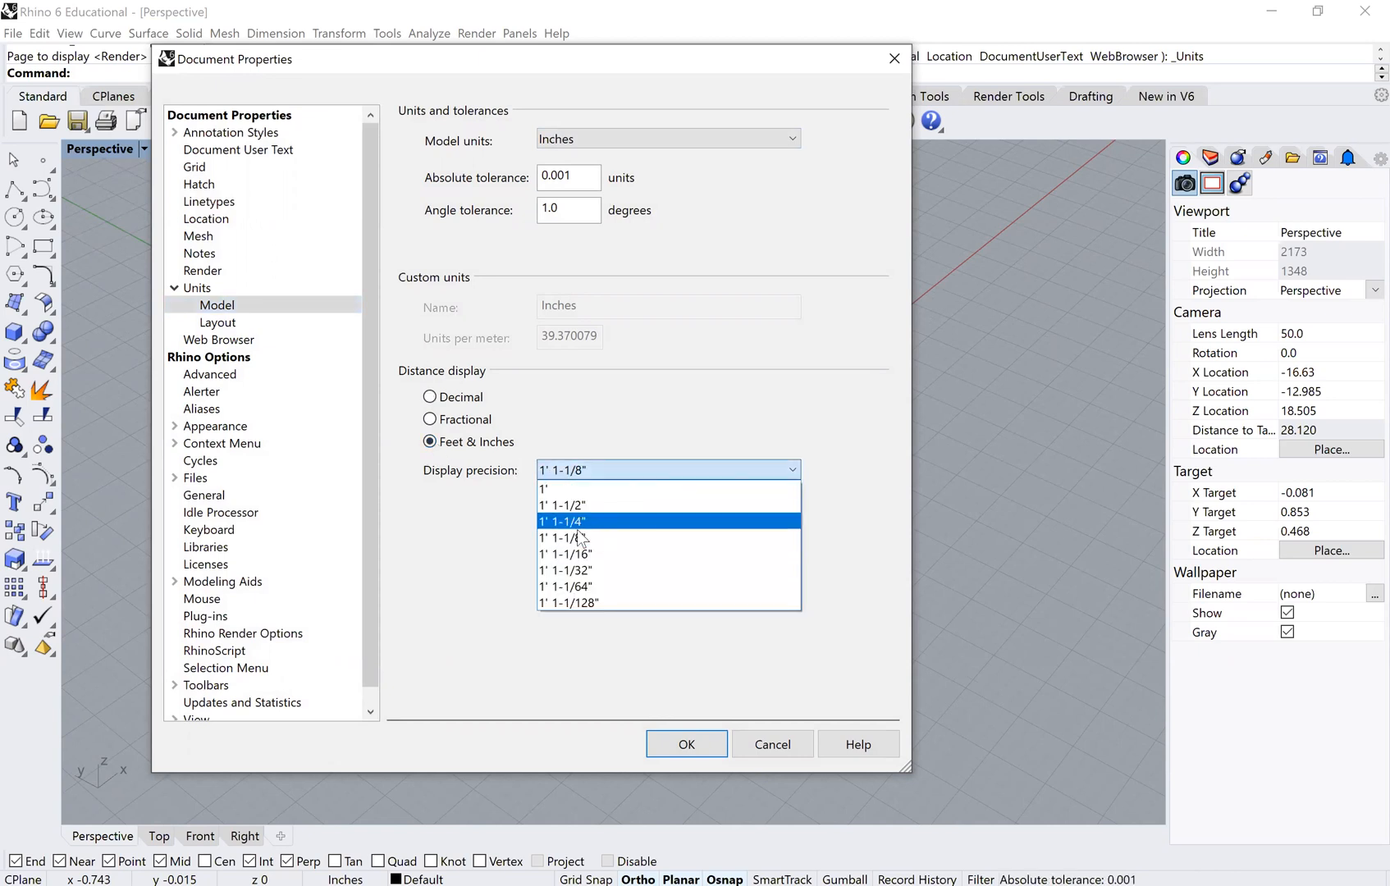
{"action": "left_click", "coordinate": [567, 553]}
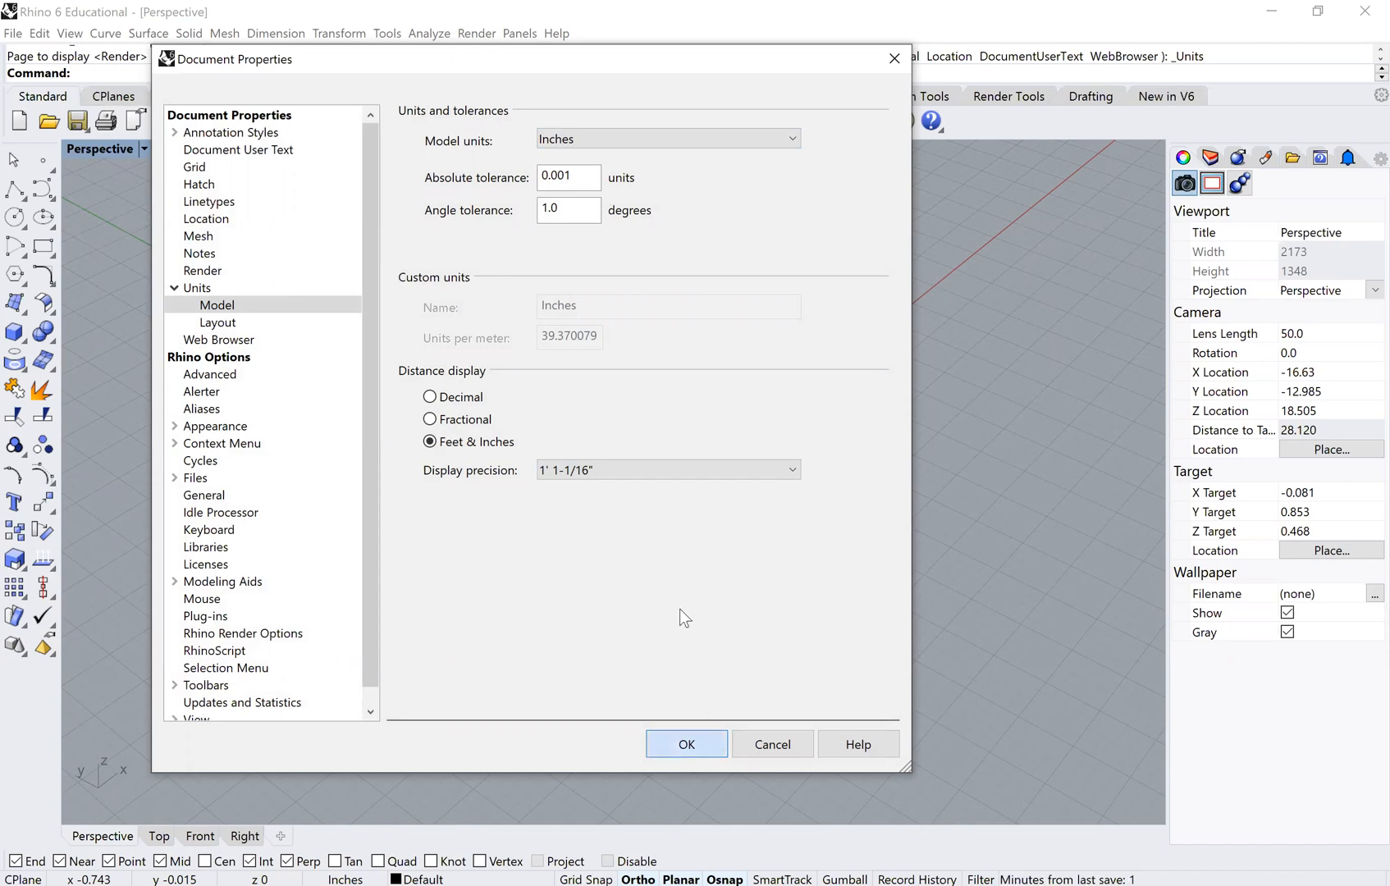
{"action": "left_click", "coordinate": [686, 743]}
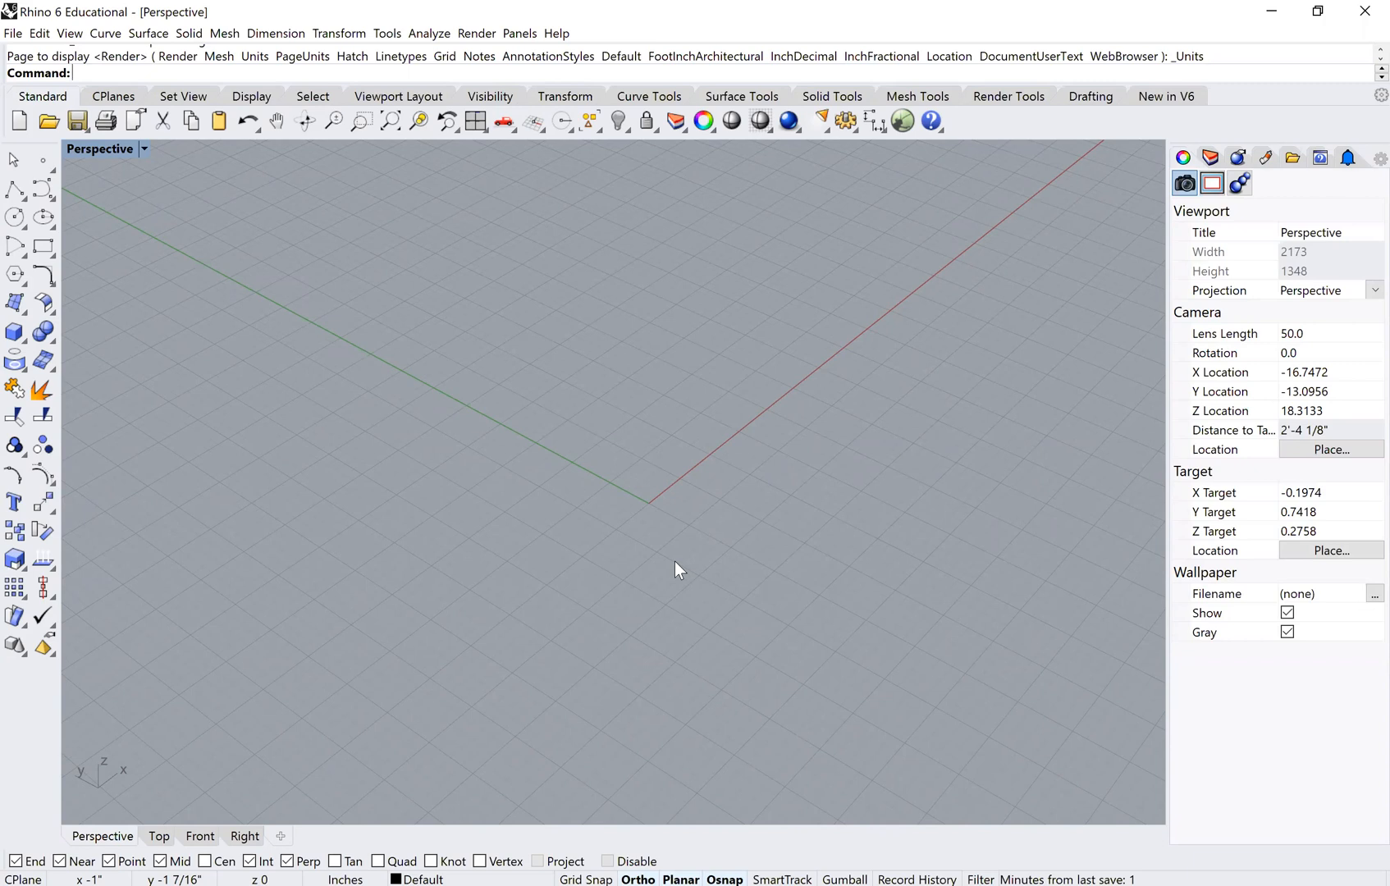
{"action": "mouse_move", "coordinate": [678, 571]}
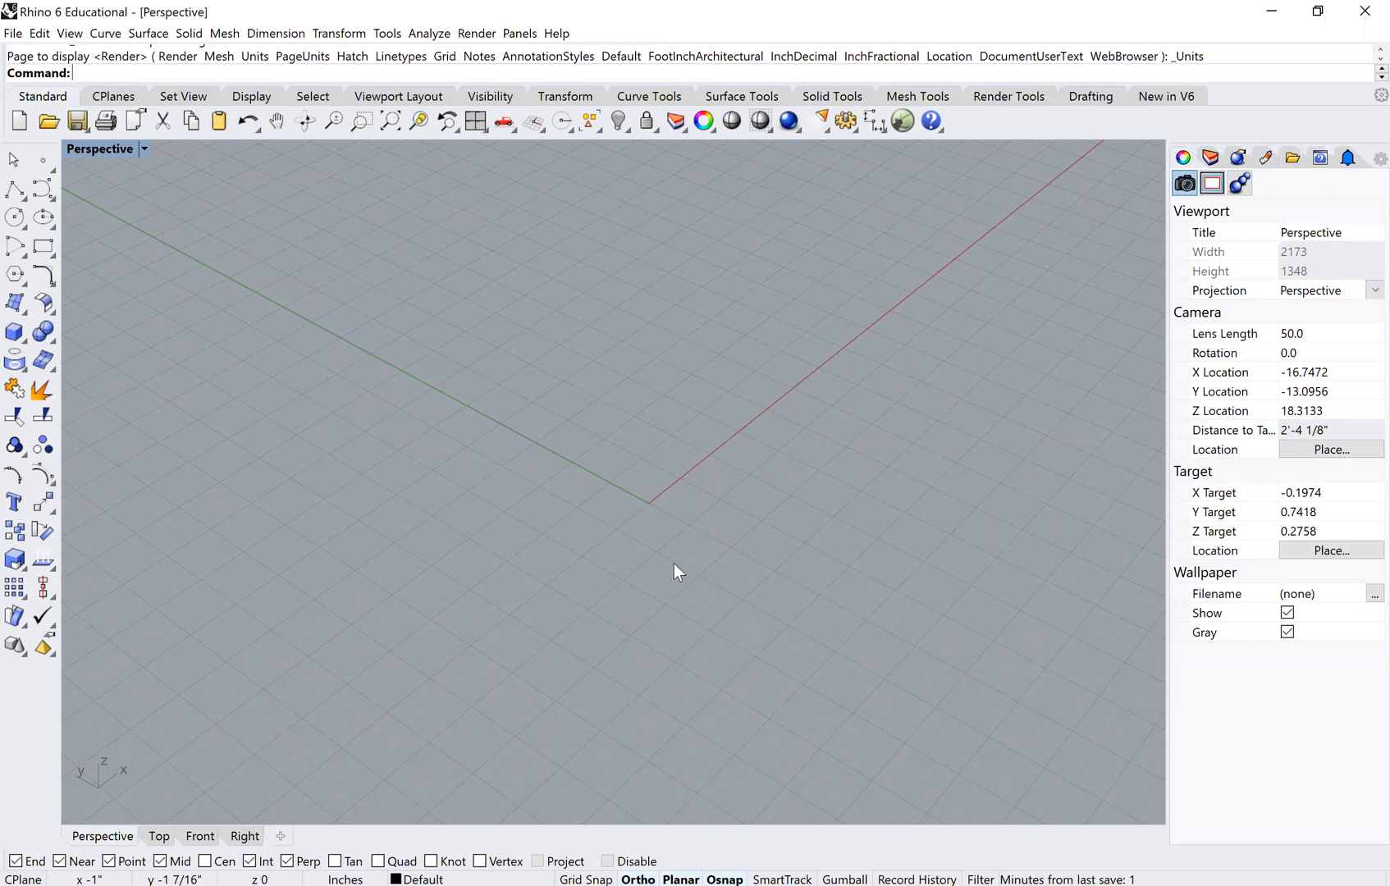
{"action": "mouse_move", "coordinate": [637, 539]}
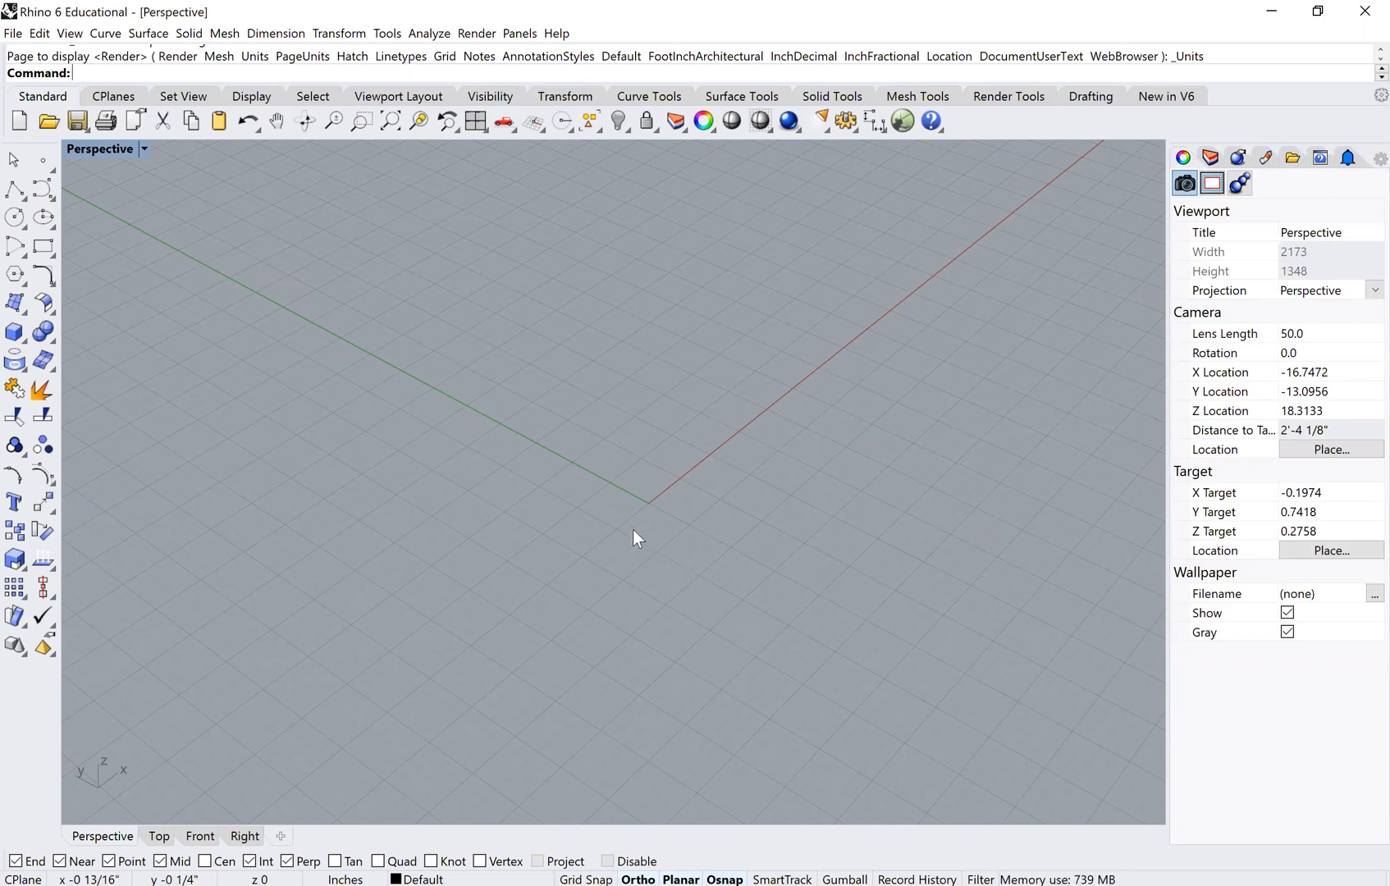
{"action": "mouse_move", "coordinate": [627, 496]}
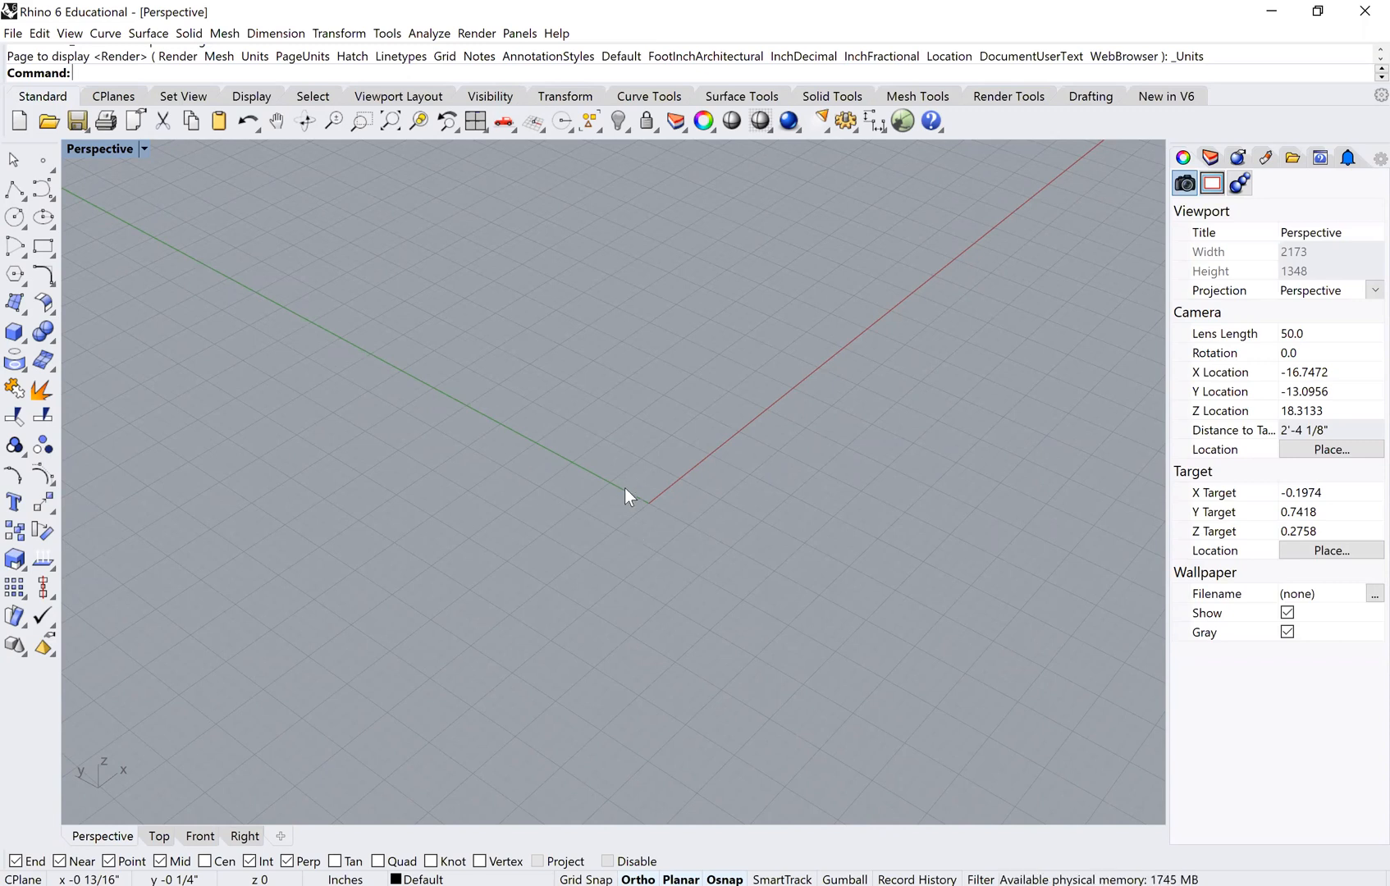
{"action": "mouse_move", "coordinate": [668, 481]}
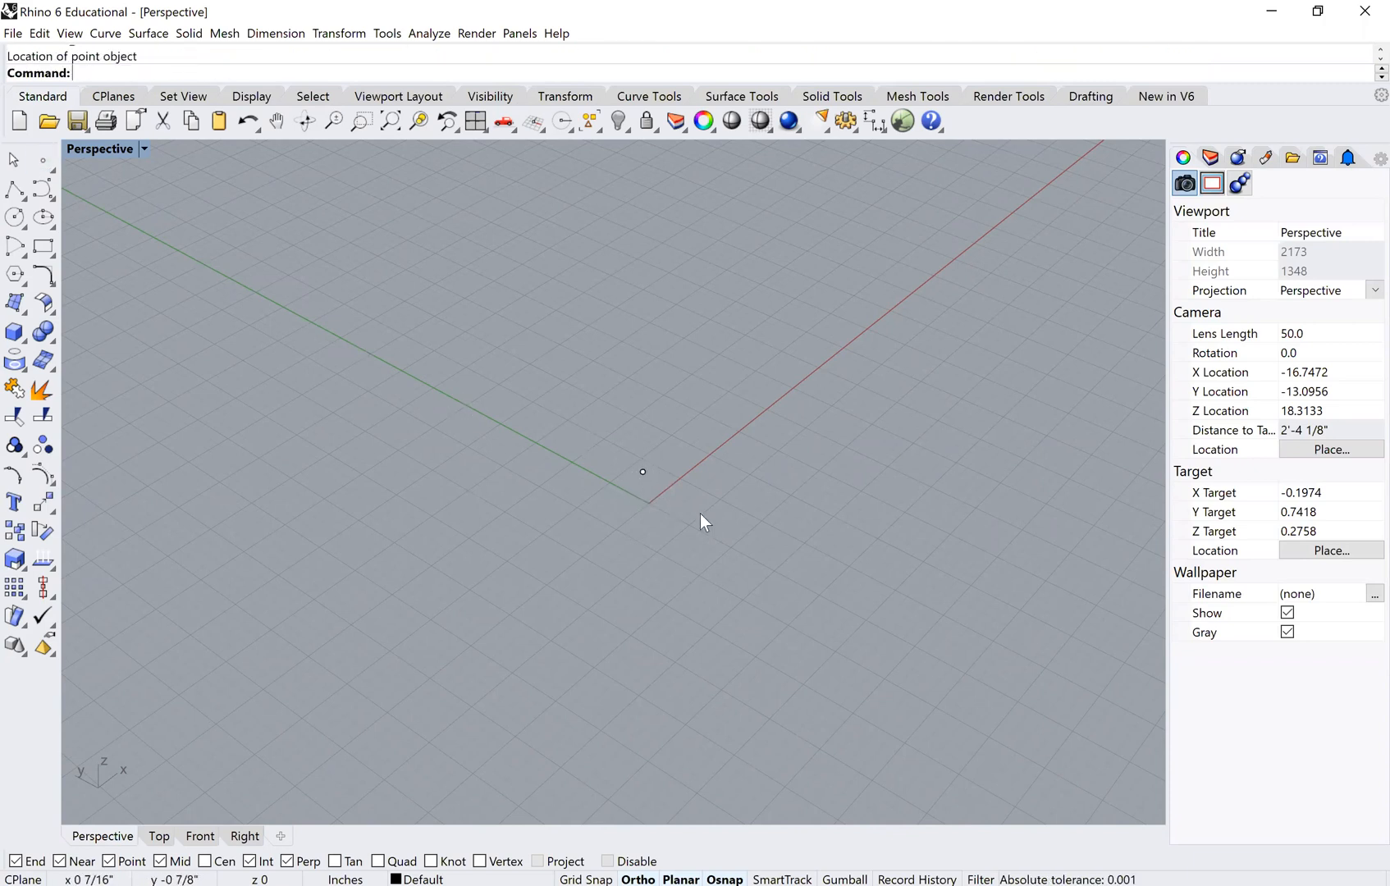
Place the remaining points near the origin and begin a polyline through them.
{"action": "left_click", "coordinate": [683, 495]}
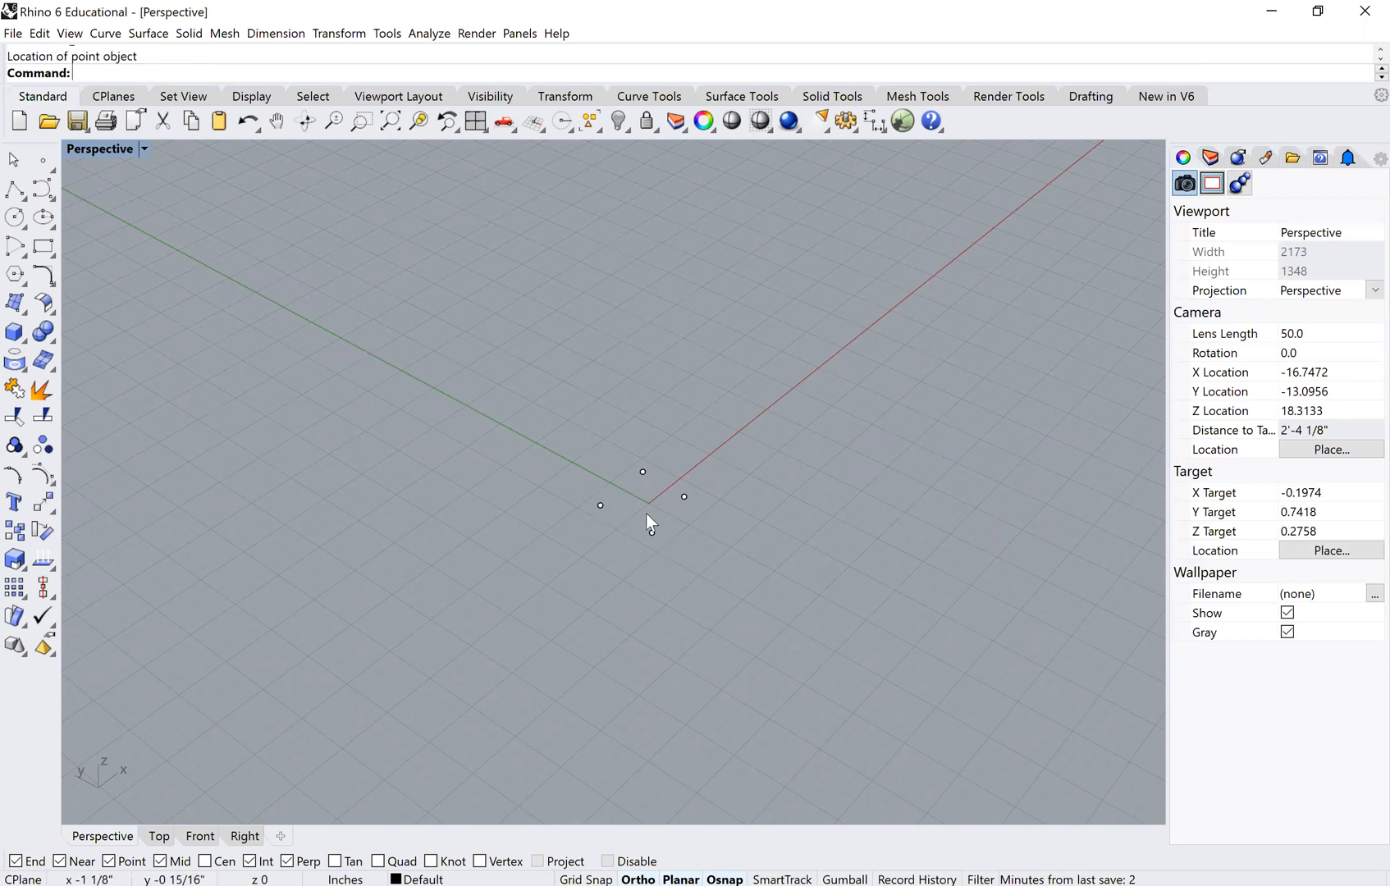
{"action": "left_click", "coordinate": [589, 504]}
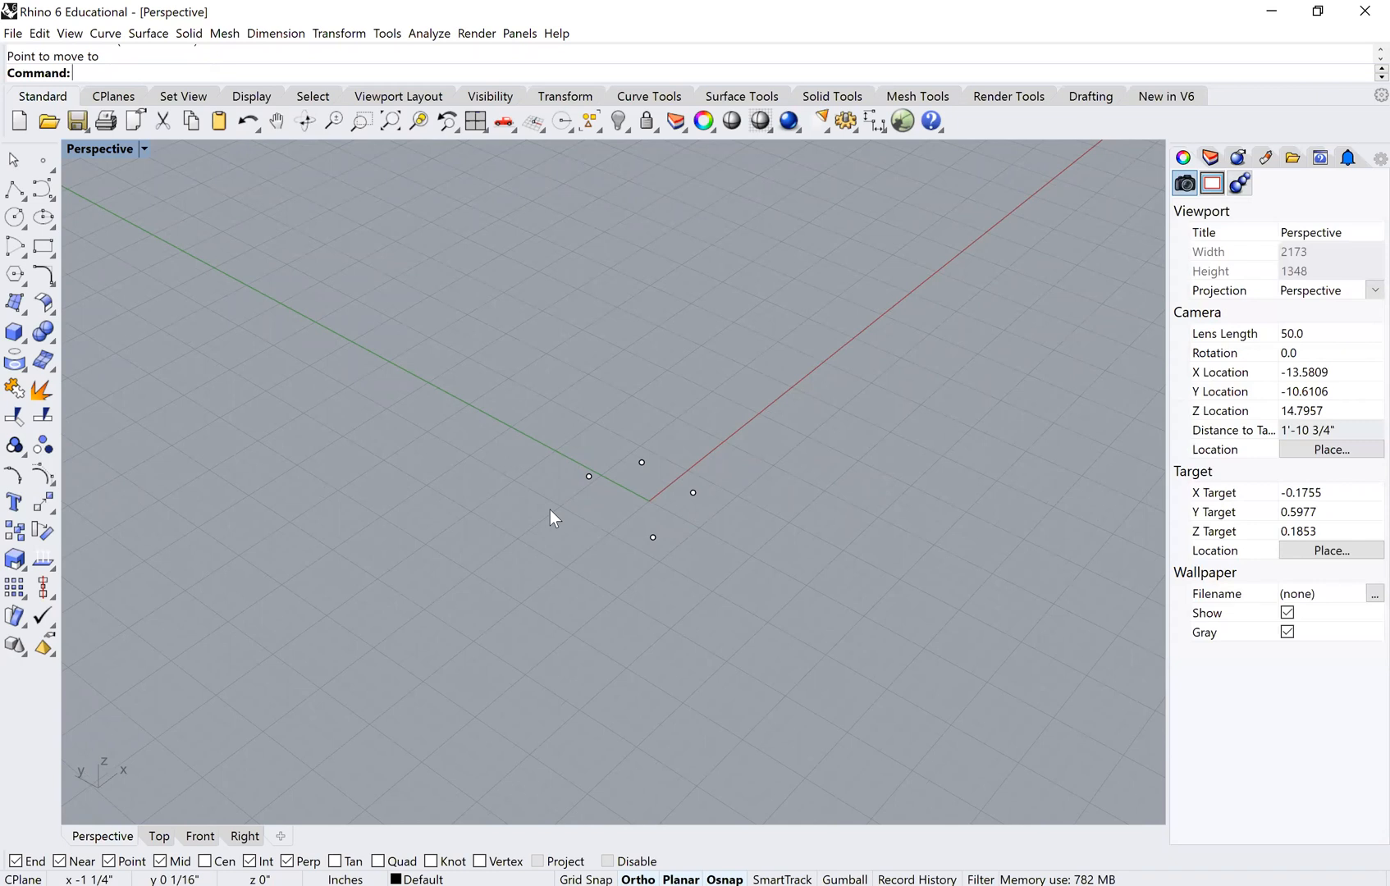
{"action": "left_click", "coordinate": [13, 188]}
{"action": "type", "text": "c"}
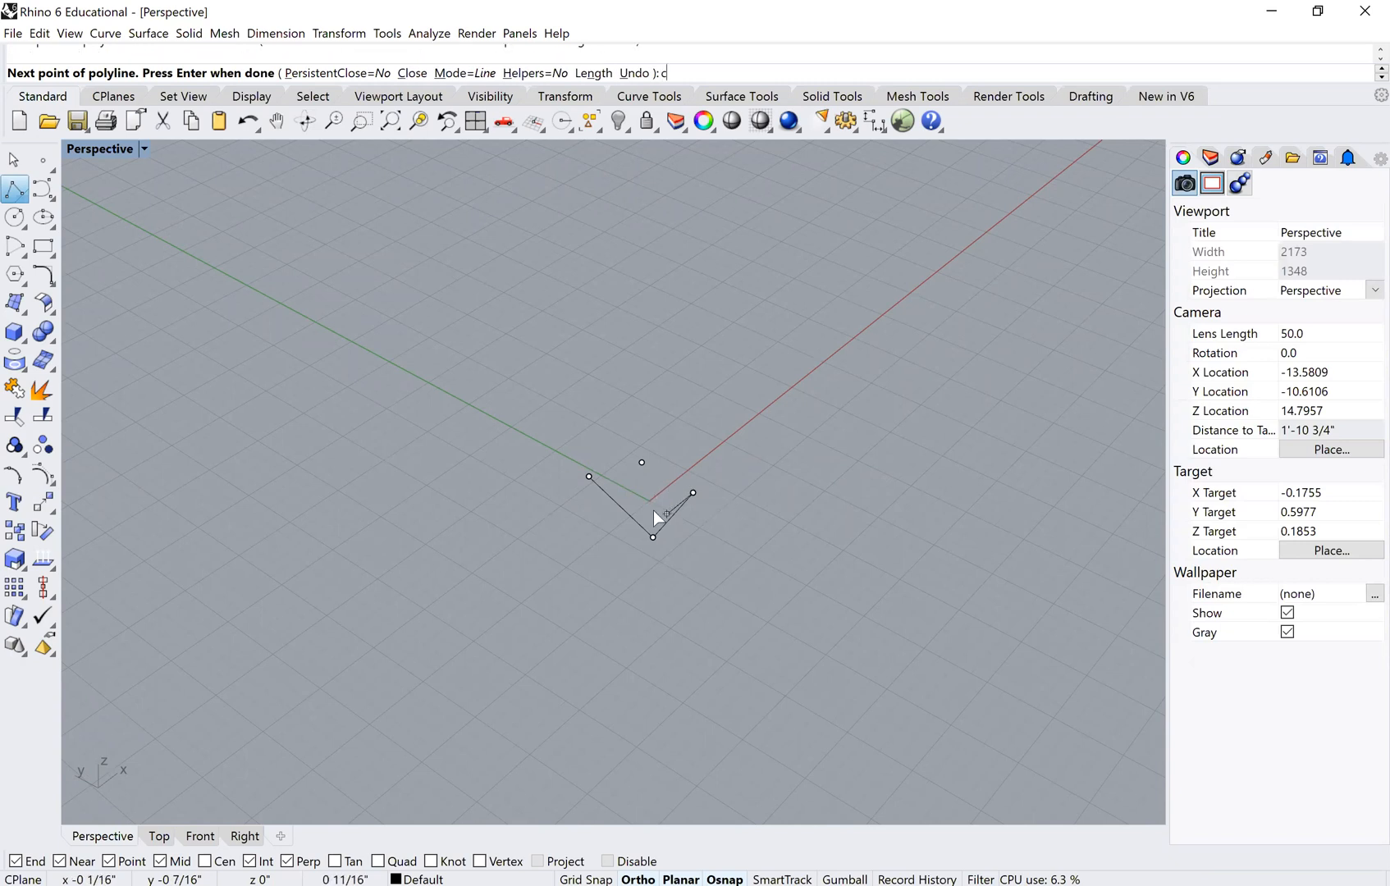
Close the base outline and draw edges up to the apex corner to form pyramid faces.
{"action": "key", "text": "Enter"}
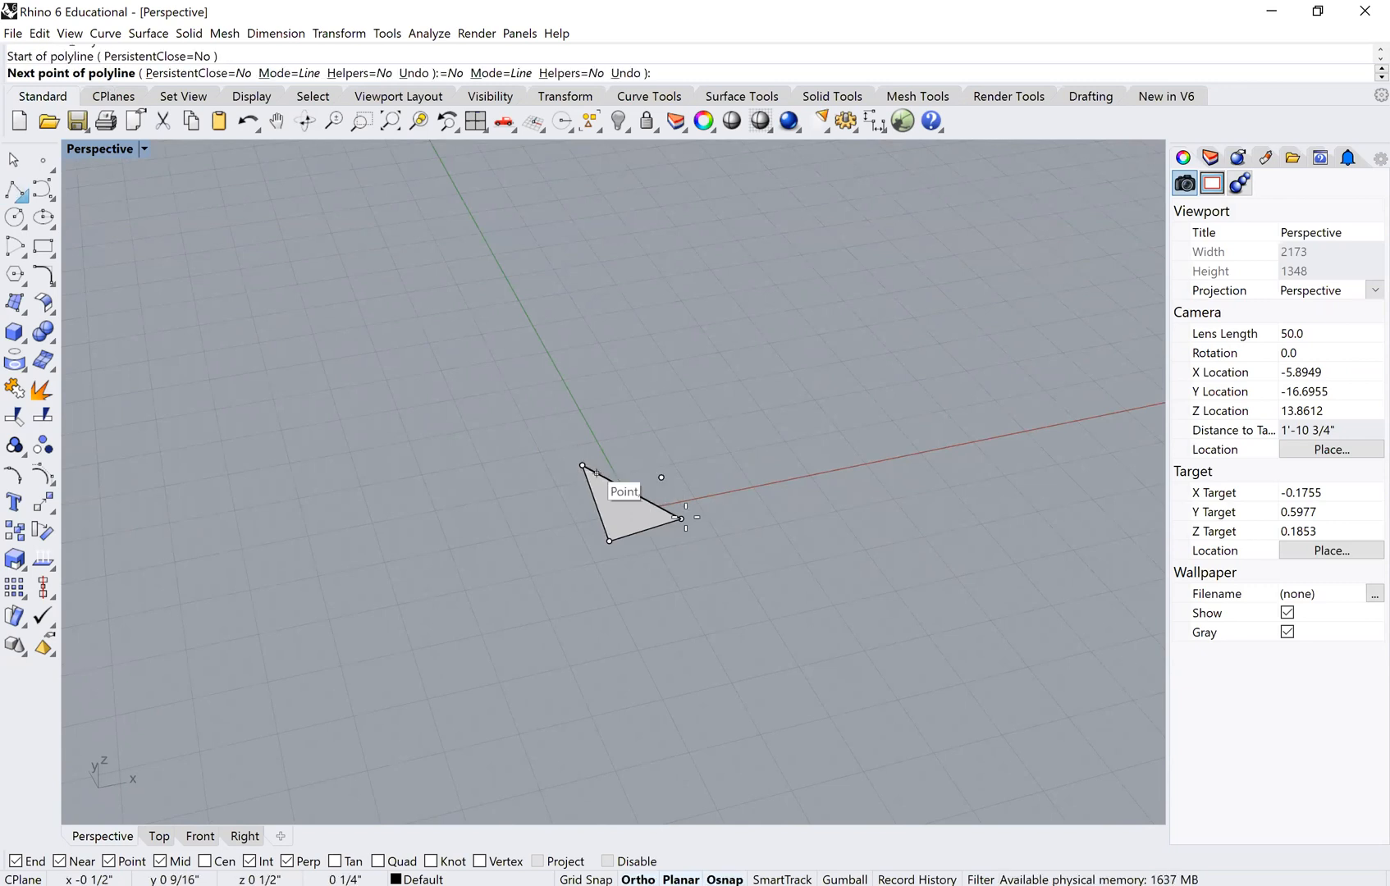
{"action": "left_click", "coordinate": [681, 521]}
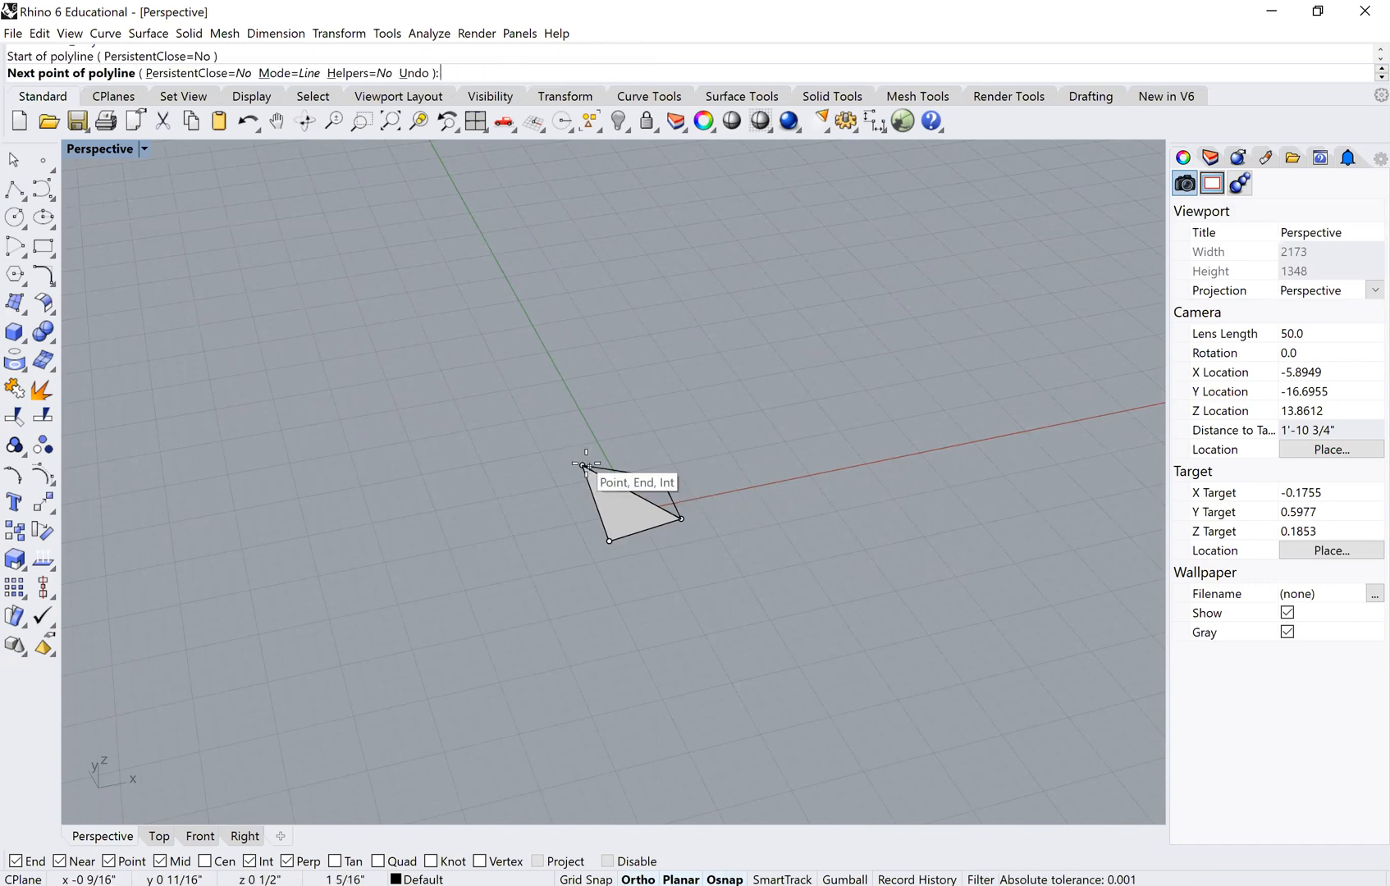
{"action": "left_click", "coordinate": [582, 466]}
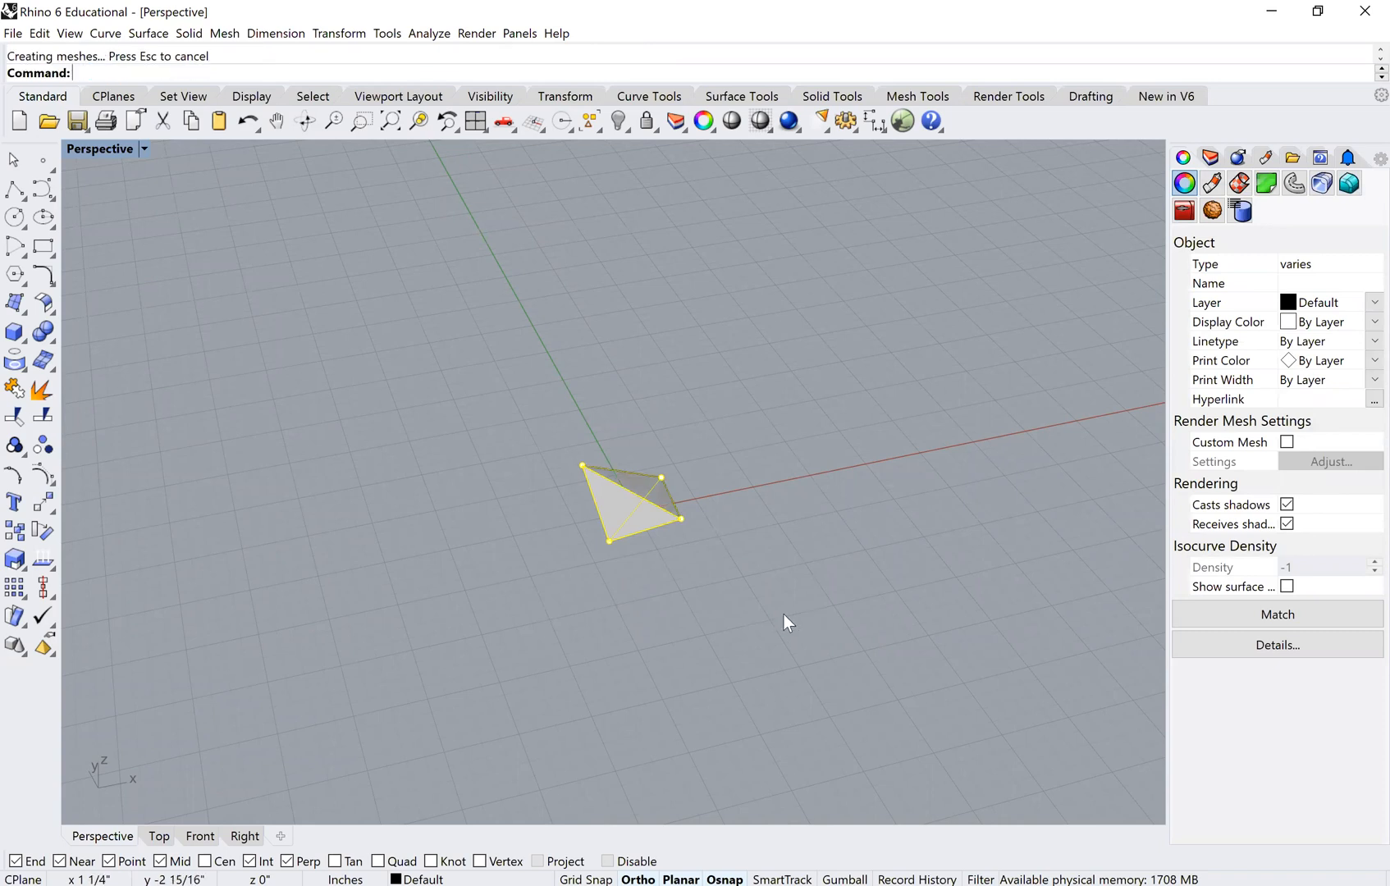
Join the pyramid faces into one closed polysurface and clear the helper geometry.
{"action": "type", "text": "Jion"}
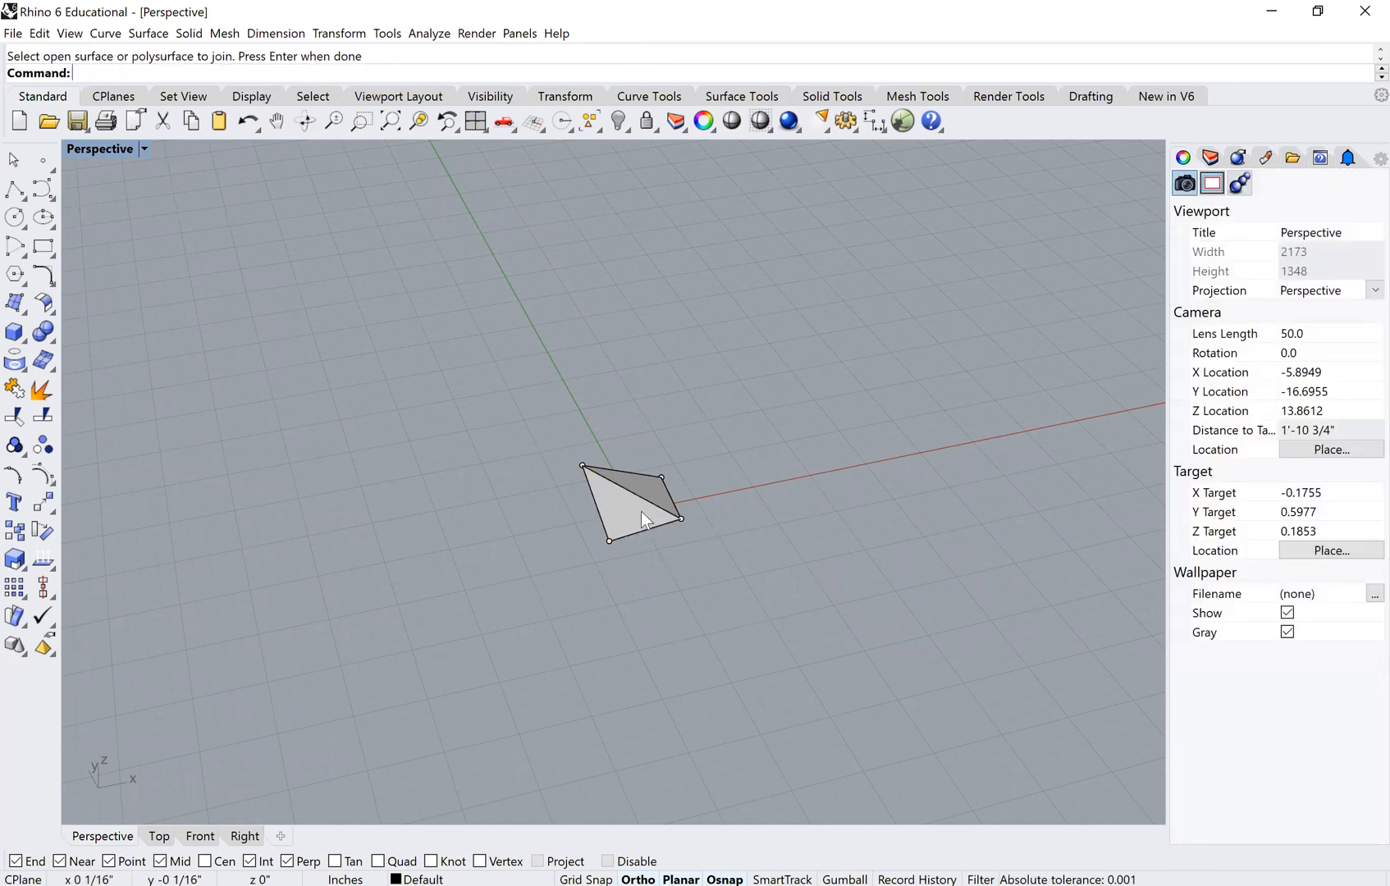
{"action": "left_click", "coordinate": [620, 509]}
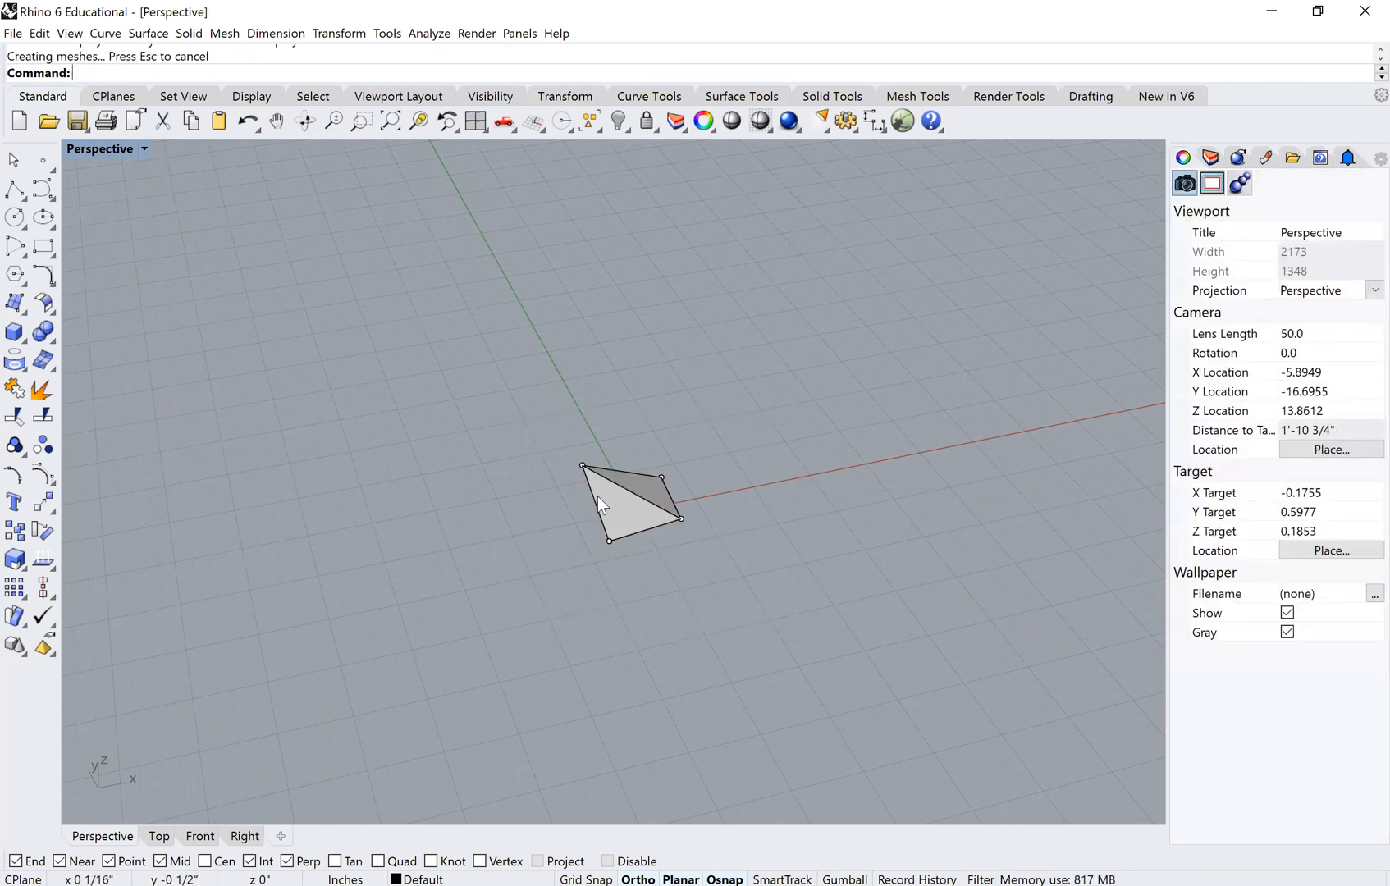
{"action": "left_click", "coordinate": [633, 501]}
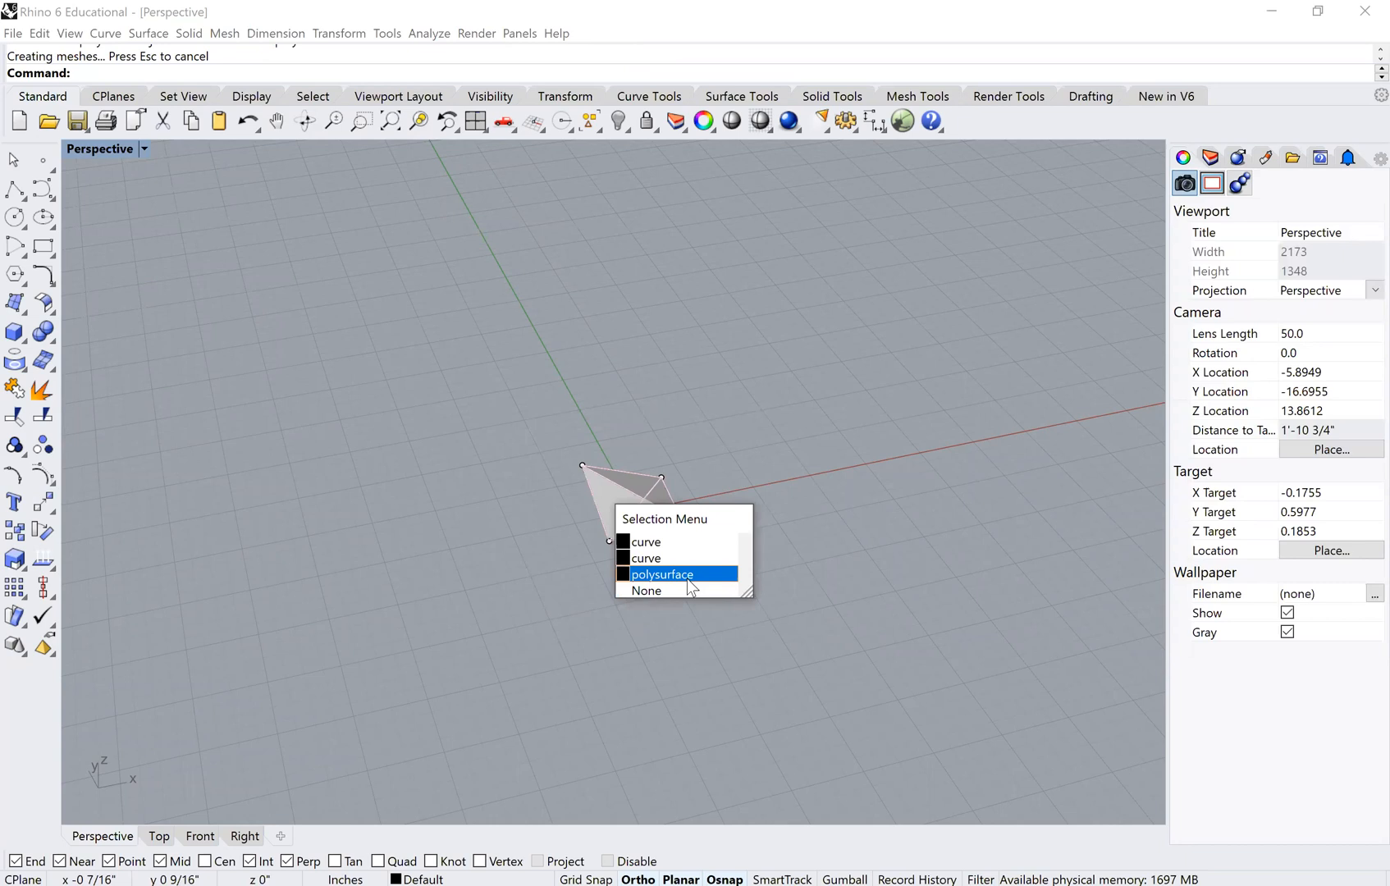
{"action": "left_click", "coordinate": [660, 575]}
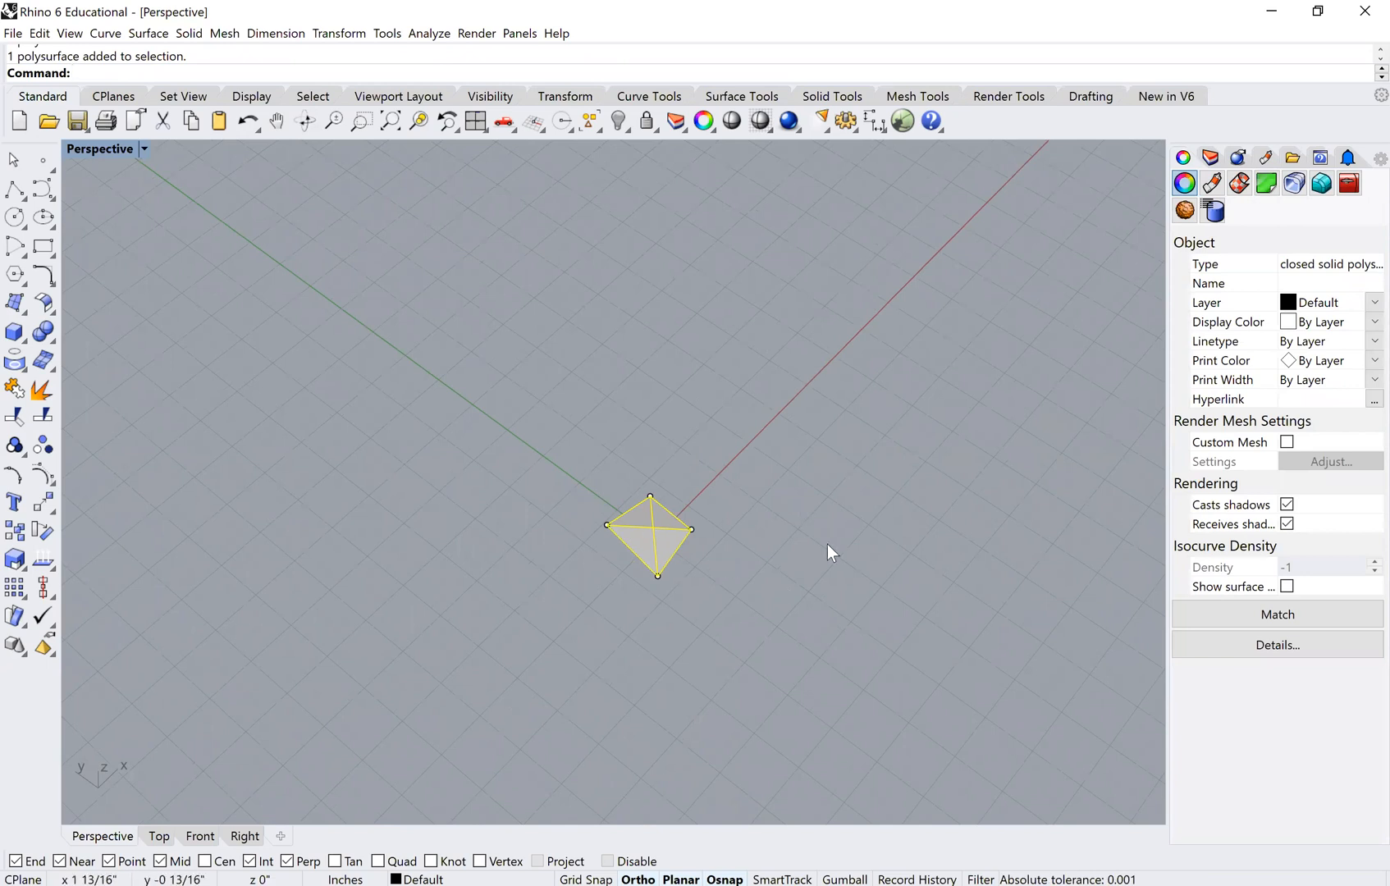
{"action": "mouse_move", "coordinate": [671, 556]}
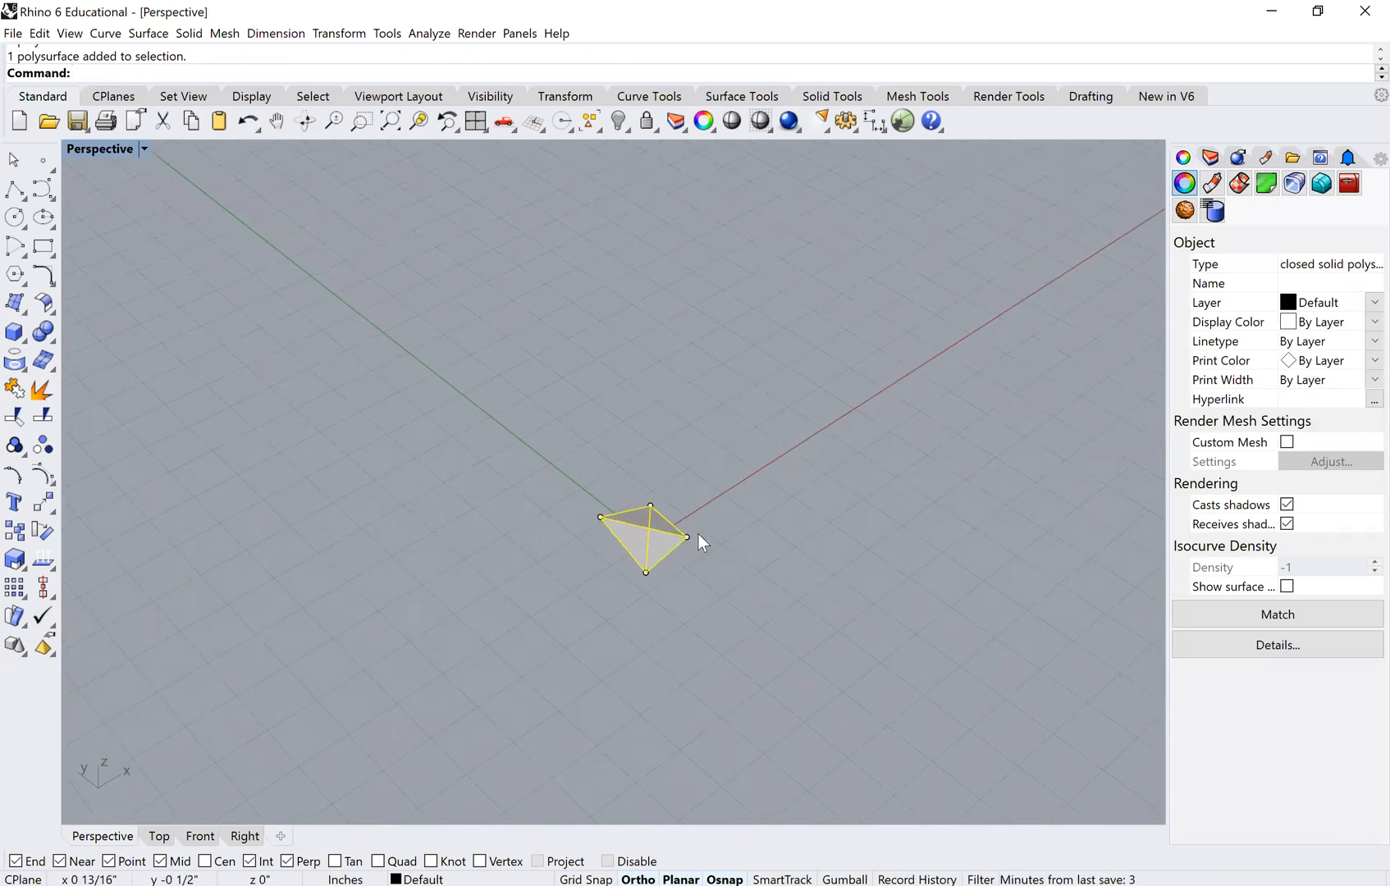
{"action": "mouse_move", "coordinate": [732, 548]}
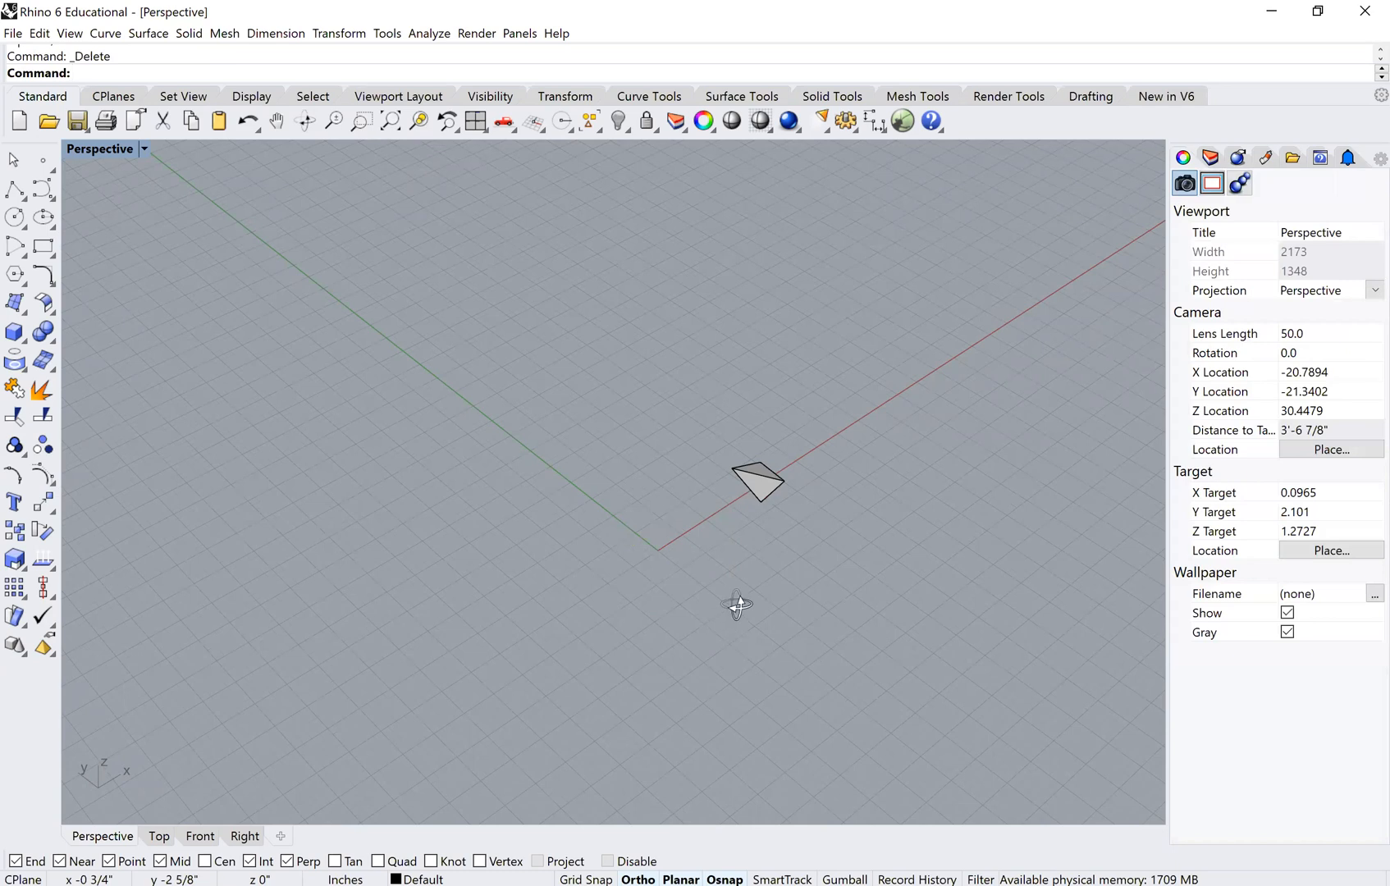
{"action": "left_click_drag", "start_coordinate": [738, 606], "coordinate": [704, 595]}
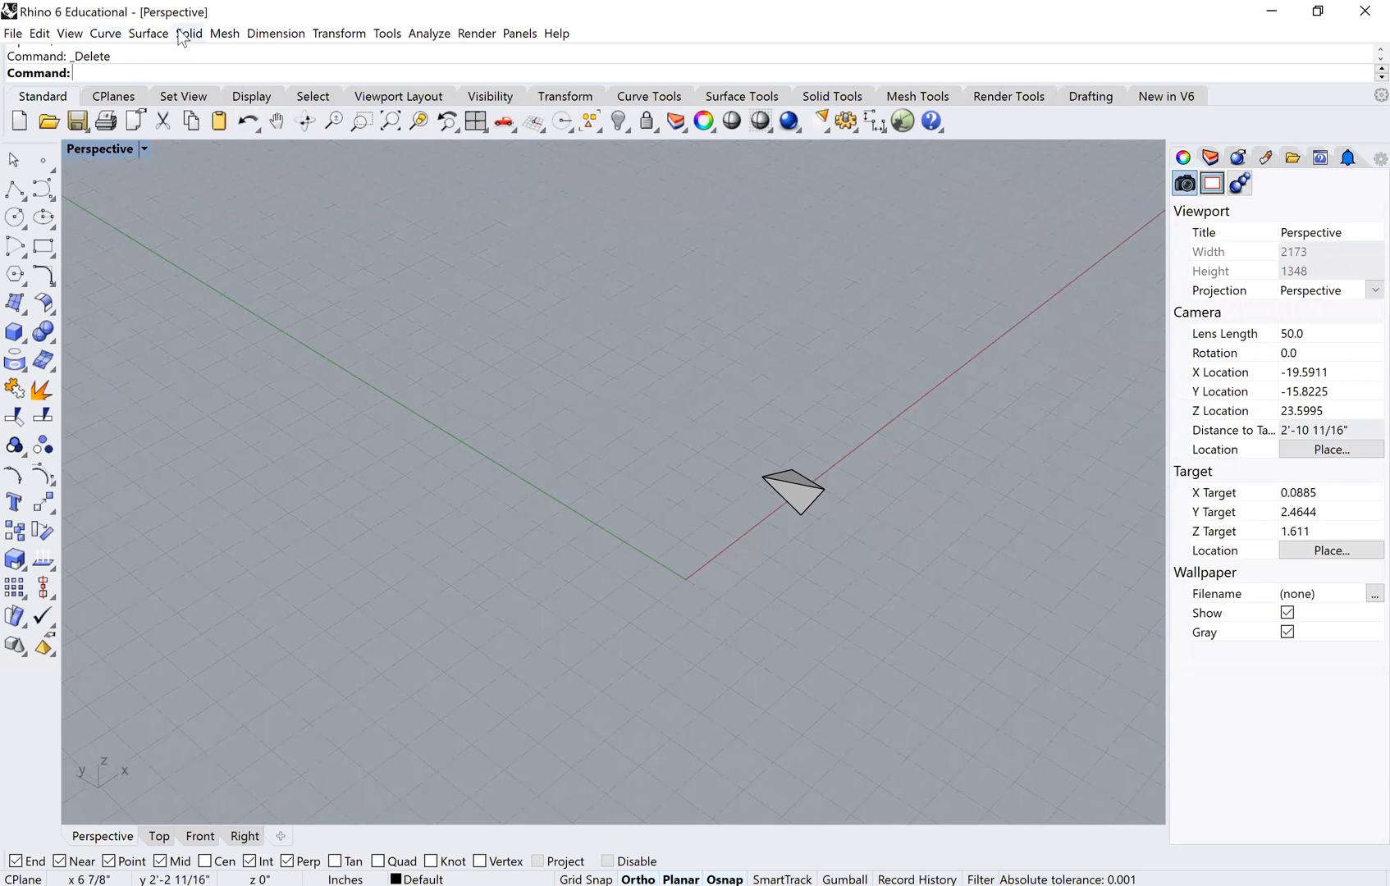
Start Box > Corner to Corner, Height from the Solid menu.
{"action": "left_click", "coordinate": [189, 33]}
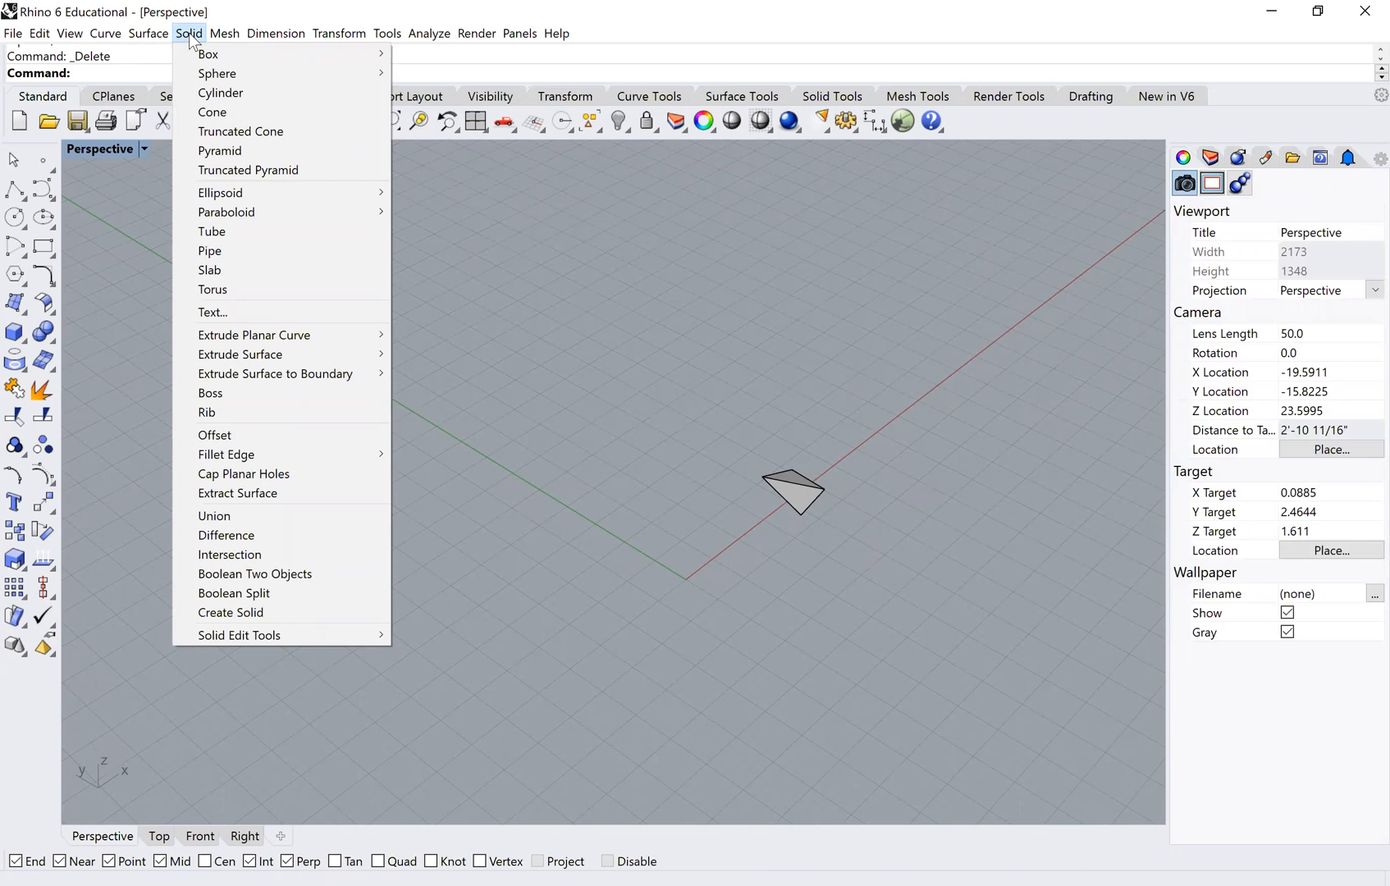
{"action": "mouse_move", "coordinate": [196, 46]}
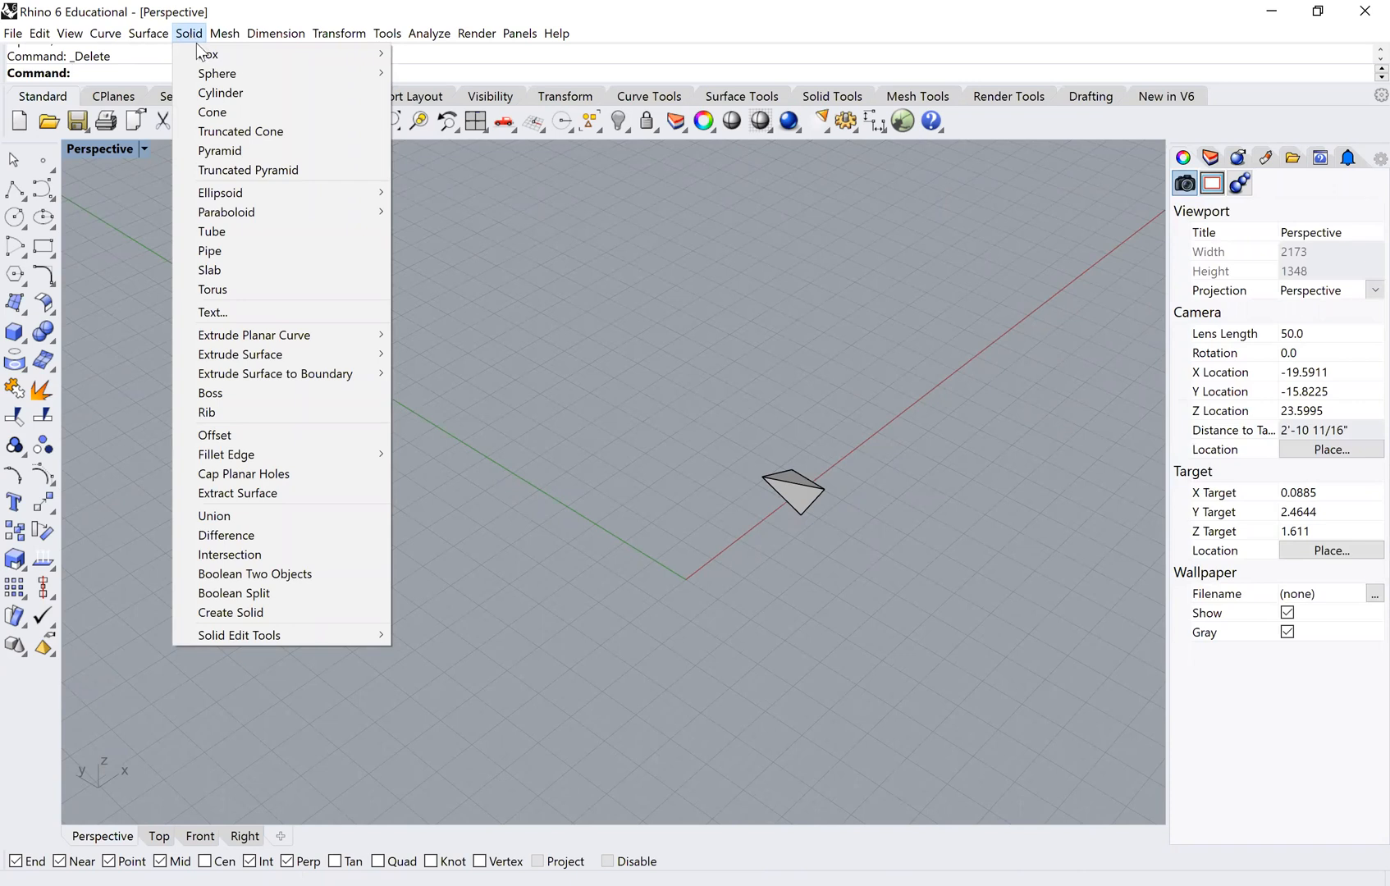
{"action": "mouse_move", "coordinate": [207, 54]}
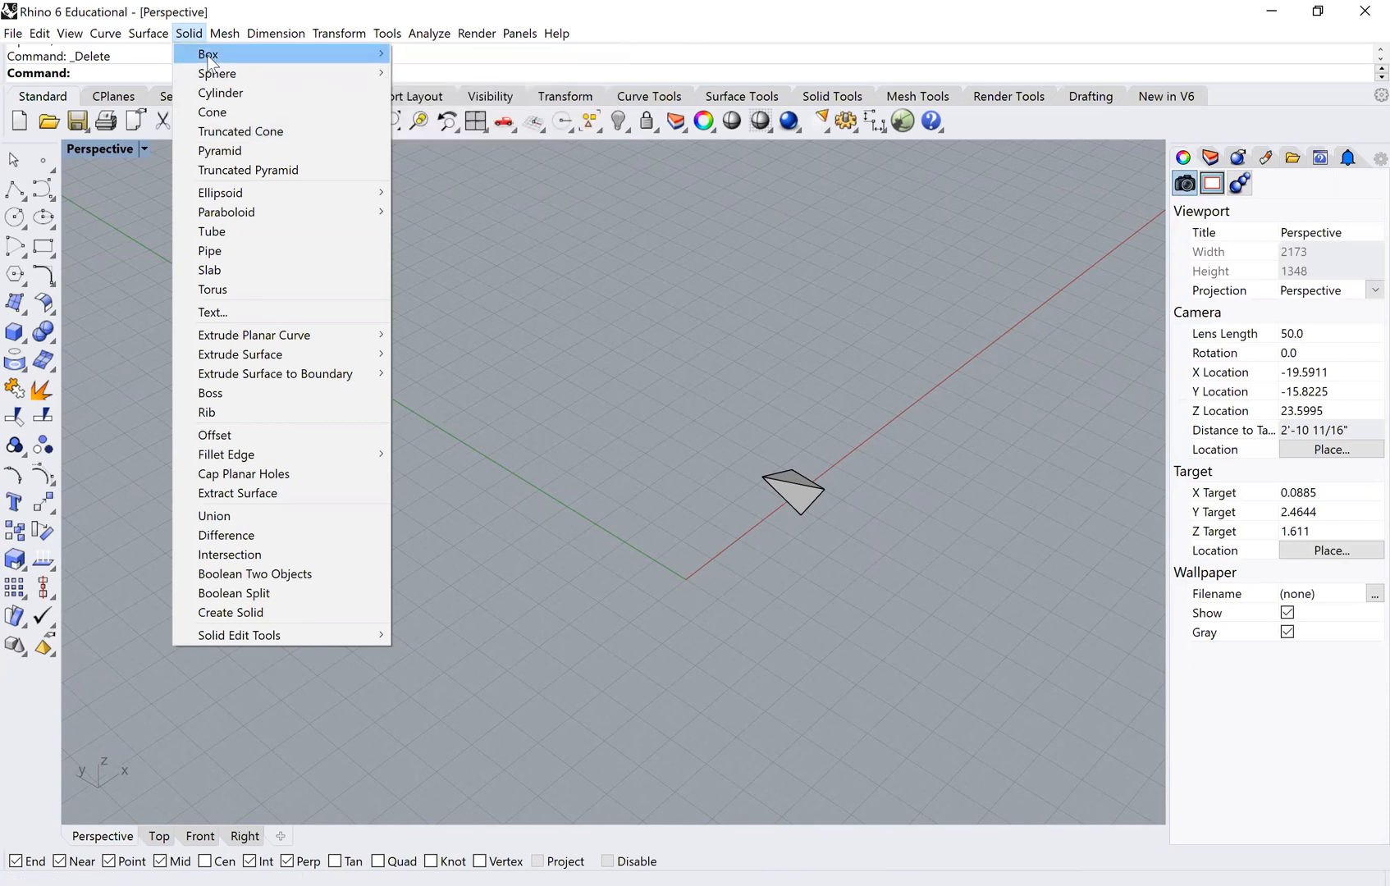
{"action": "mouse_move", "coordinate": [222, 94]}
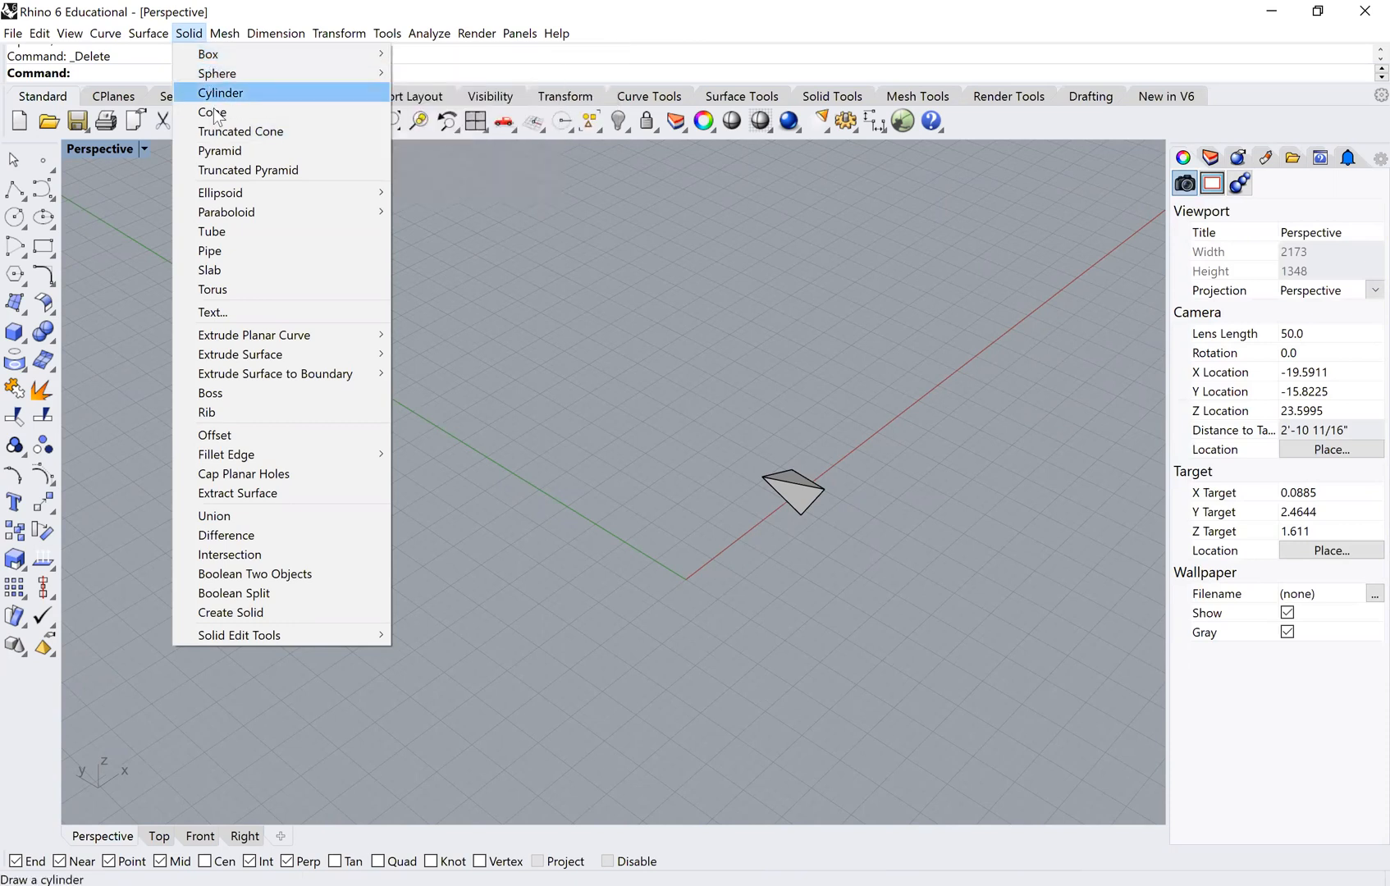
{"action": "mouse_move", "coordinate": [217, 74]}
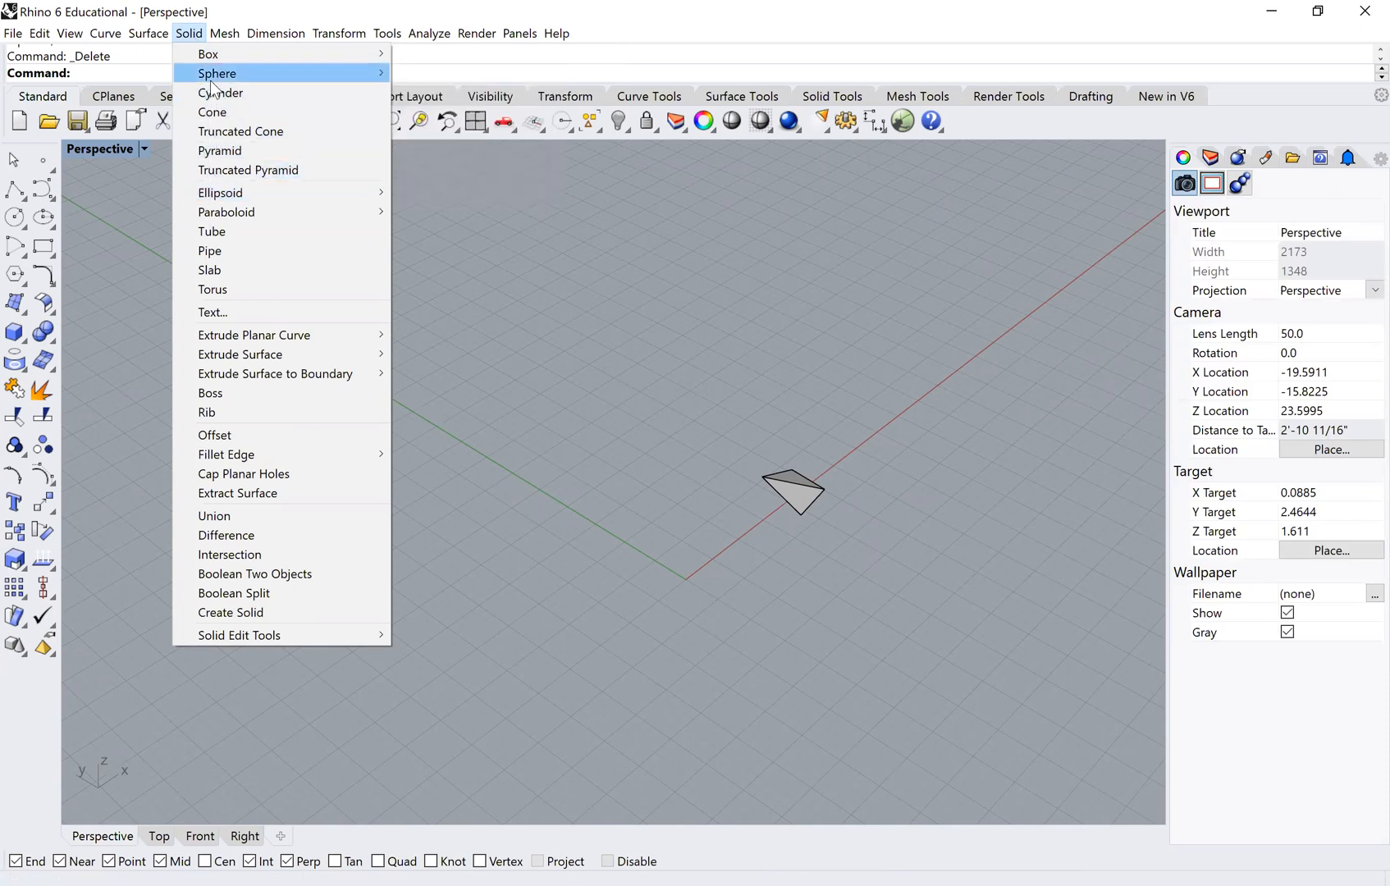
{"action": "mouse_move", "coordinate": [218, 92]}
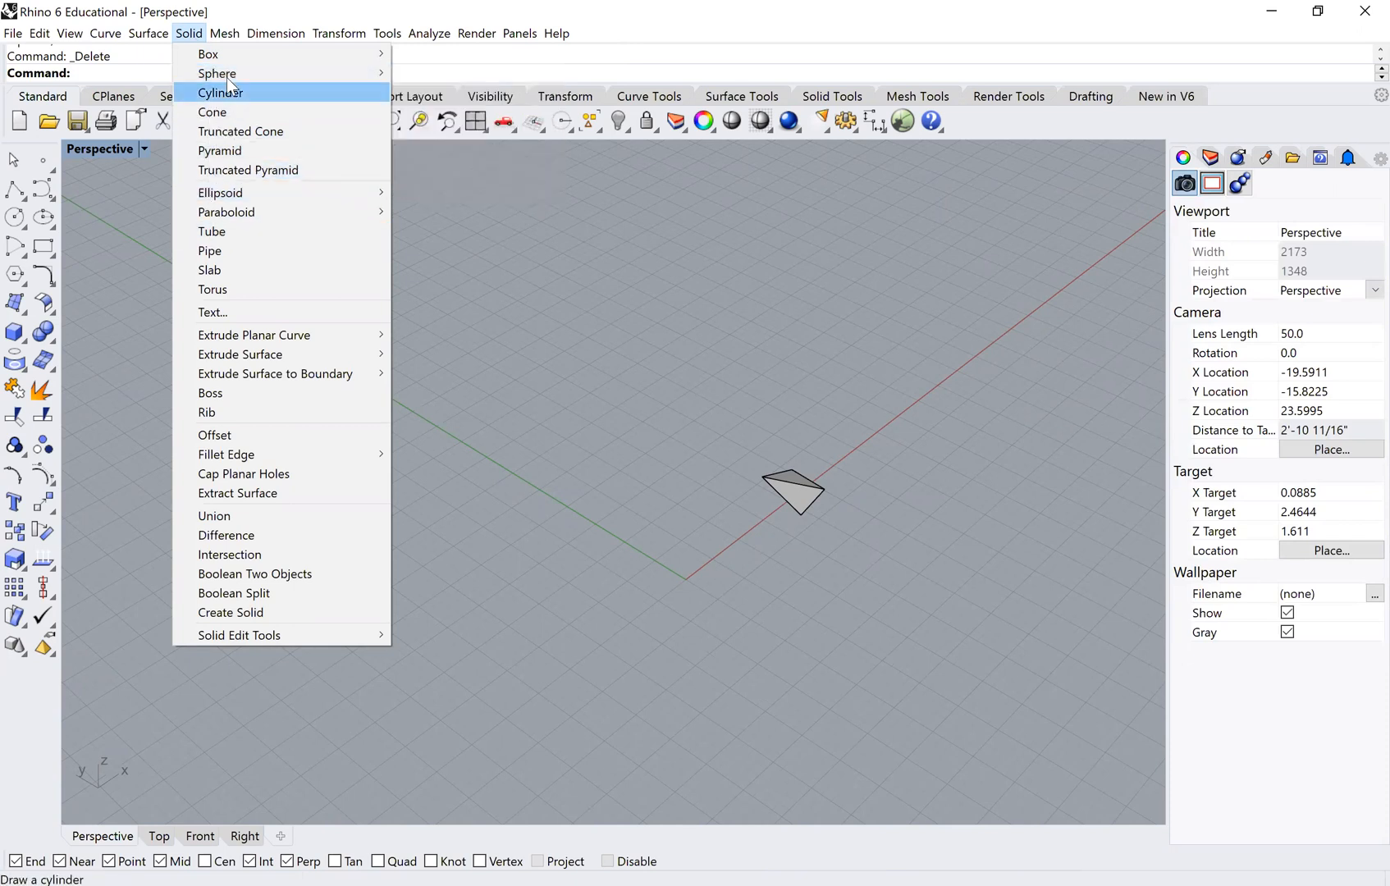
{"action": "mouse_move", "coordinate": [217, 73]}
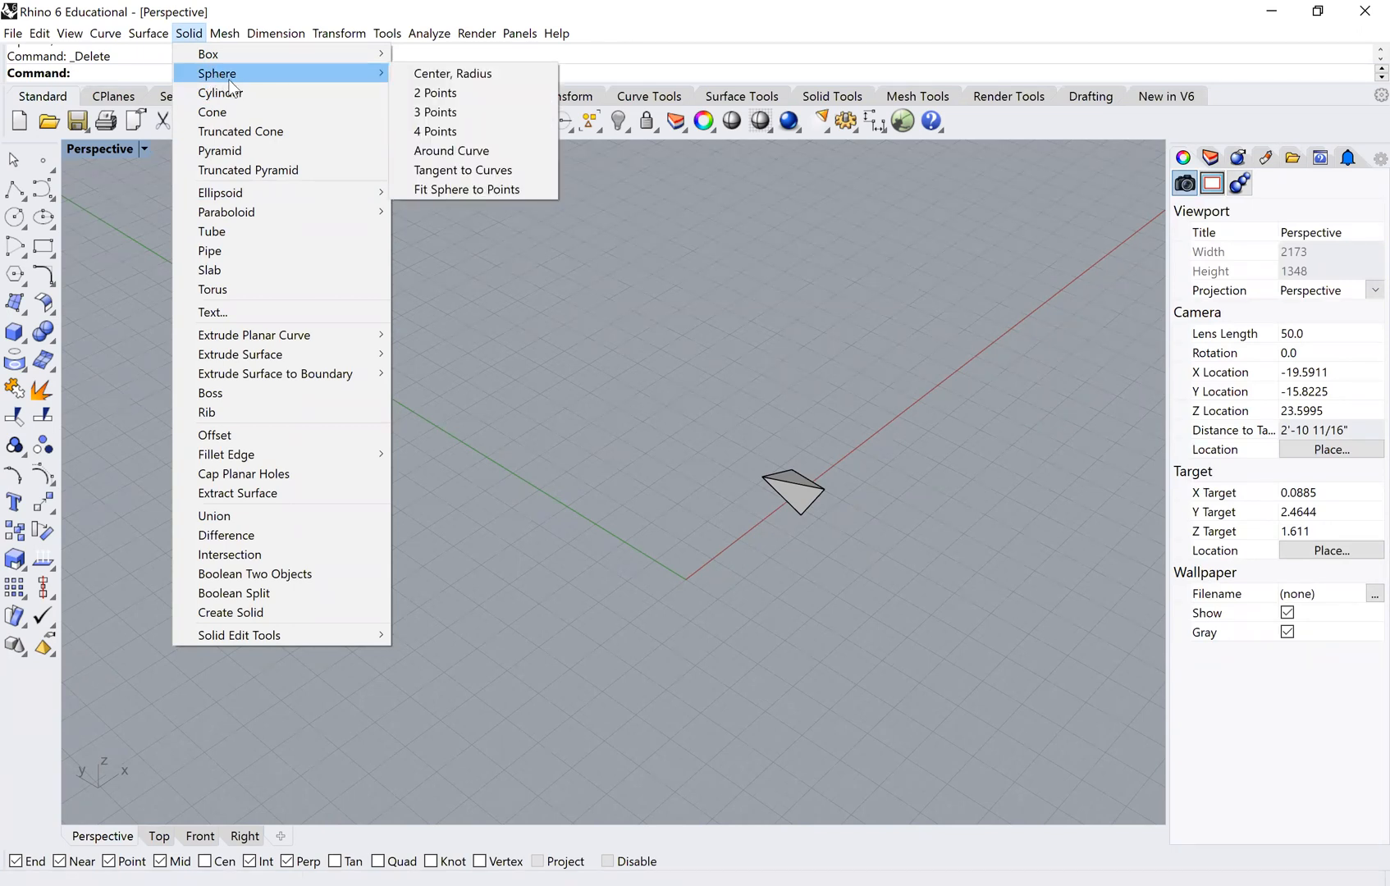
{"action": "mouse_move", "coordinate": [218, 92]}
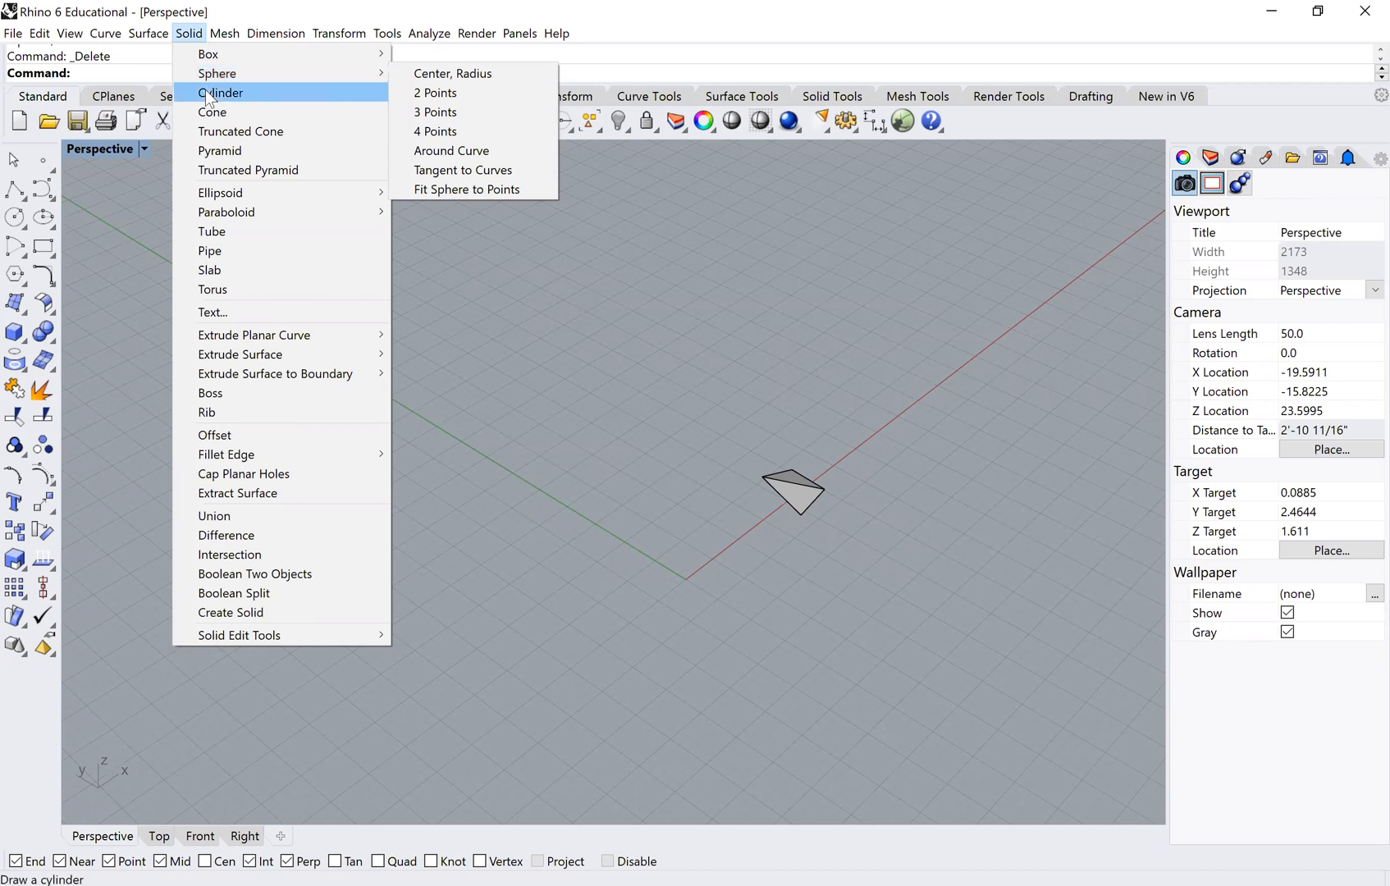
{"action": "mouse_move", "coordinate": [222, 92]}
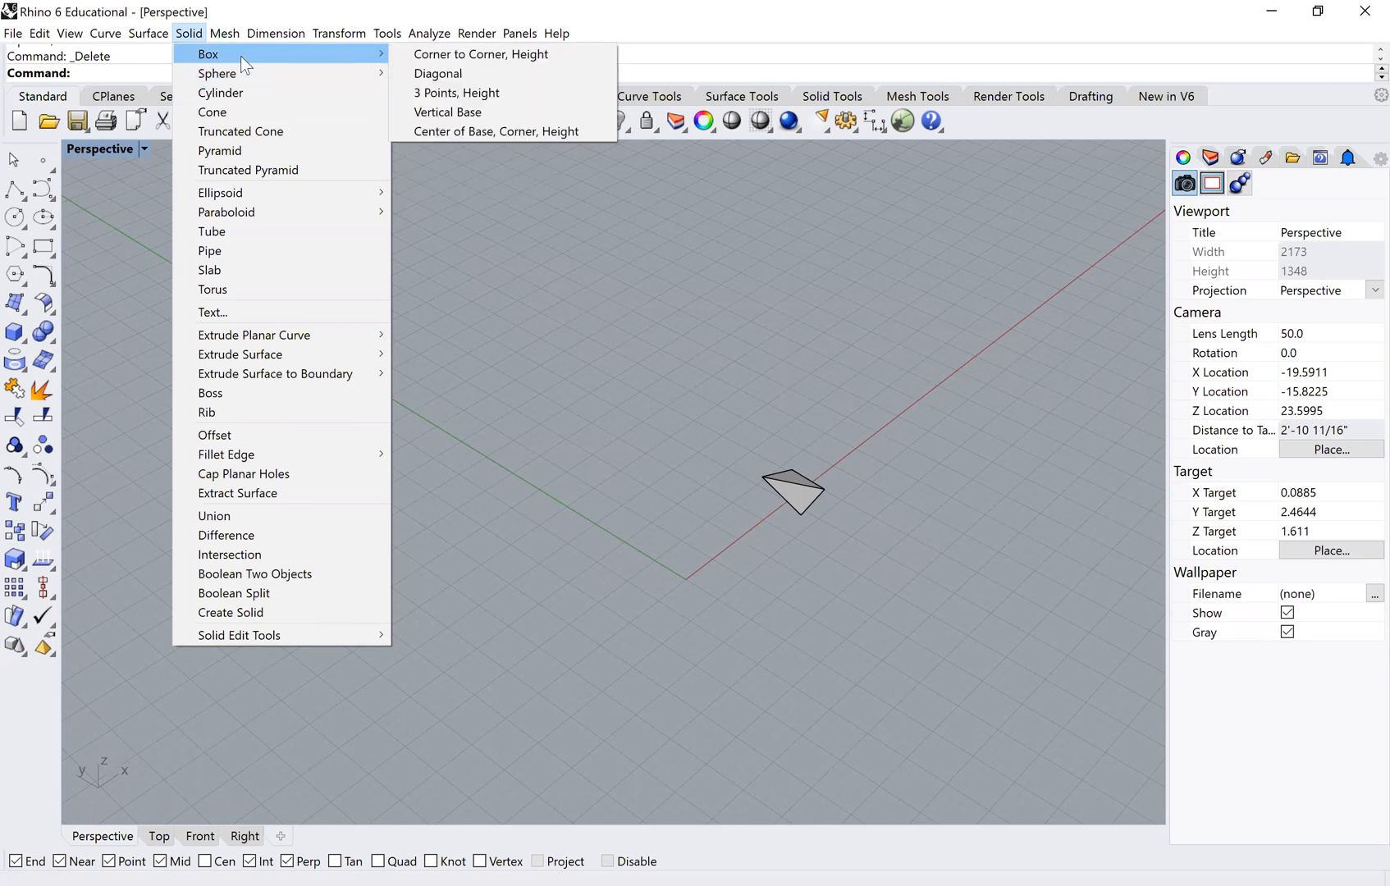
{"action": "left_click", "coordinate": [481, 54]}
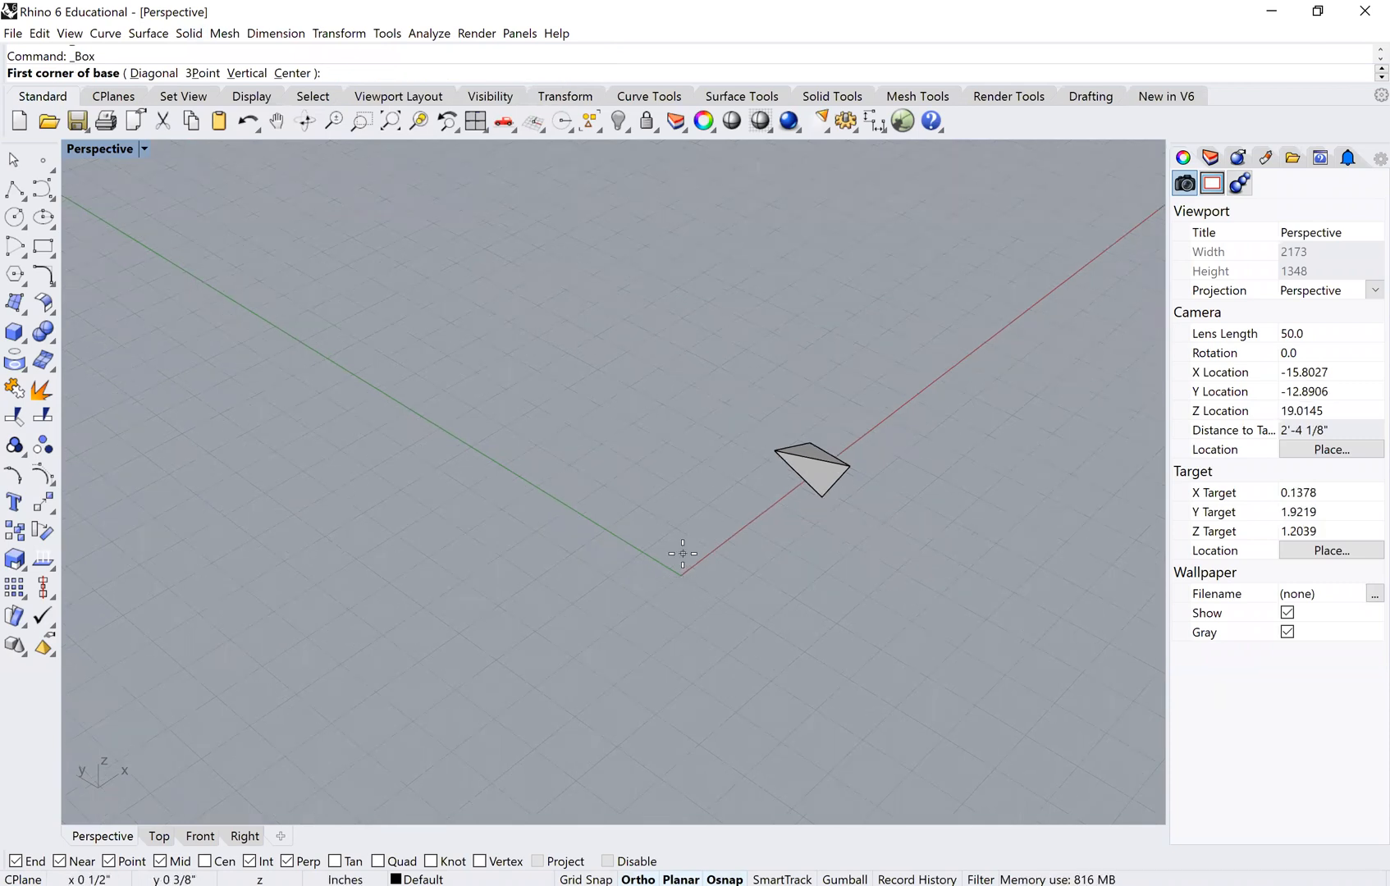
Create a box from corner 0,0 to 4,4 with matching height at the origin.
{"action": "type", "text": "0,0,0"}
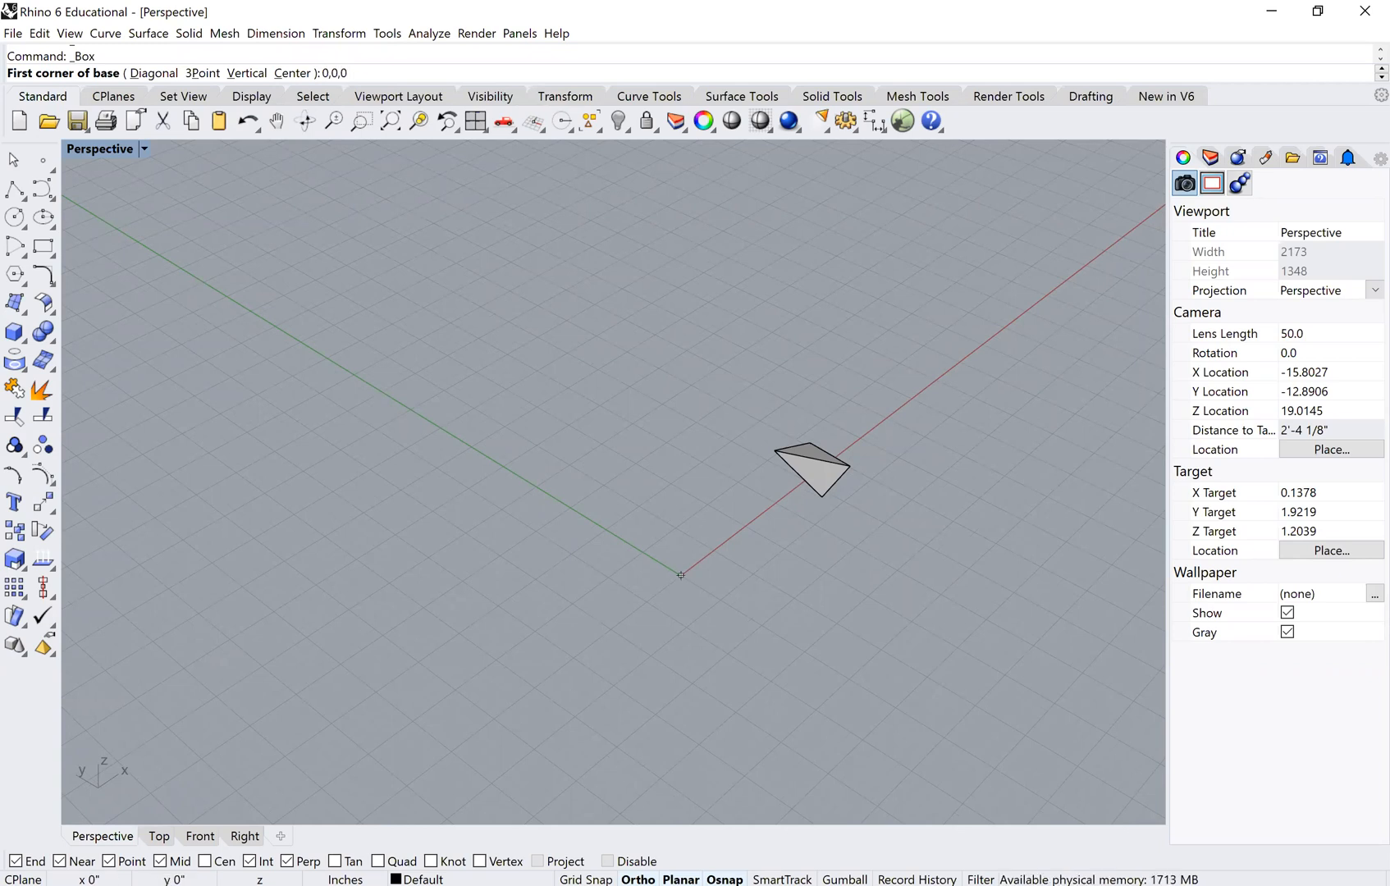
{"action": "left_click", "coordinate": [682, 575]}
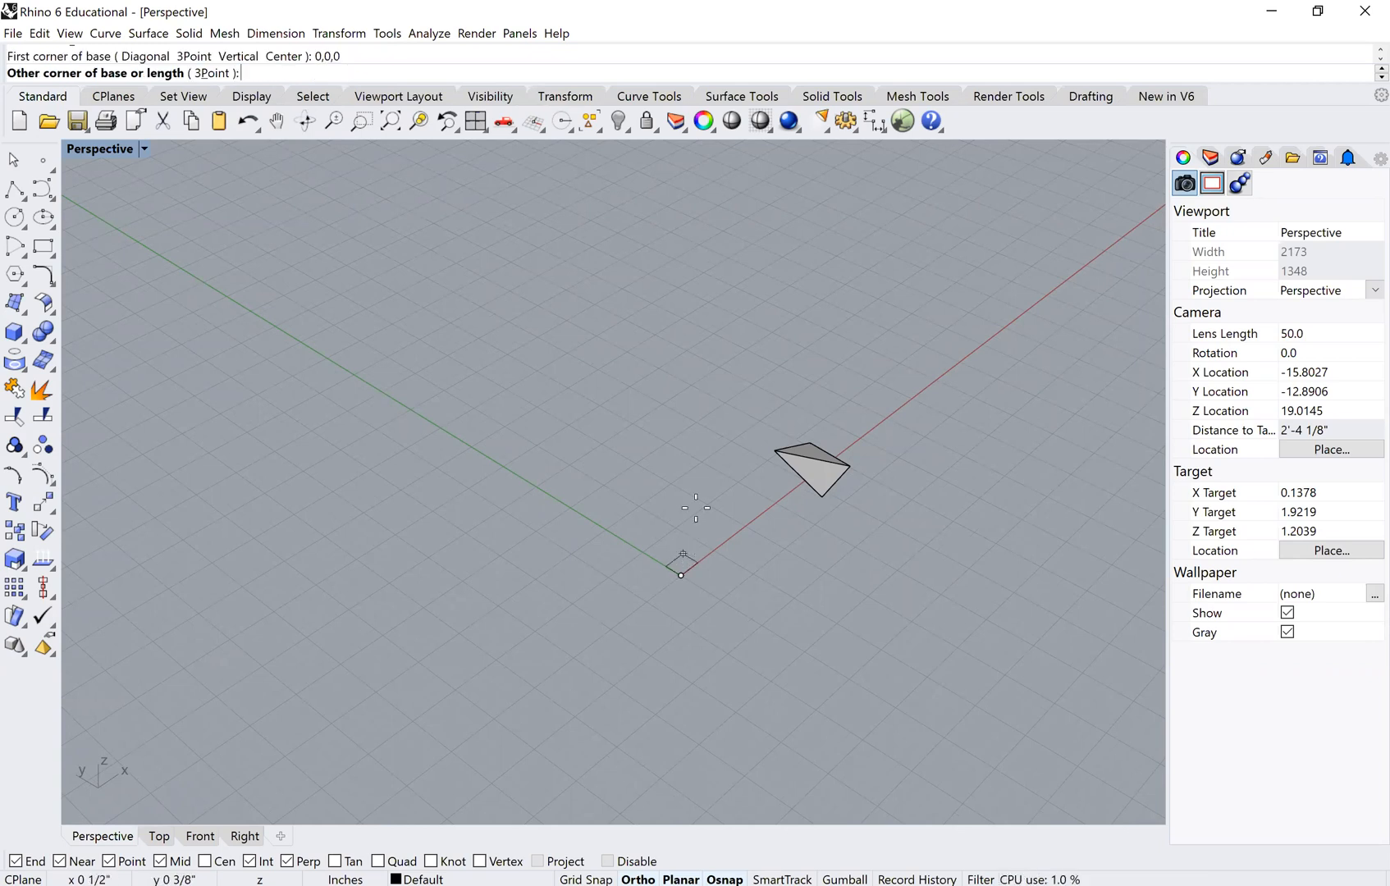
{"action": "type", "text": "4,4"}
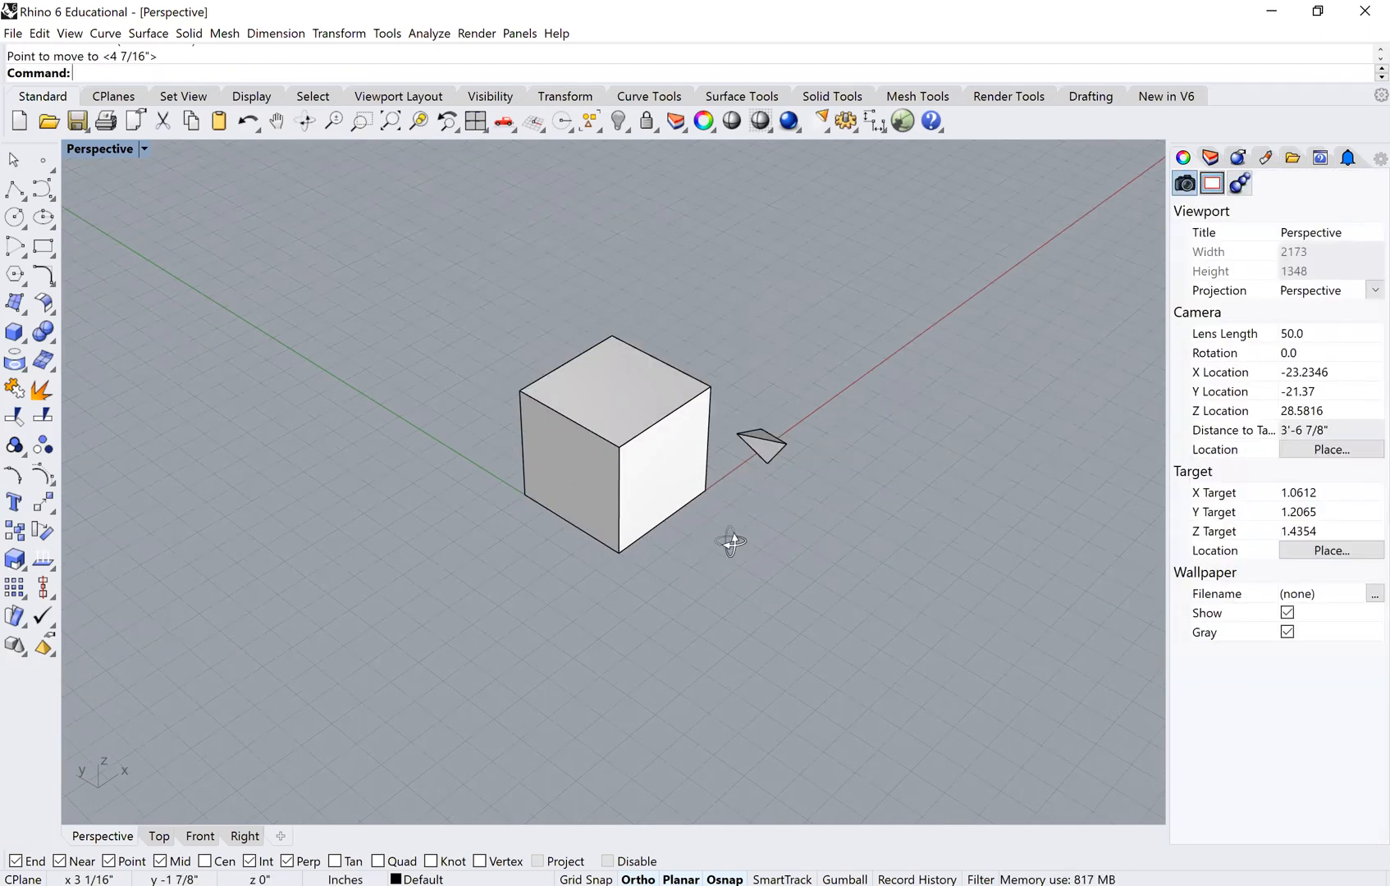
{"action": "left_click_drag", "start_coordinate": [732, 543], "coordinate": [691, 519]}
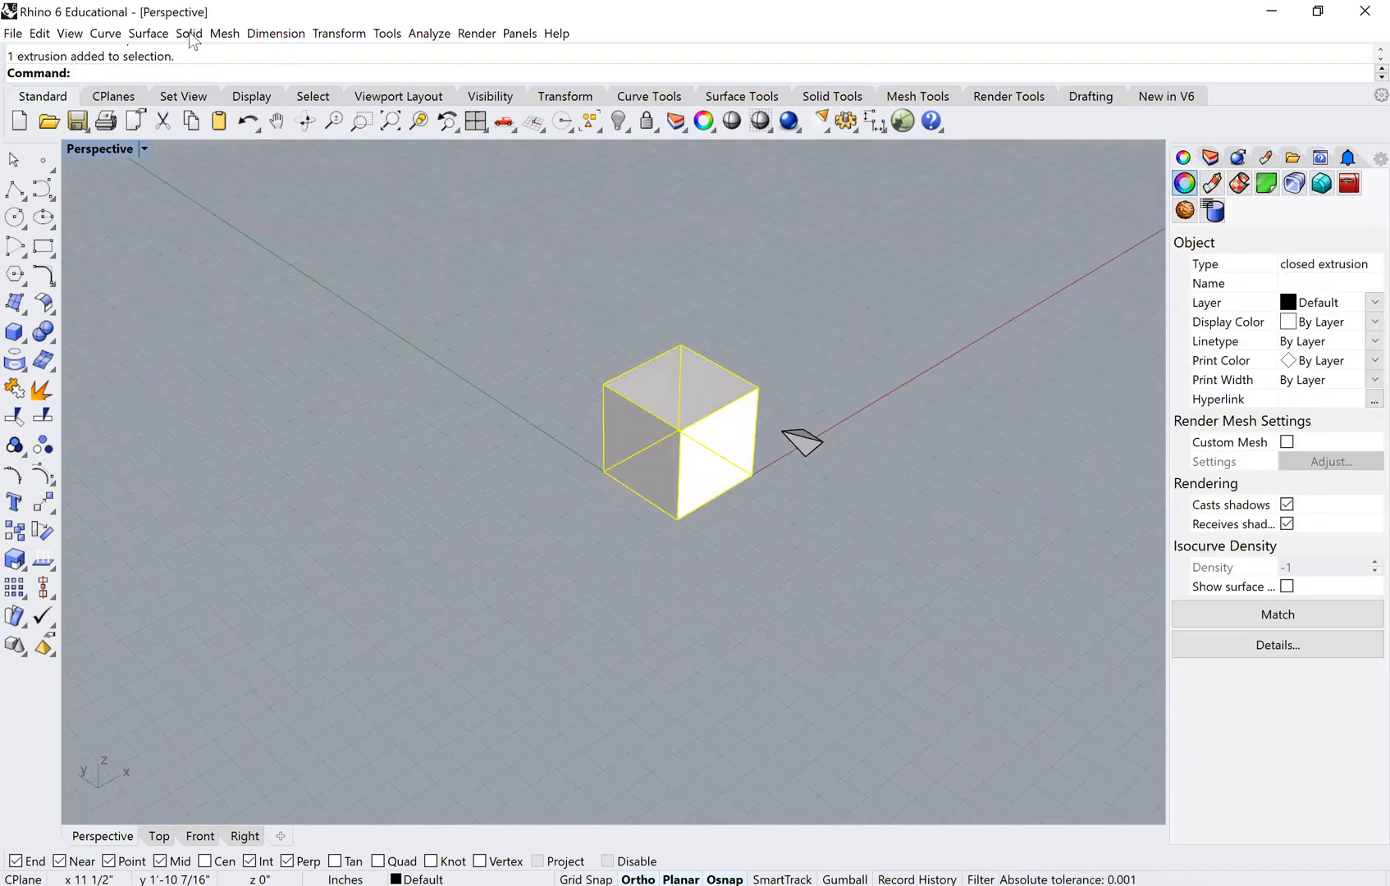
Create a cylinder of radius 2 and height 4 from the Solid menu.
{"action": "left_click", "coordinate": [189, 33]}
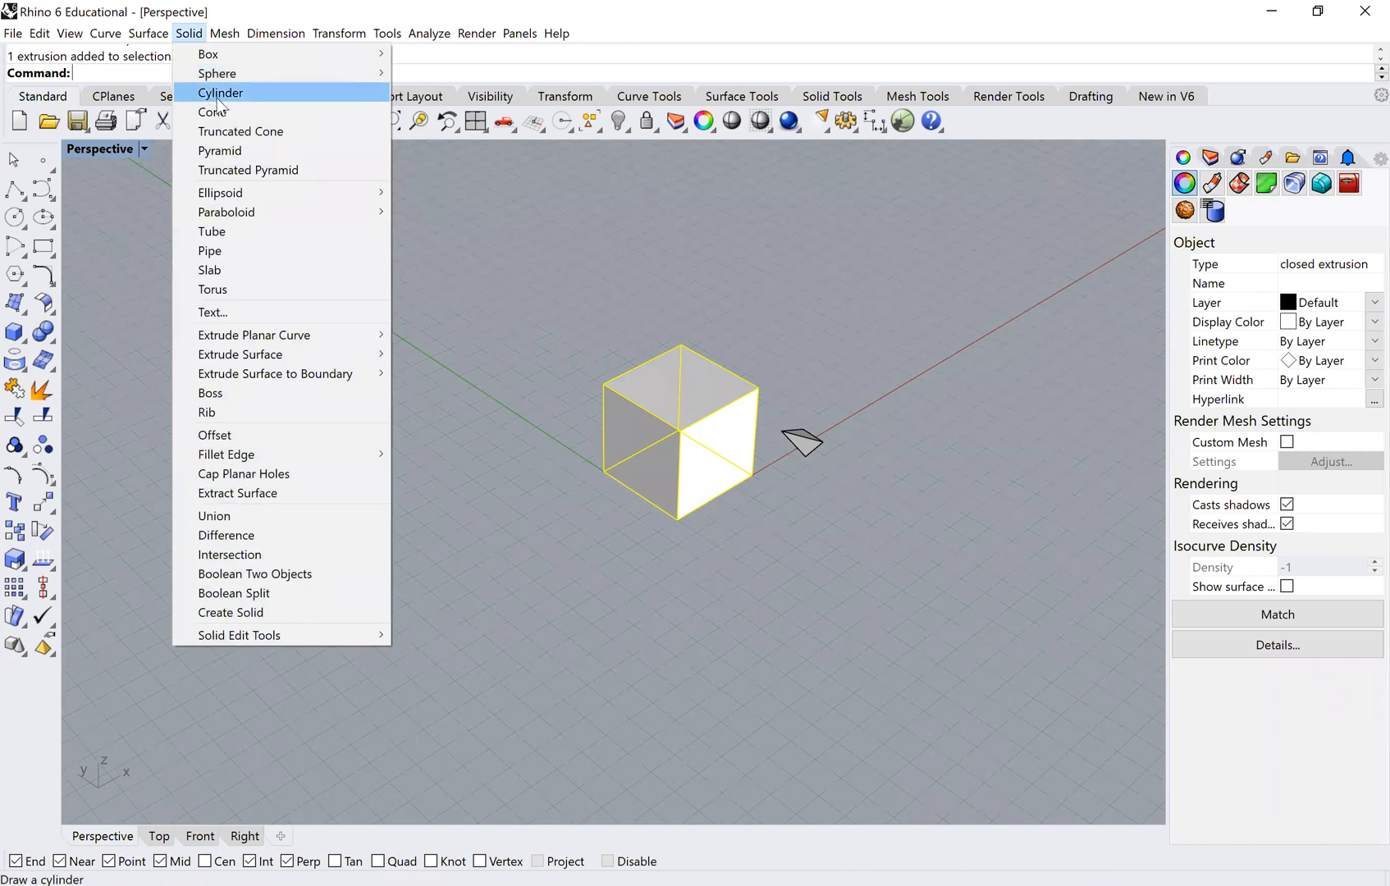
{"action": "left_click", "coordinate": [220, 92]}
{"action": "type", "text": "2"}
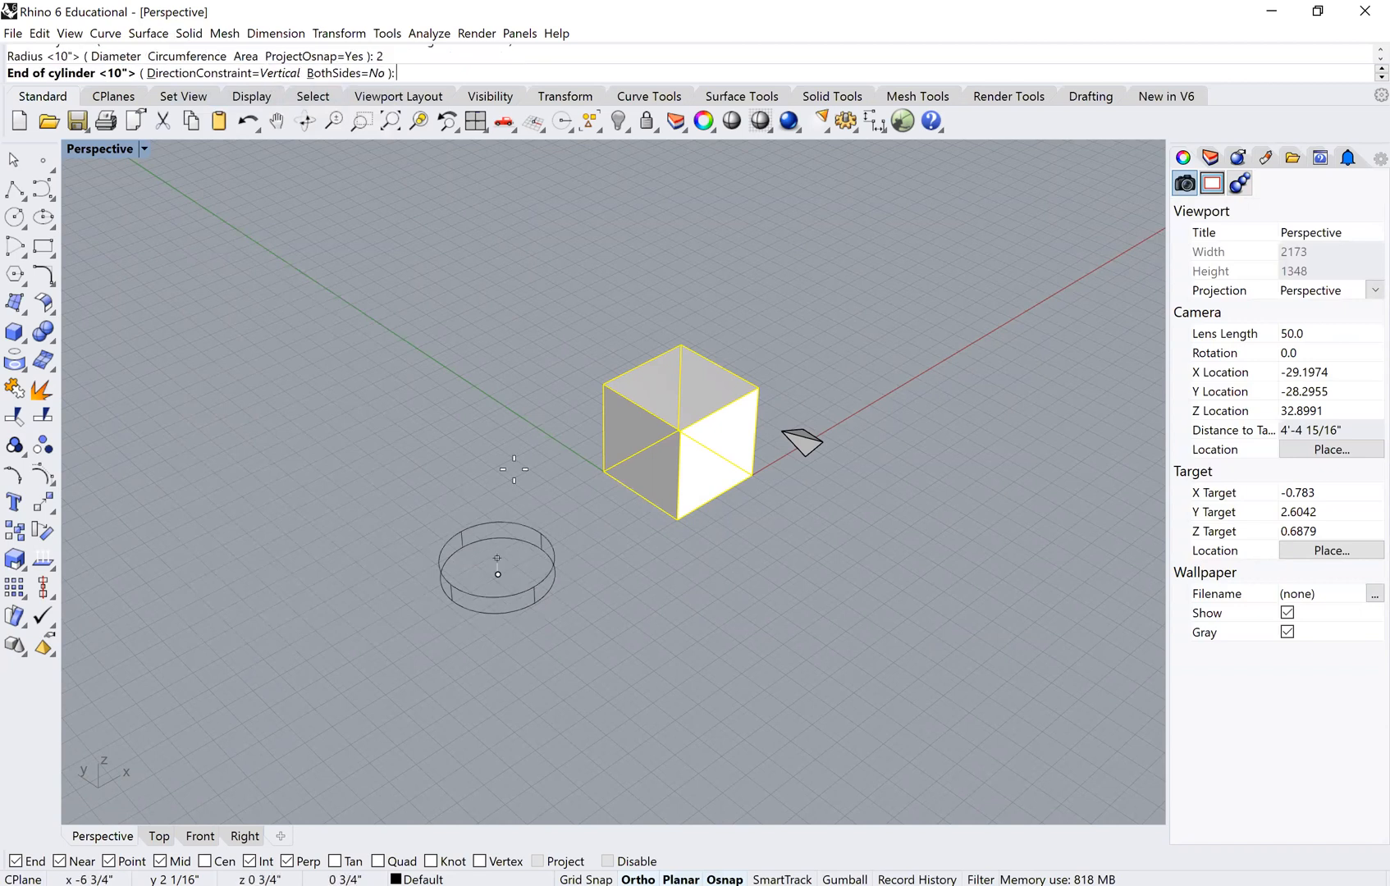
{"action": "type", "text": "4"}
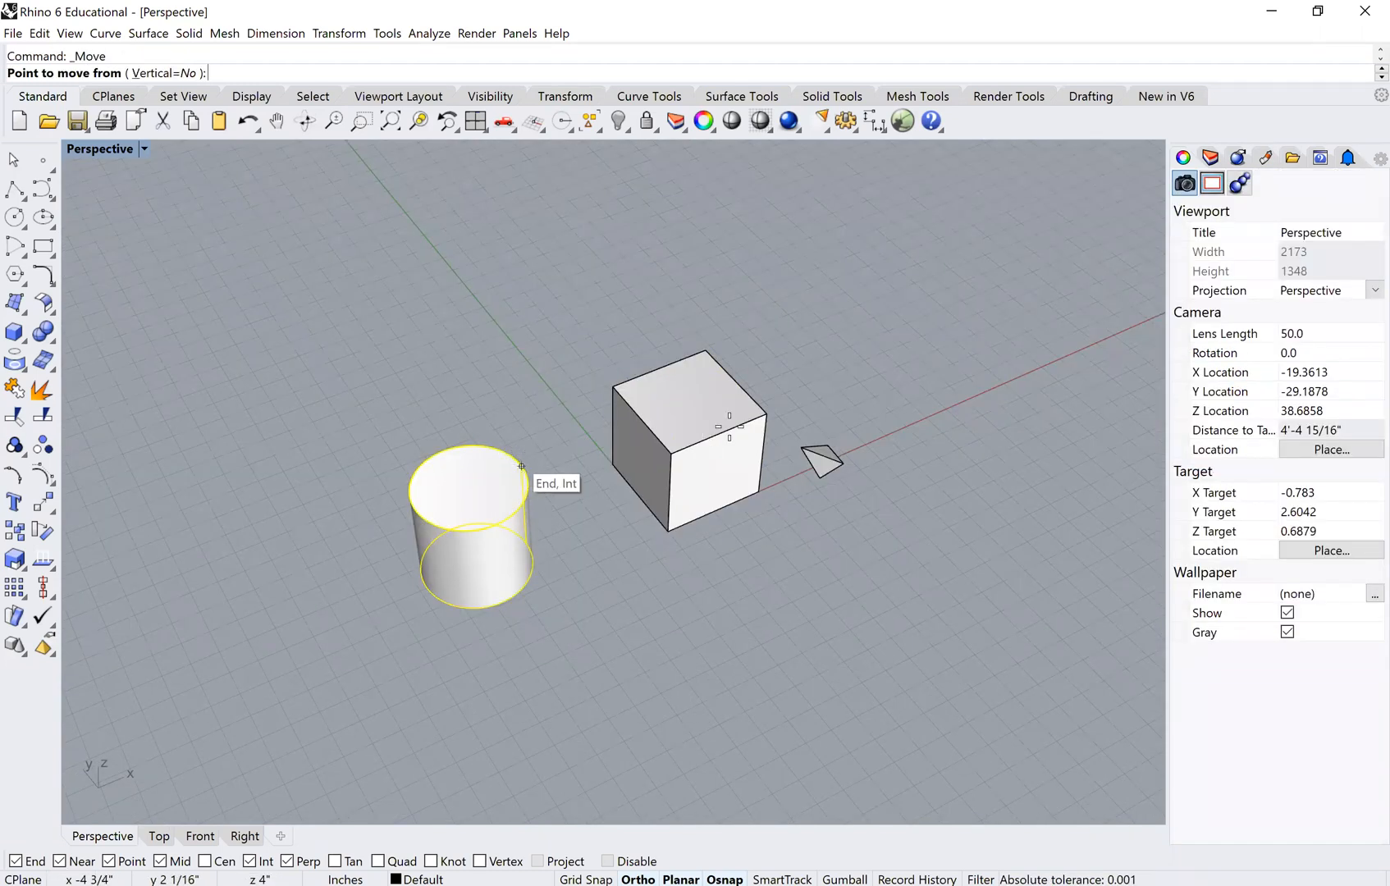
Move the cylinder off the box so it stands beside it on the grid.
{"action": "left_click", "coordinate": [690, 391]}
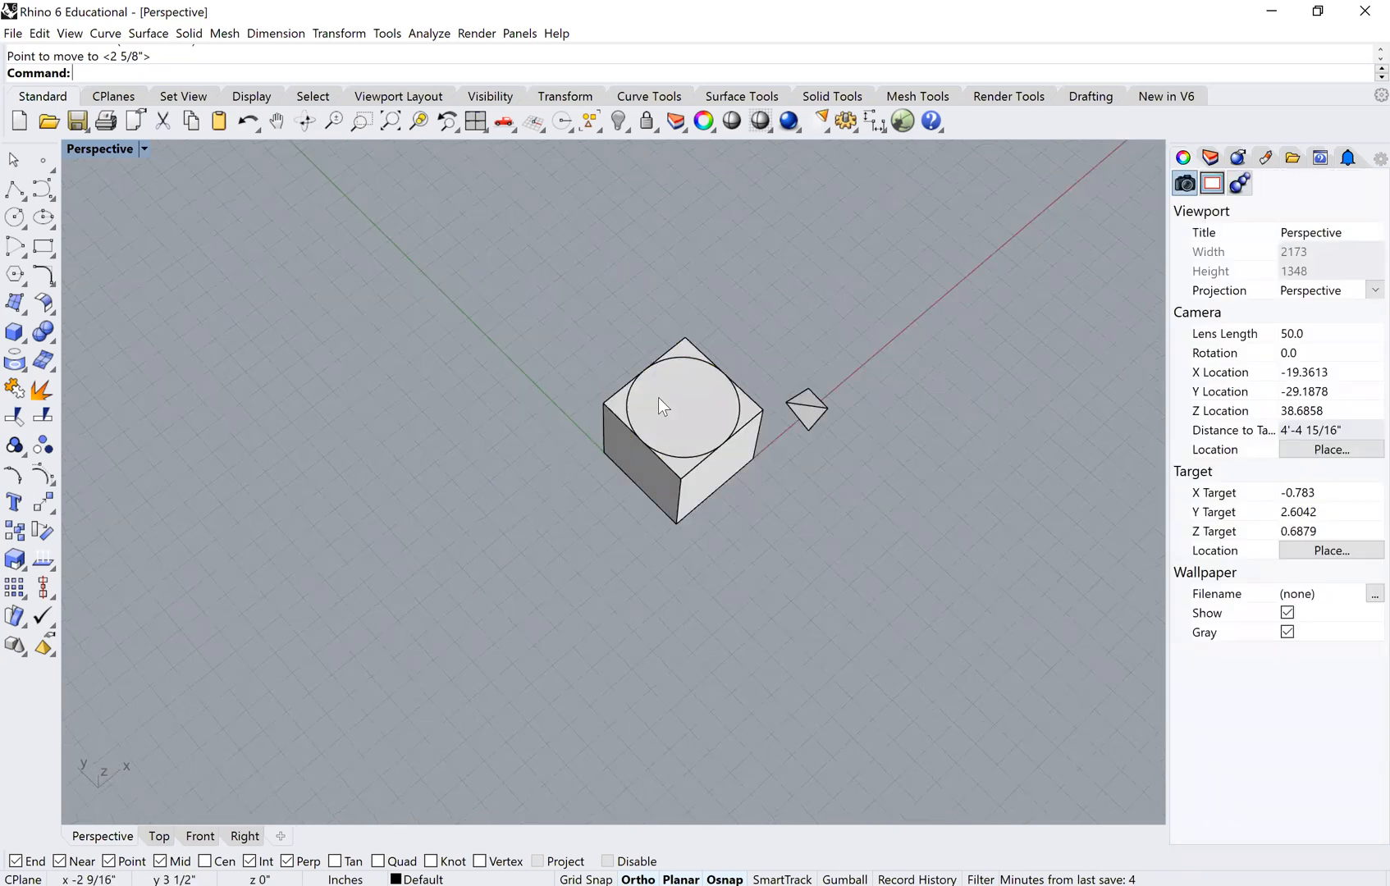
{"action": "left_click", "coordinate": [660, 406]}
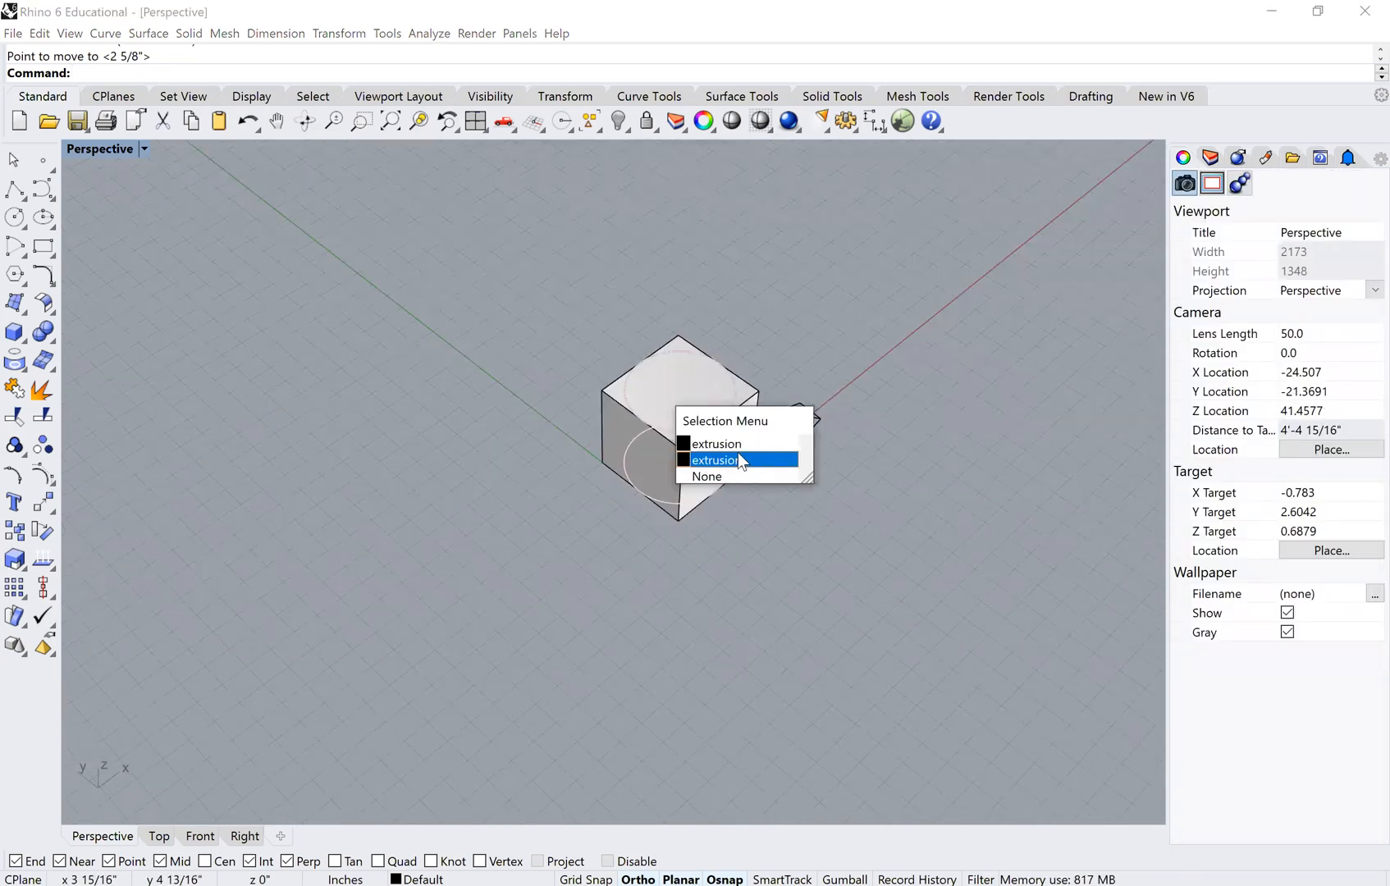
{"action": "left_click", "coordinate": [715, 459]}
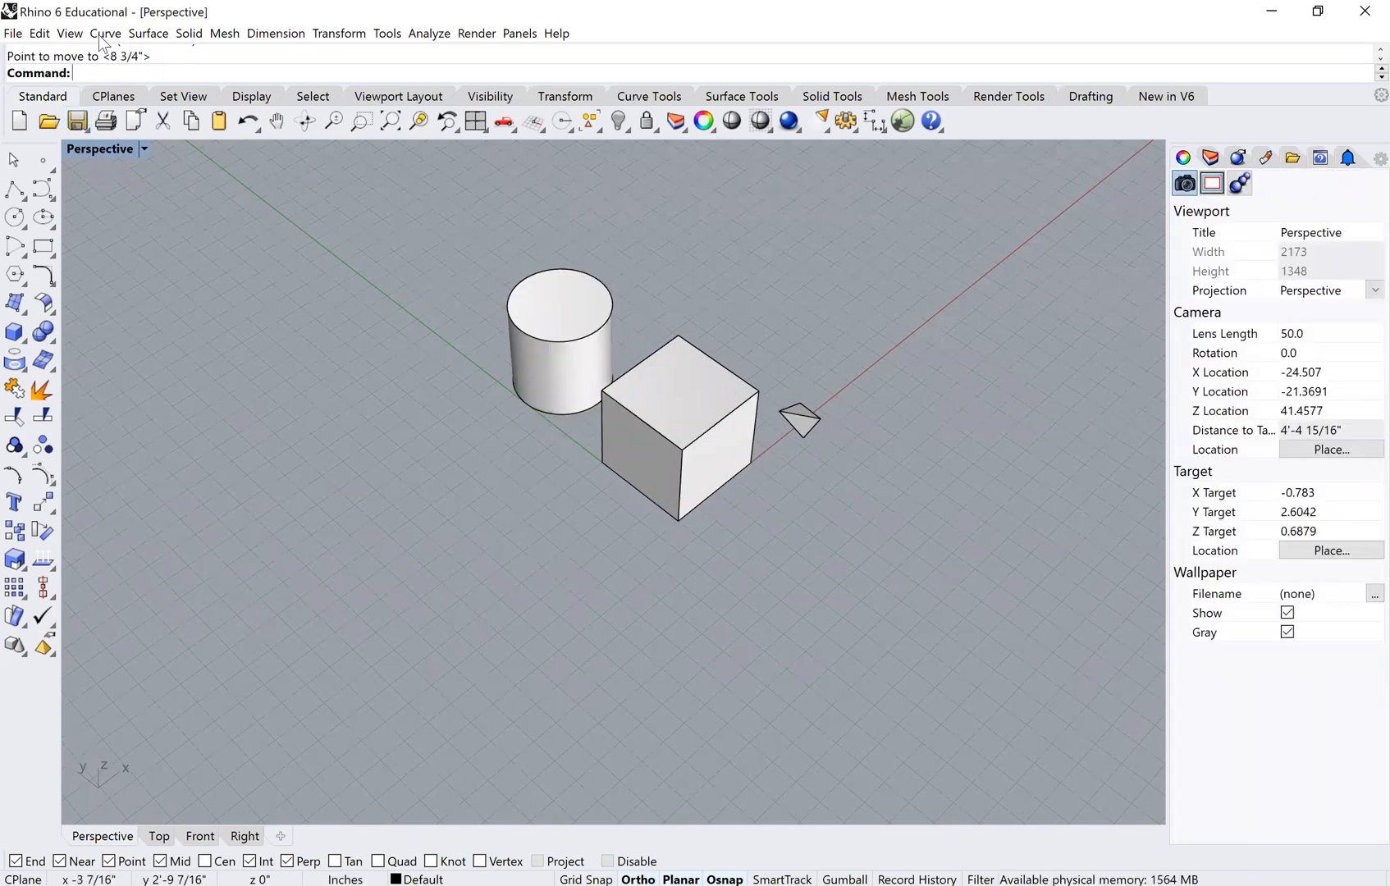
{"action": "left_click", "coordinate": [188, 33]}
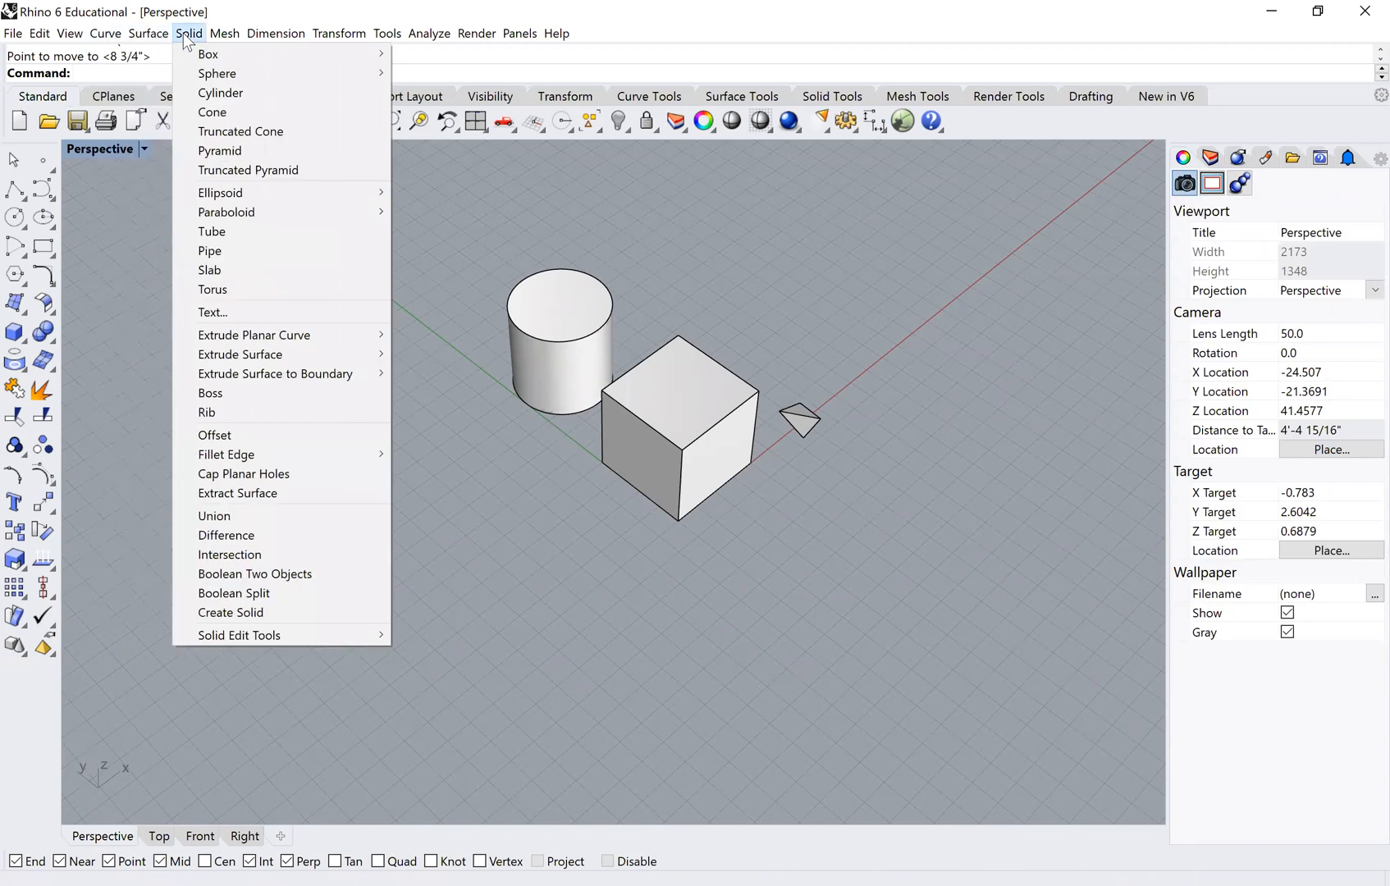
{"action": "mouse_move", "coordinate": [213, 112]}
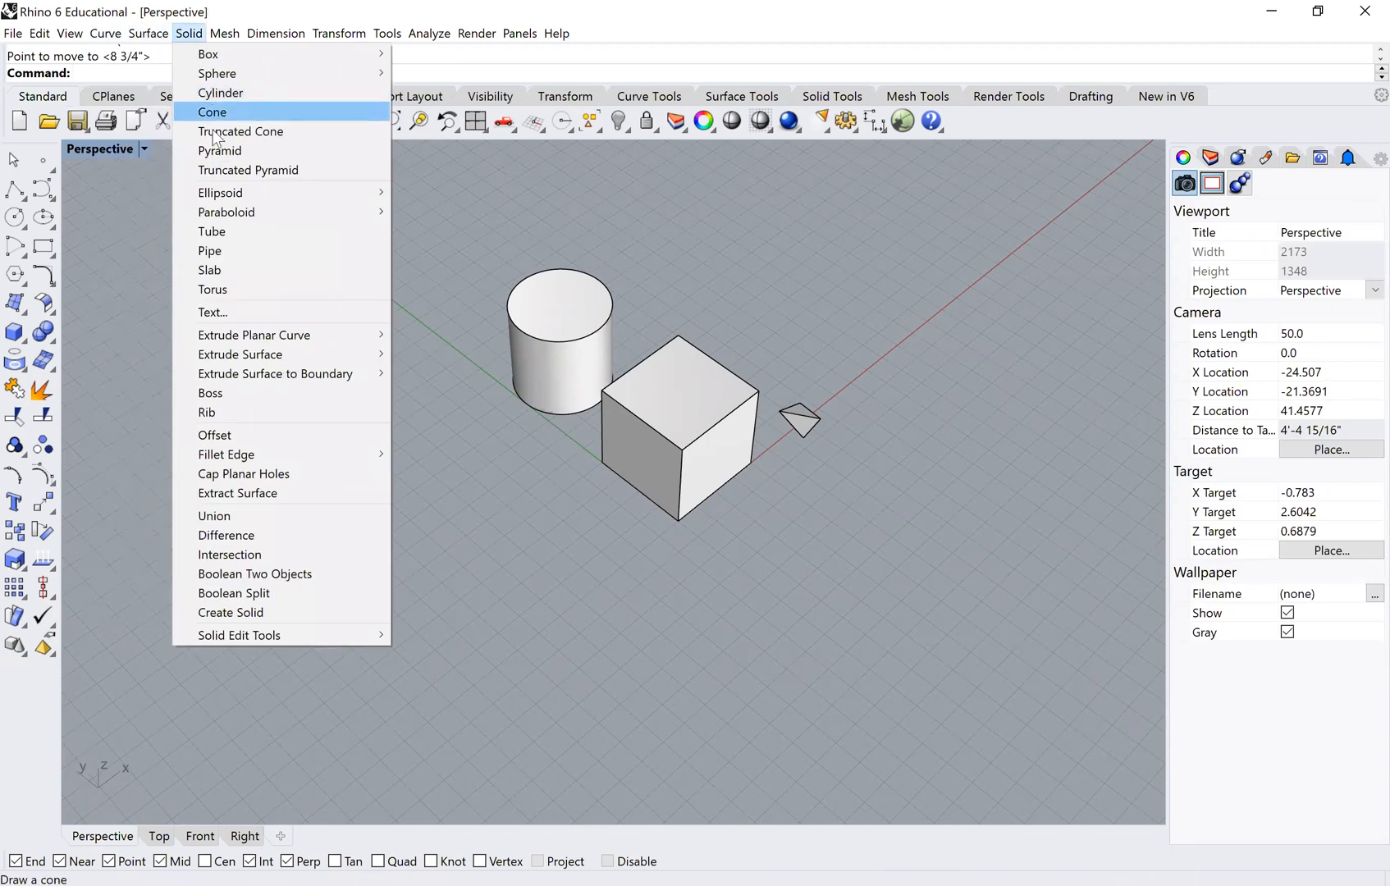
Create a cone with picked base center, radius and apex height in front of the box.
{"action": "left_click", "coordinate": [212, 112]}
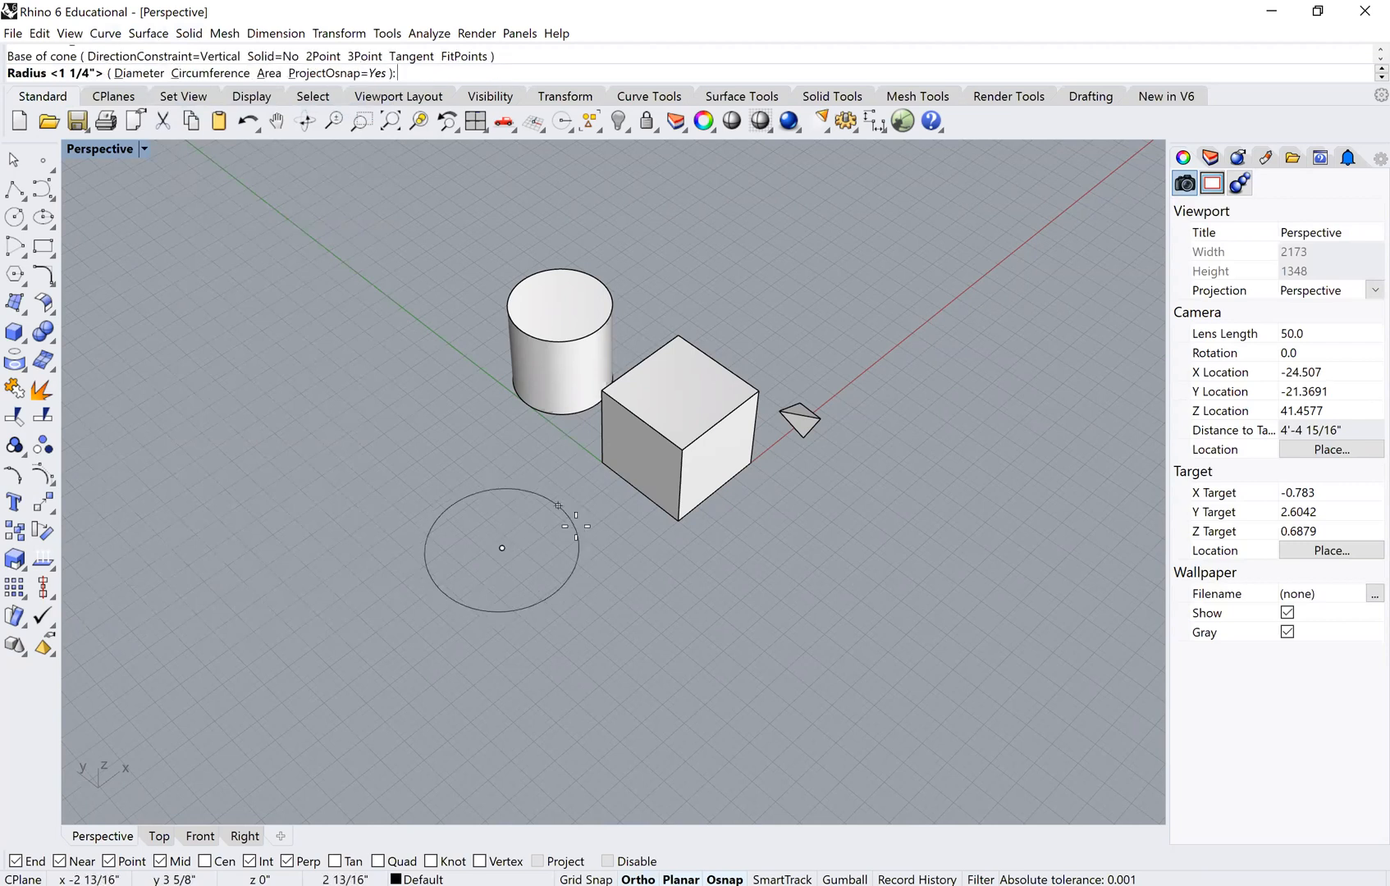
{"action": "left_click", "coordinate": [490, 428]}
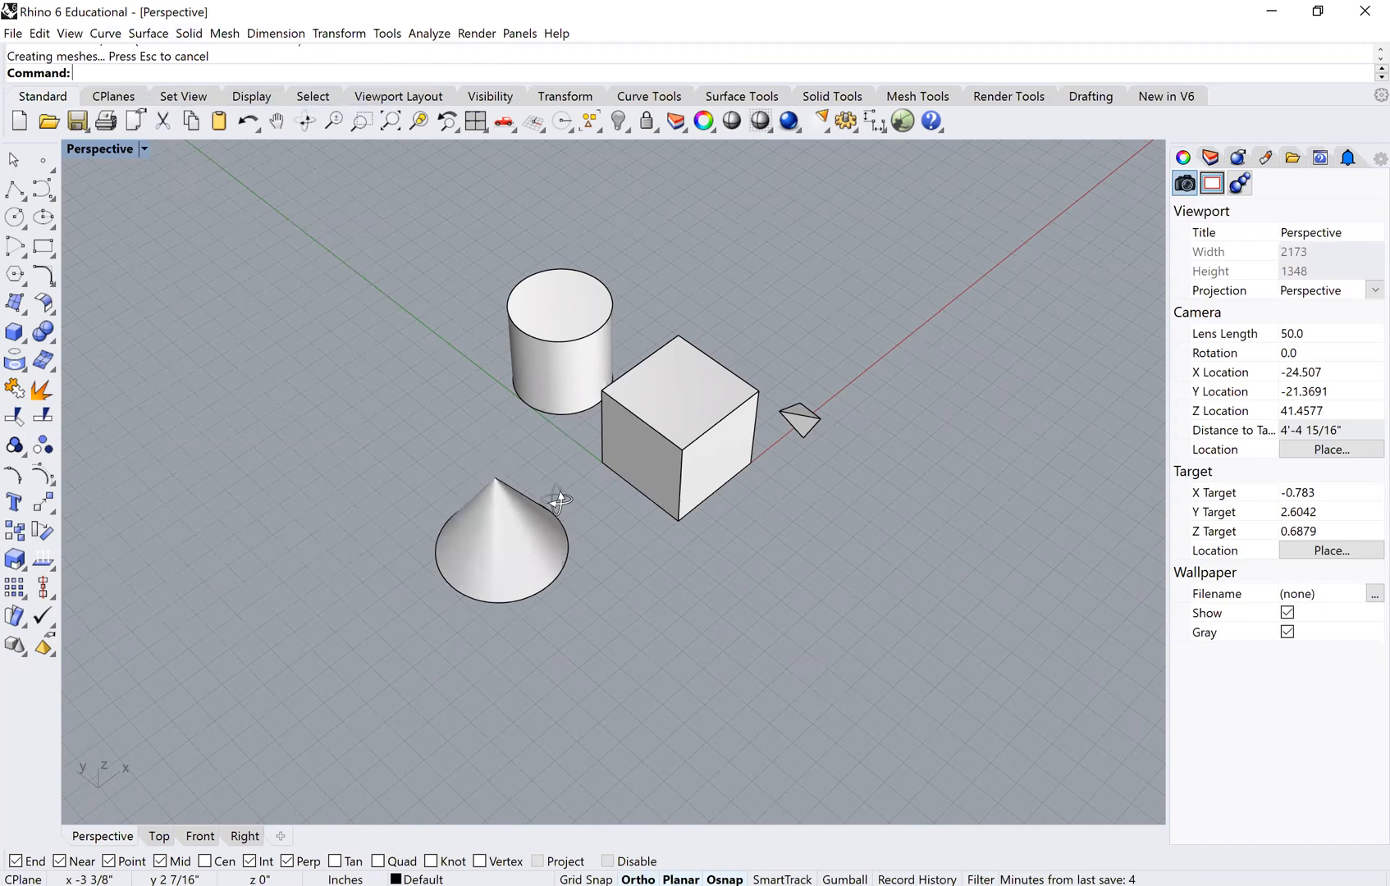
{"action": "left_click_drag", "start_coordinate": [558, 496], "coordinate": [566, 537]}
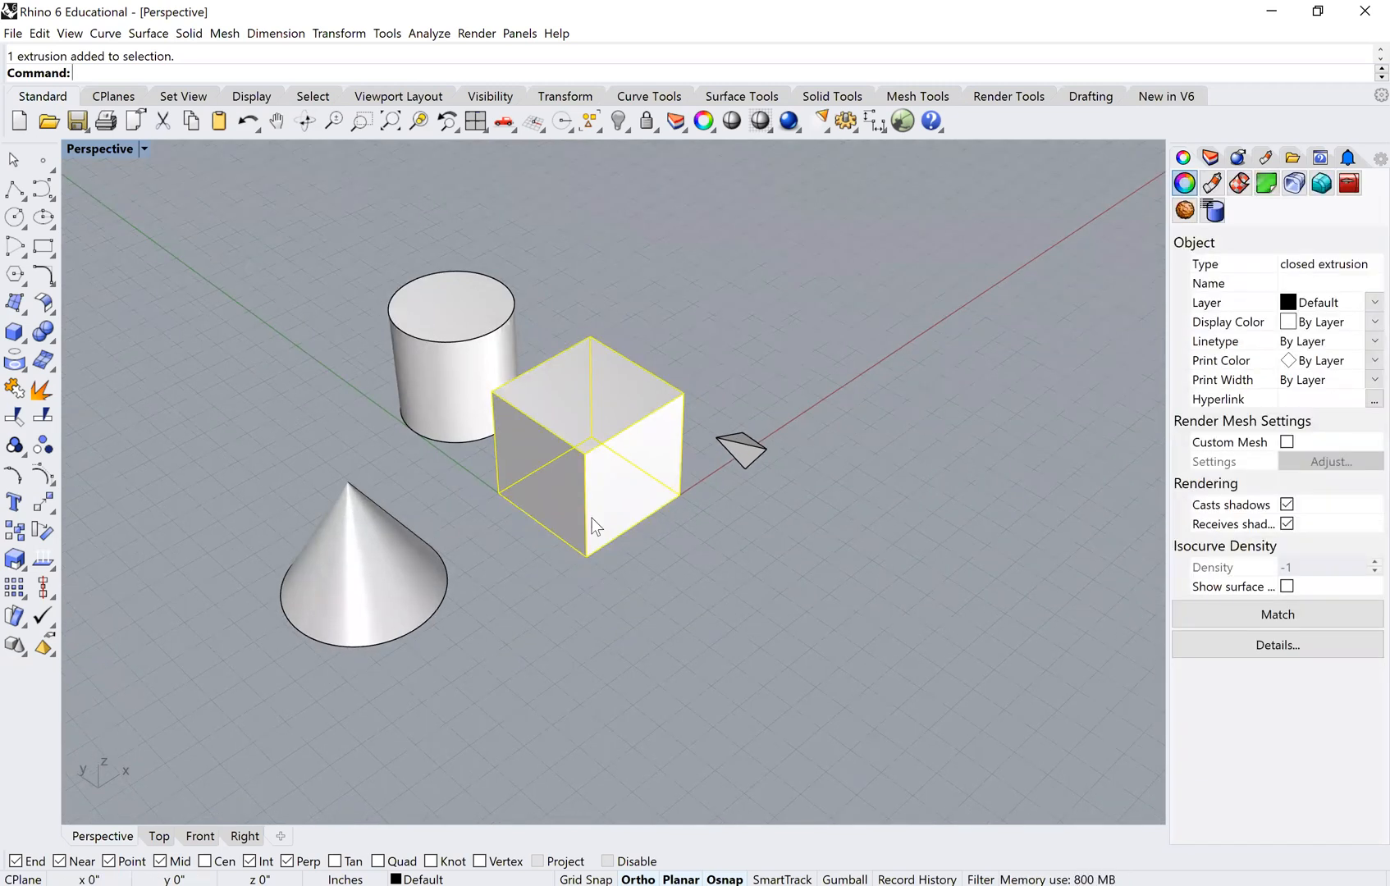
Scale the box by factor 2 reference from its bottom corner to half size, then reselect it.
{"action": "type", "text": "Scale"}
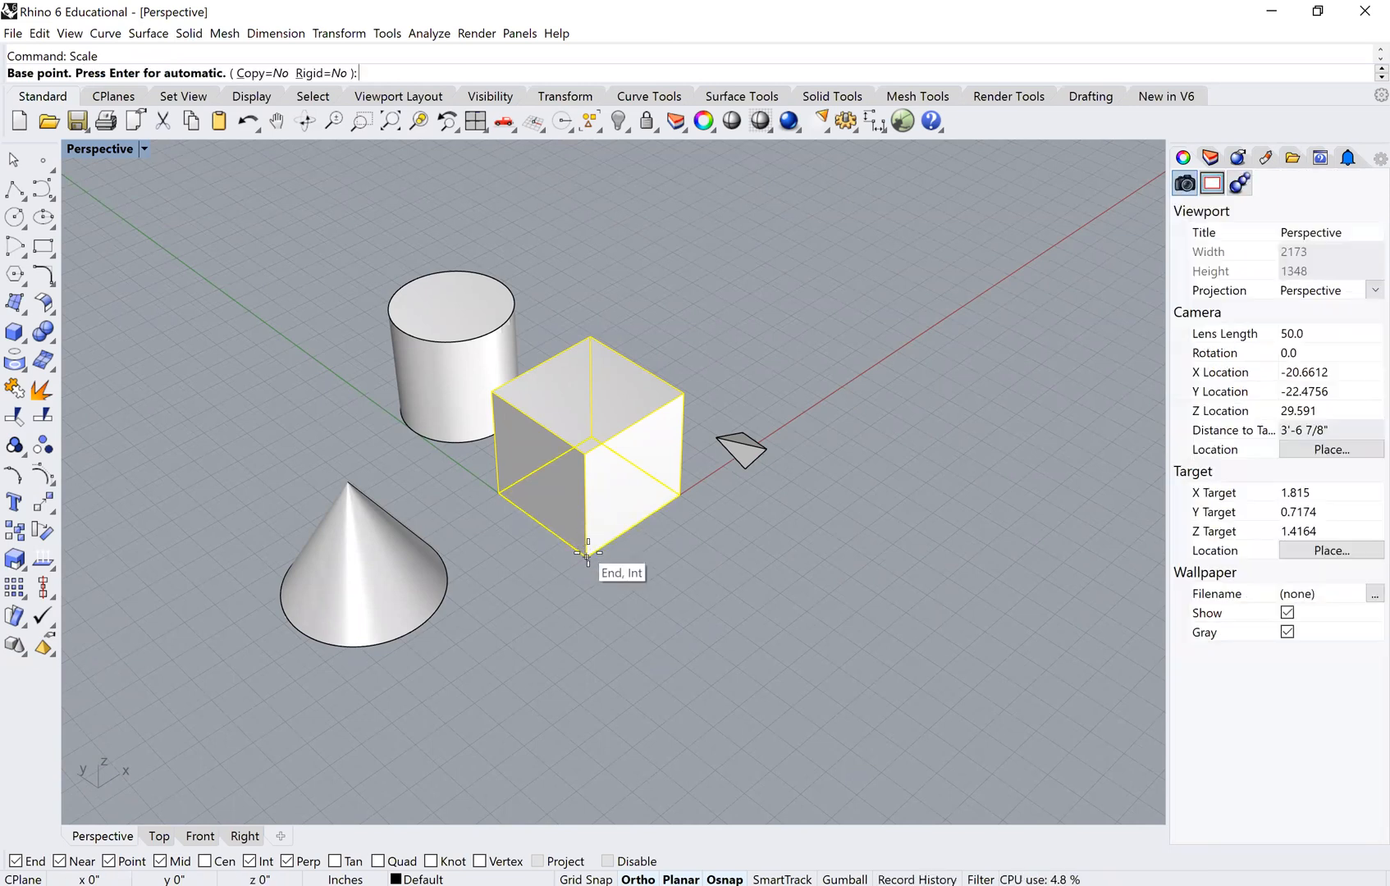
{"action": "left_click", "coordinate": [587, 557]}
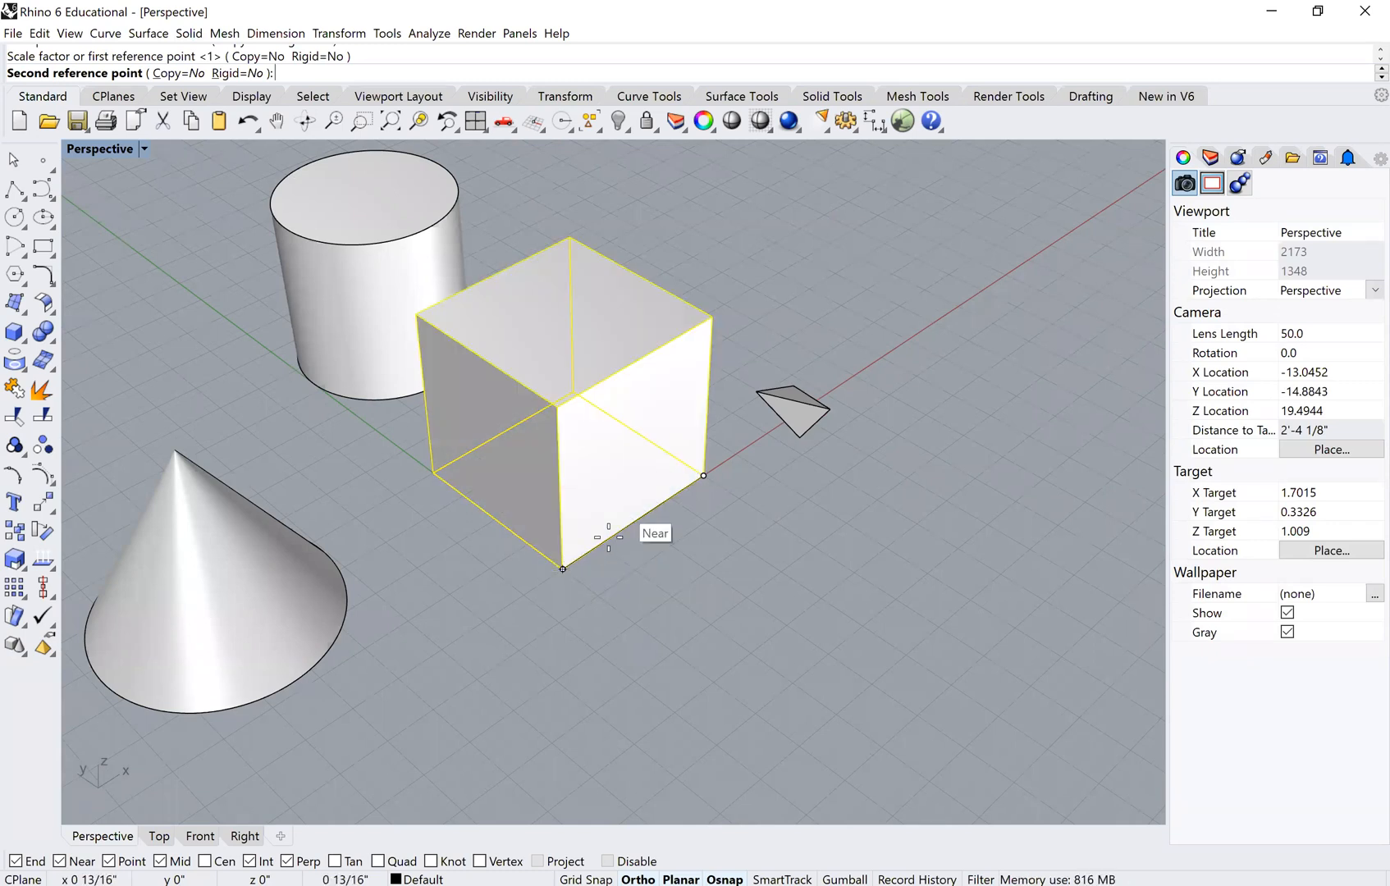
{"action": "mouse_move", "coordinate": [701, 479]}
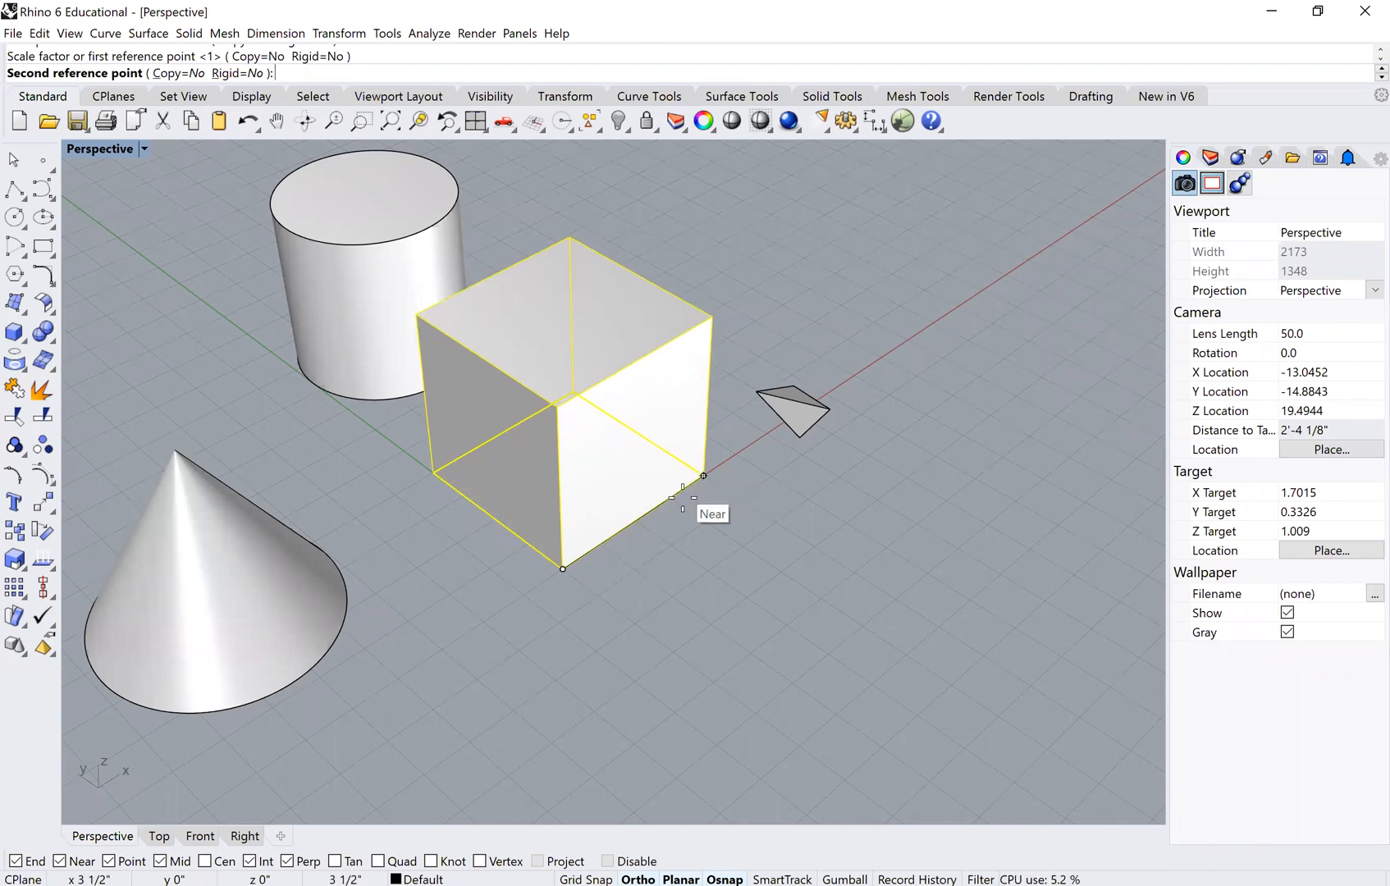
{"action": "type", "text": "2"}
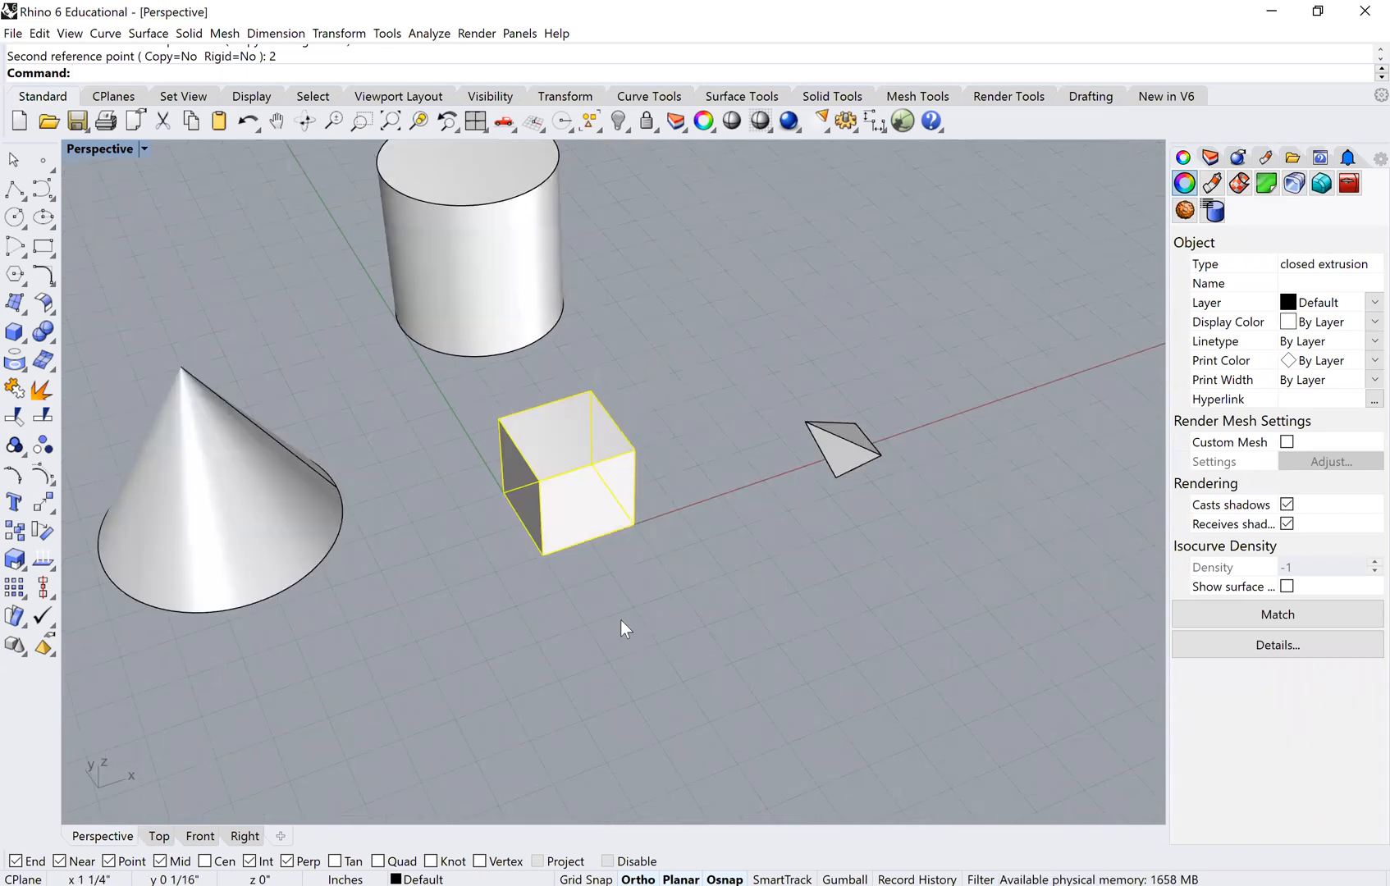
{"action": "left_click", "coordinate": [1212, 184]}
{"action": "type", "text": "Scale1"}
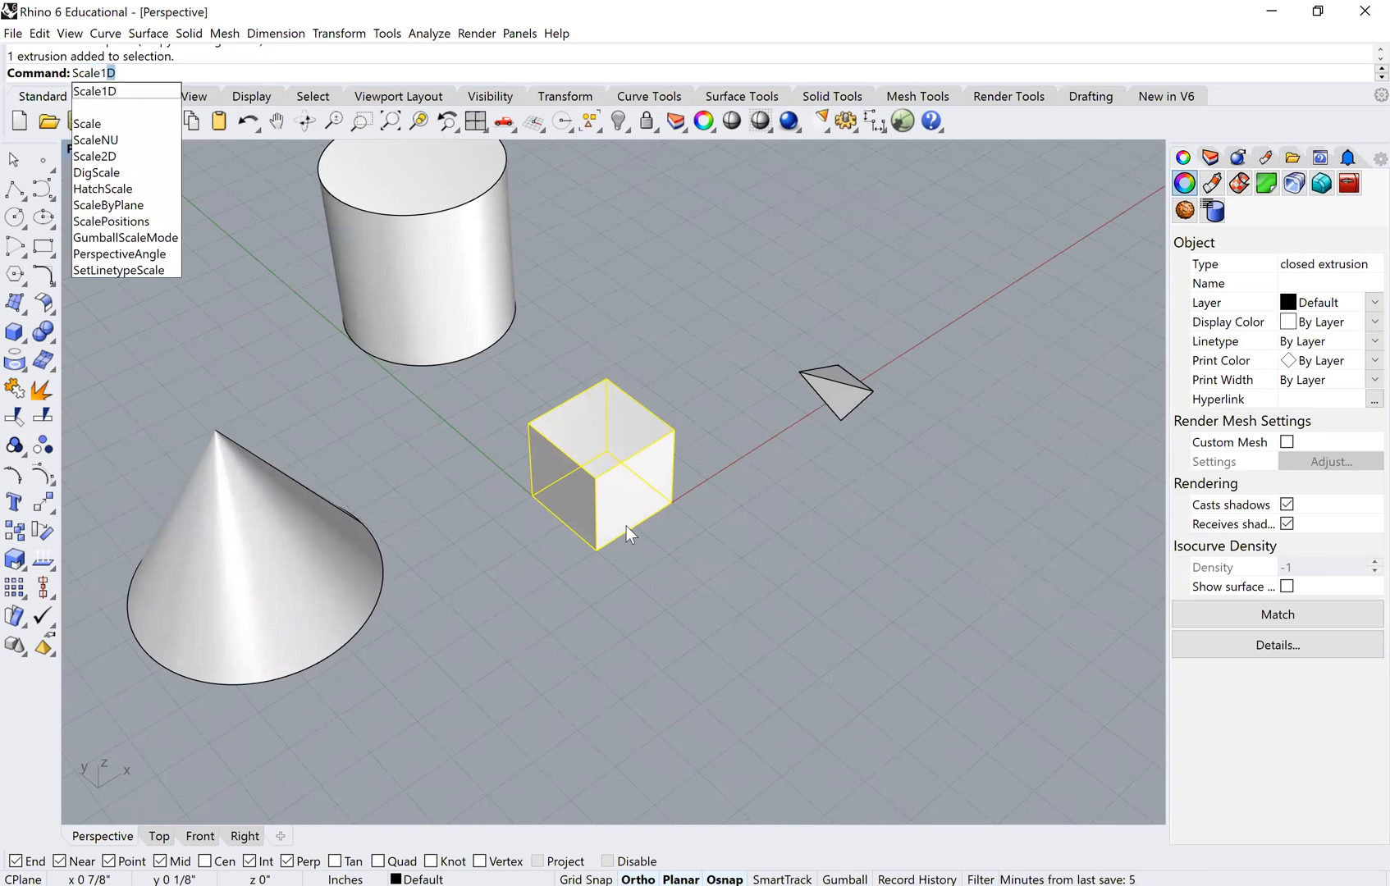
Stretch the small cube with Scale1D from its corner into a longer rectangular block.
{"action": "left_click", "coordinate": [94, 92]}
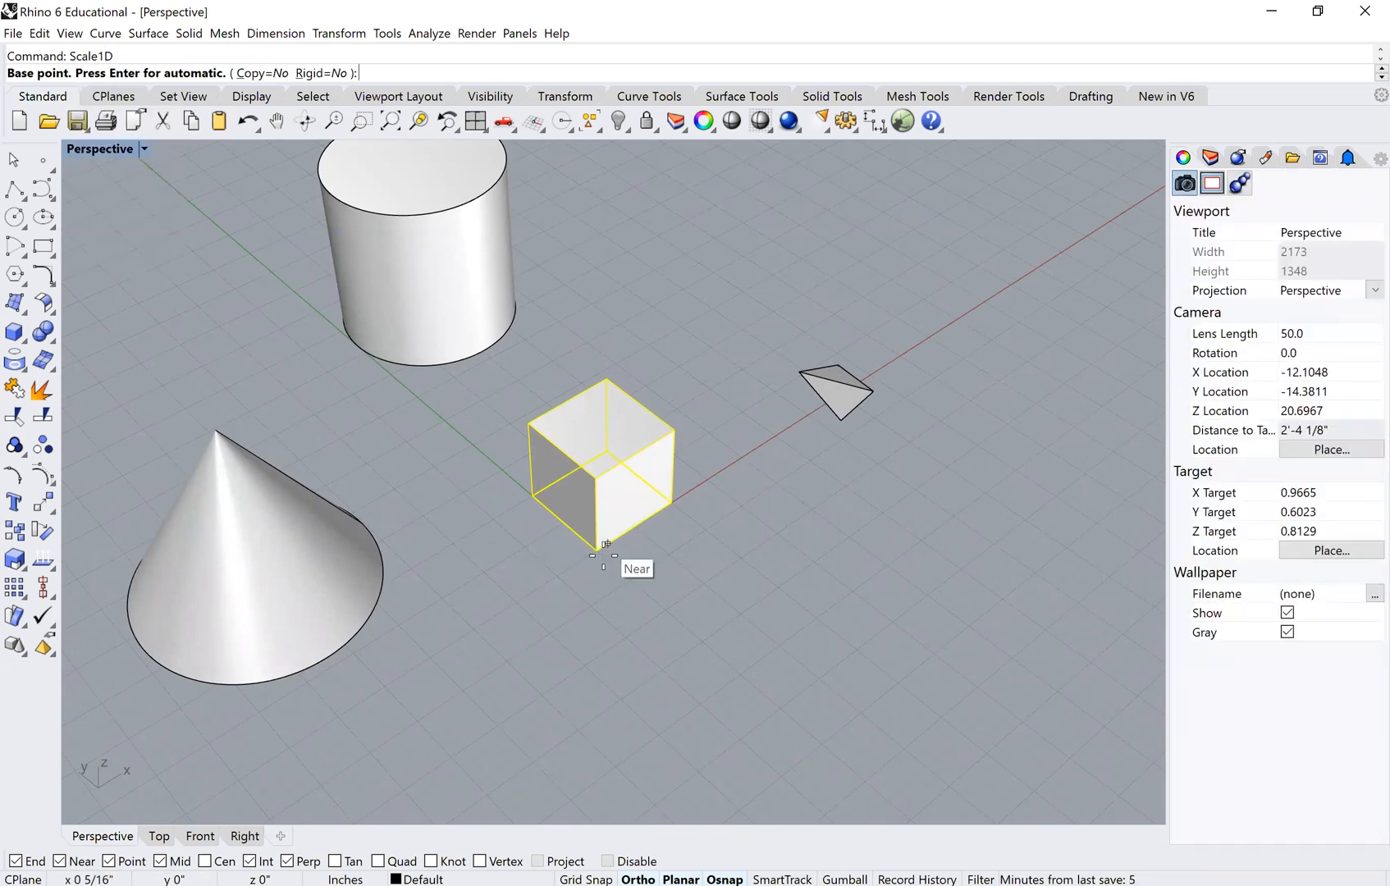
{"action": "left_click", "coordinate": [595, 550]}
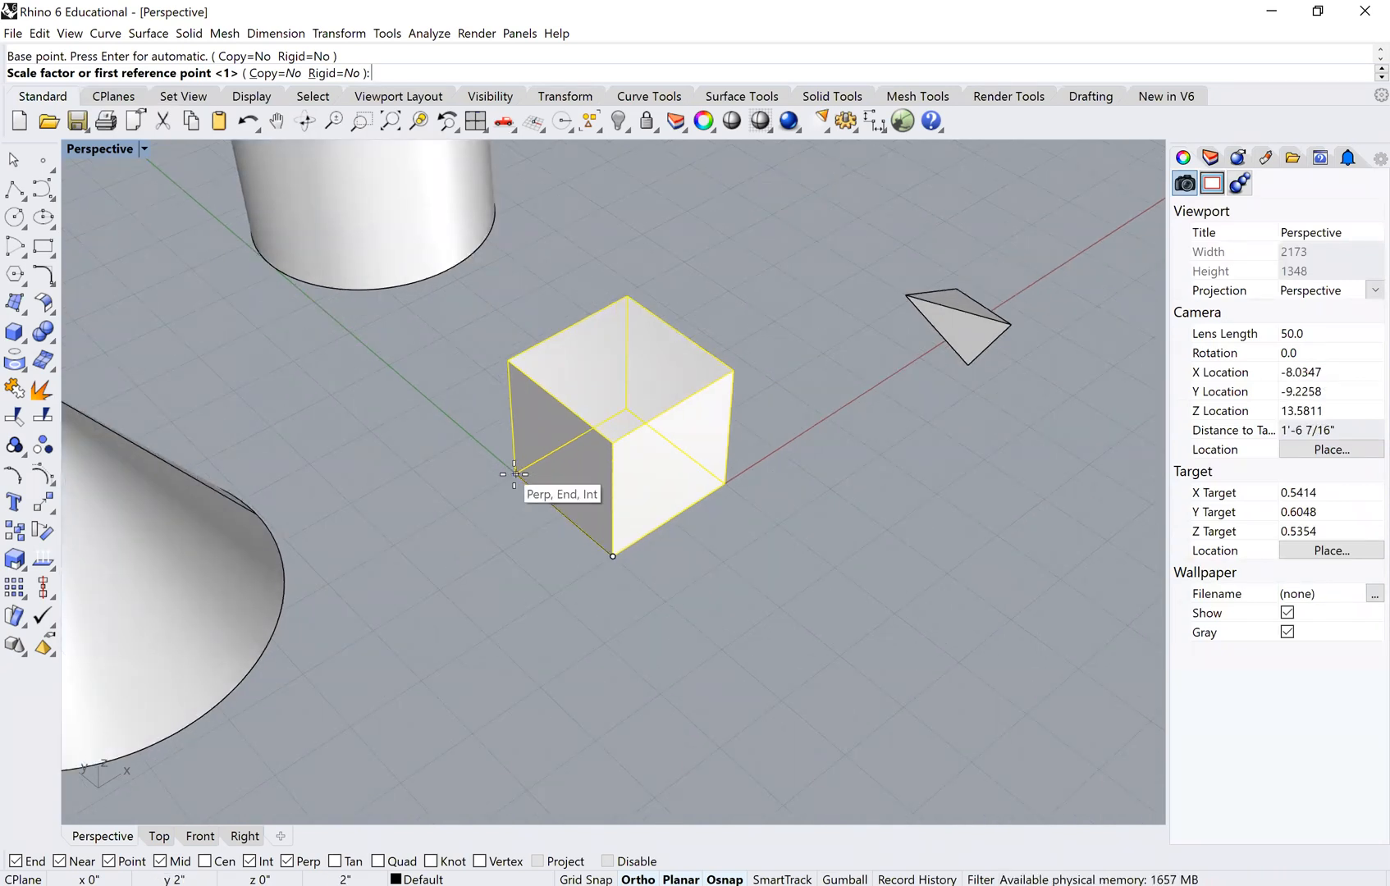
{"action": "left_click", "coordinate": [515, 473]}
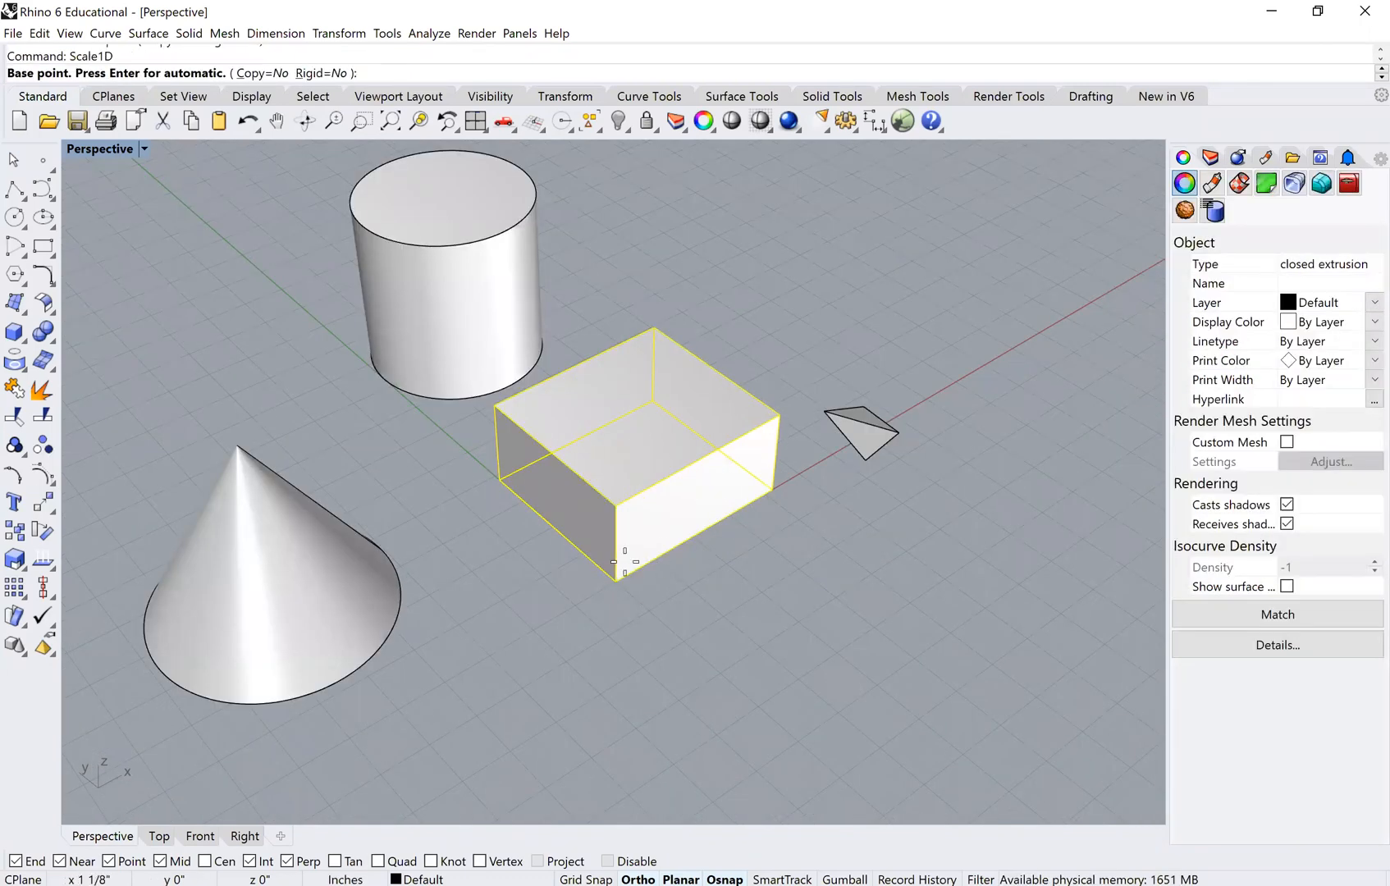
{"action": "left_click", "coordinate": [615, 581]}
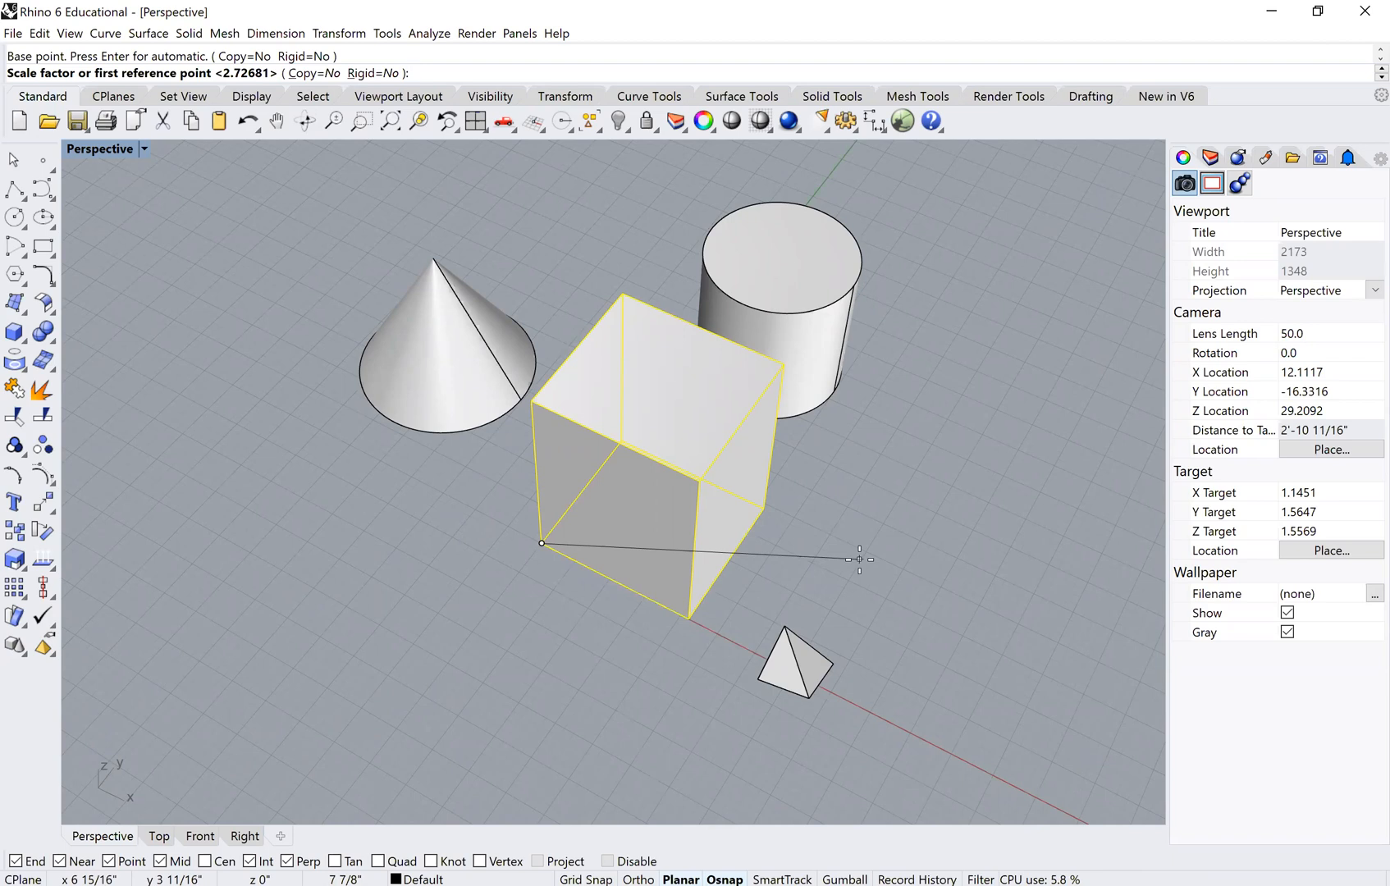
{"action": "left_click", "coordinate": [858, 560]}
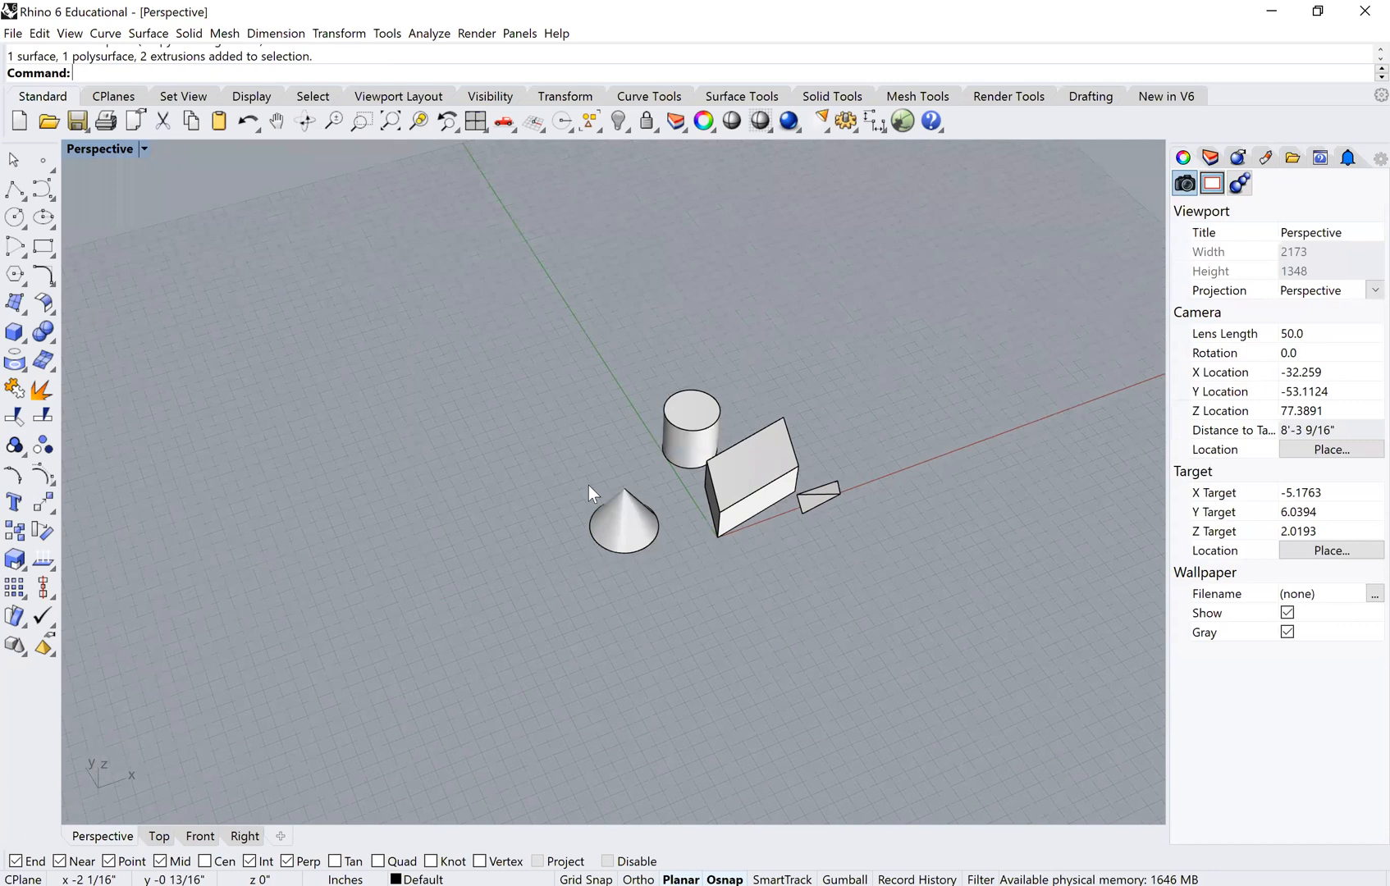
{"action": "mouse_move", "coordinate": [642, 550]}
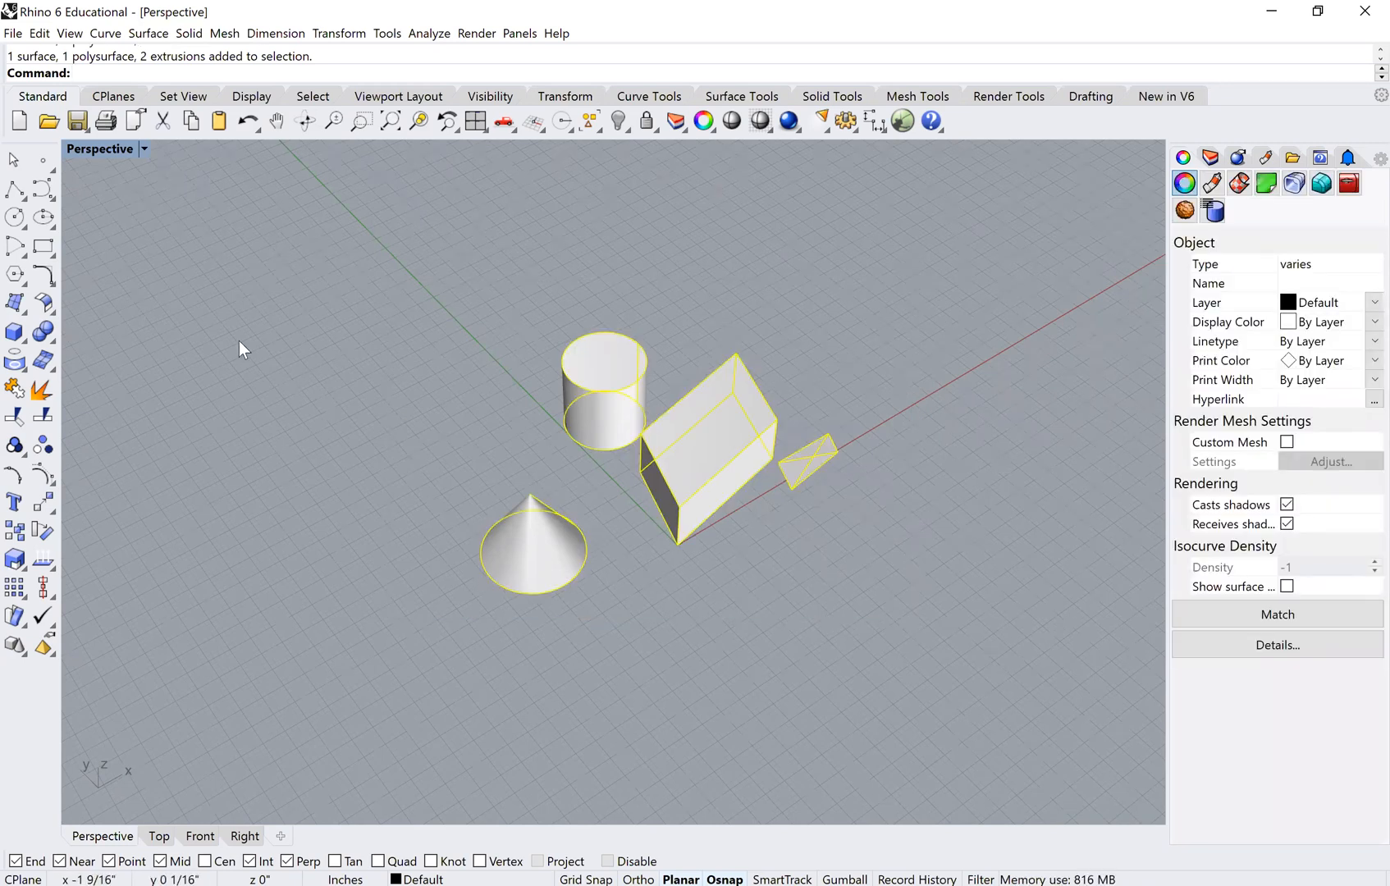
Draw a closed five-point polyline on the ground in front of the long box and begin extruding it.
{"action": "left_click", "coordinate": [14, 189]}
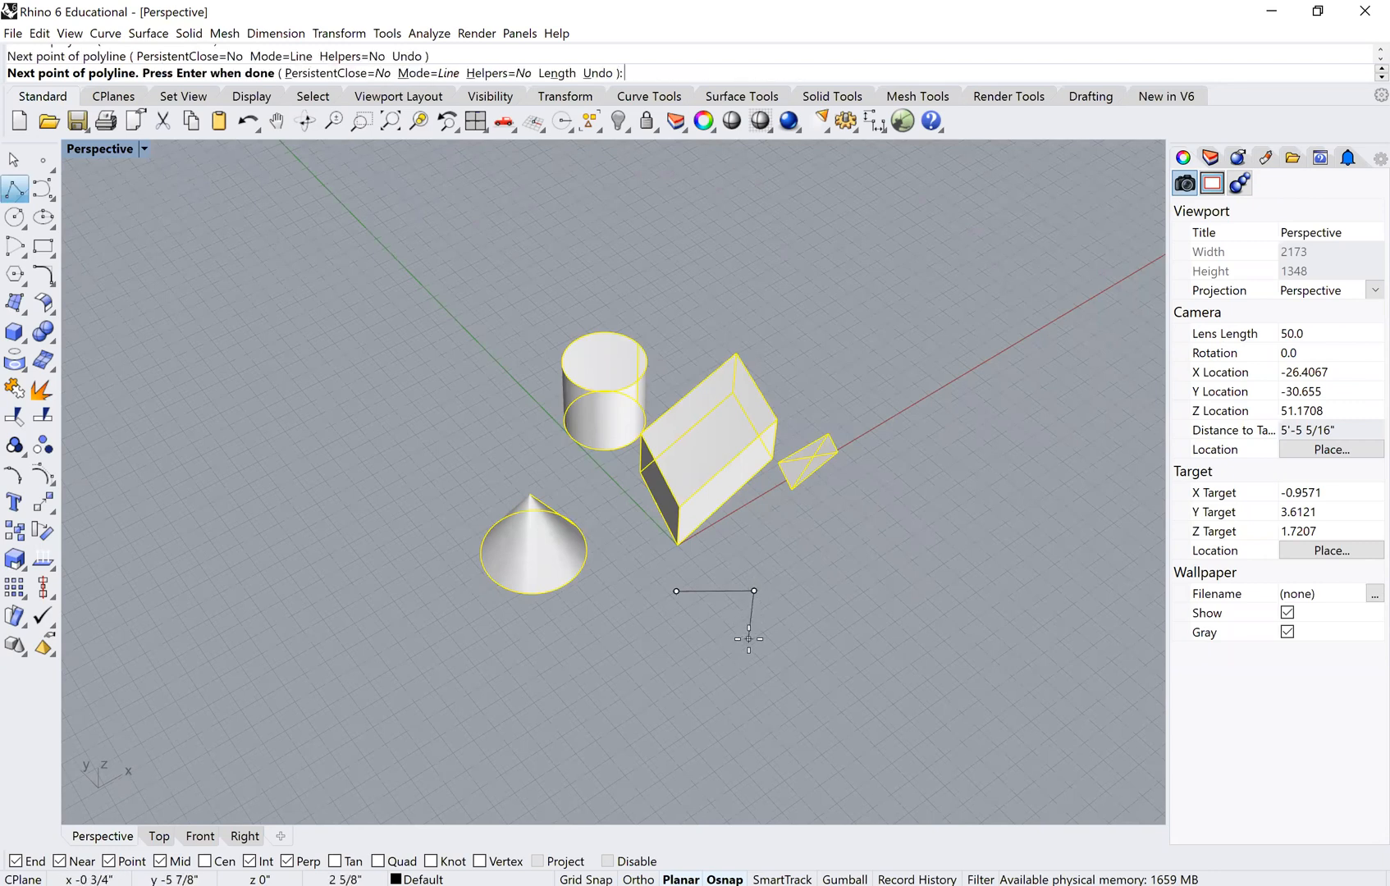
{"action": "left_click", "coordinate": [647, 626]}
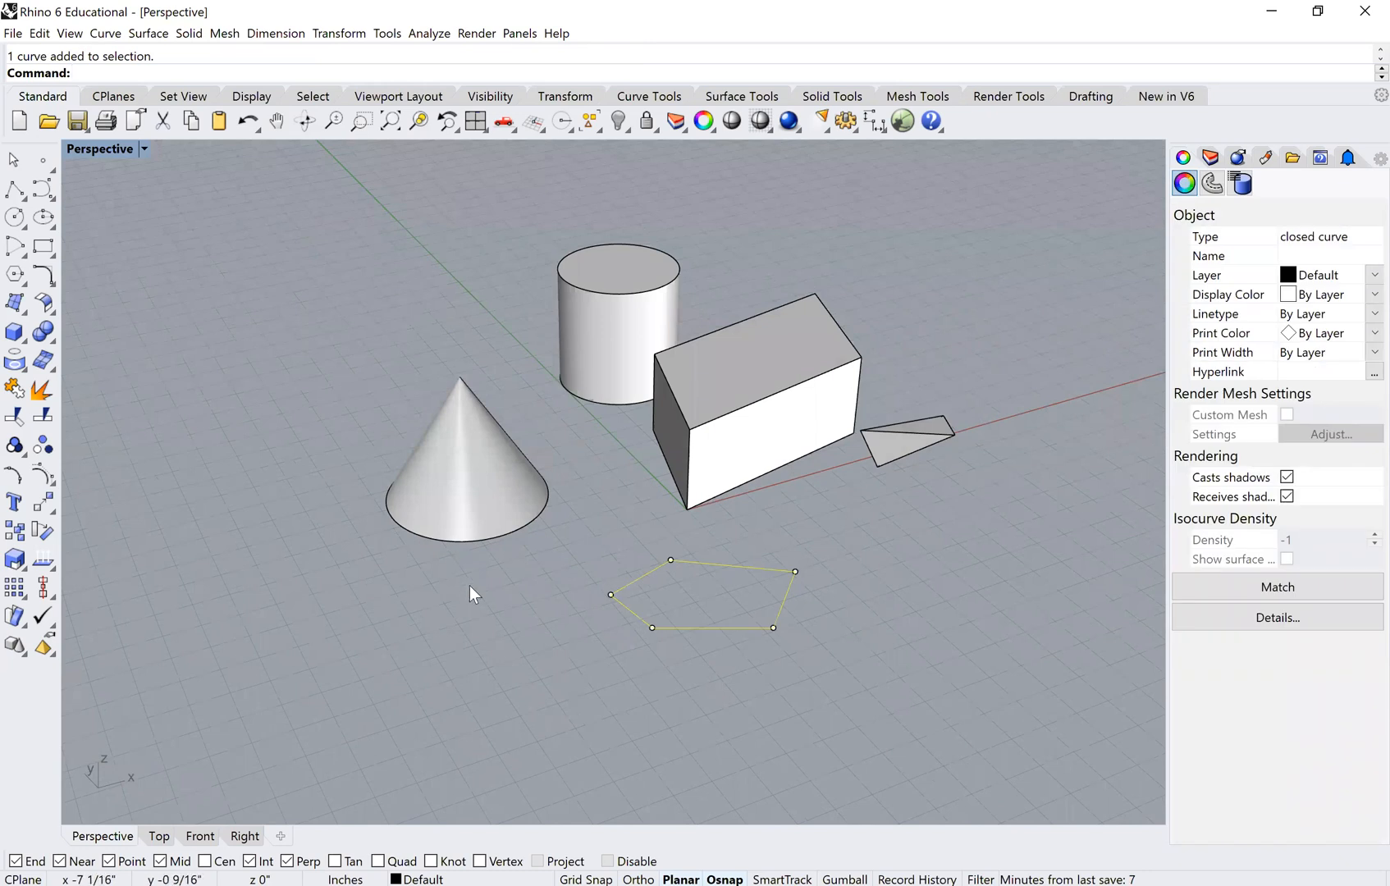
{"action": "mouse_move", "coordinate": [611, 348]}
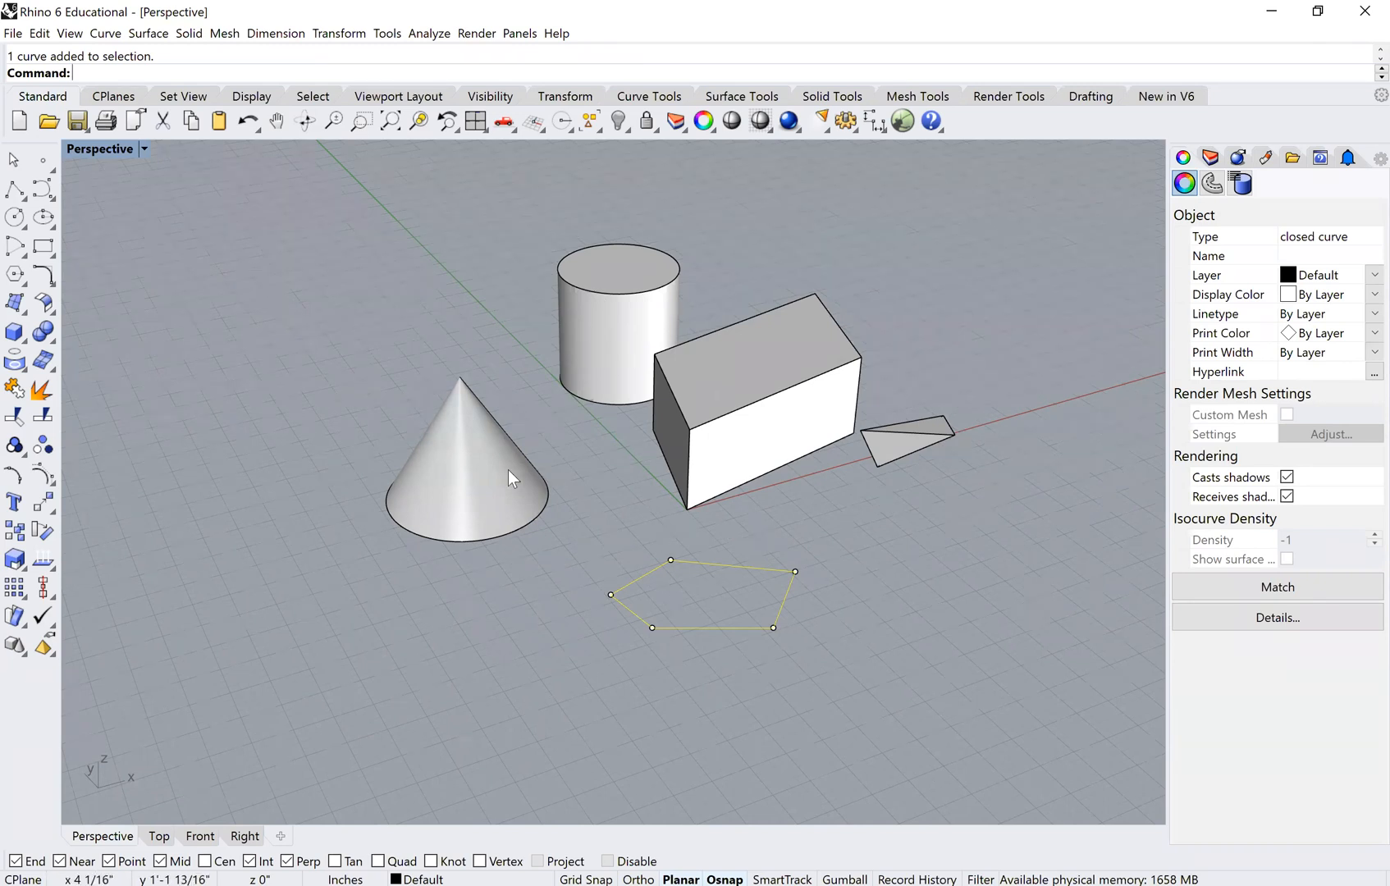
{"action": "mouse_move", "coordinate": [468, 447]}
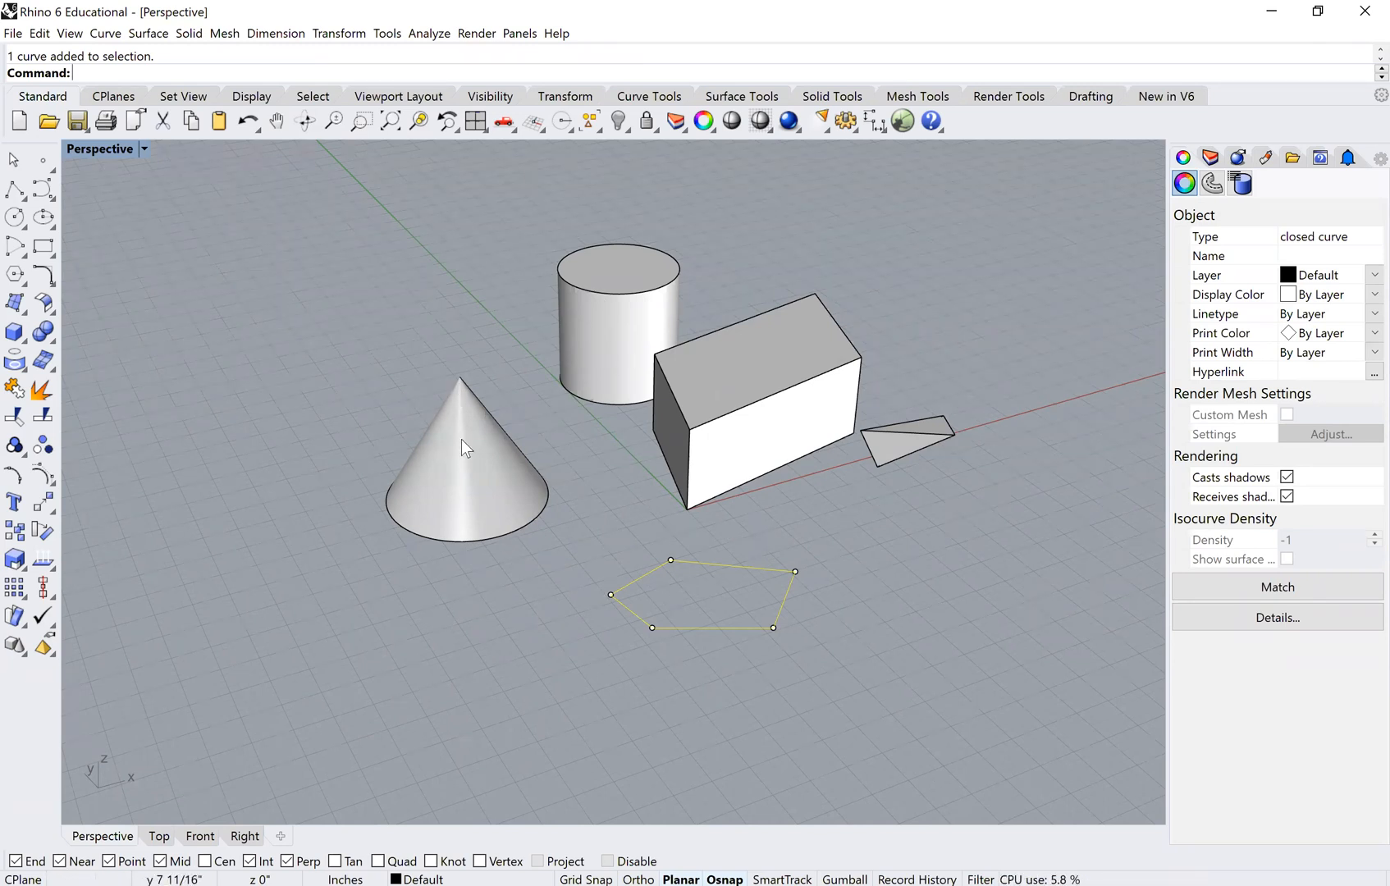
{"action": "mouse_move", "coordinate": [461, 463]}
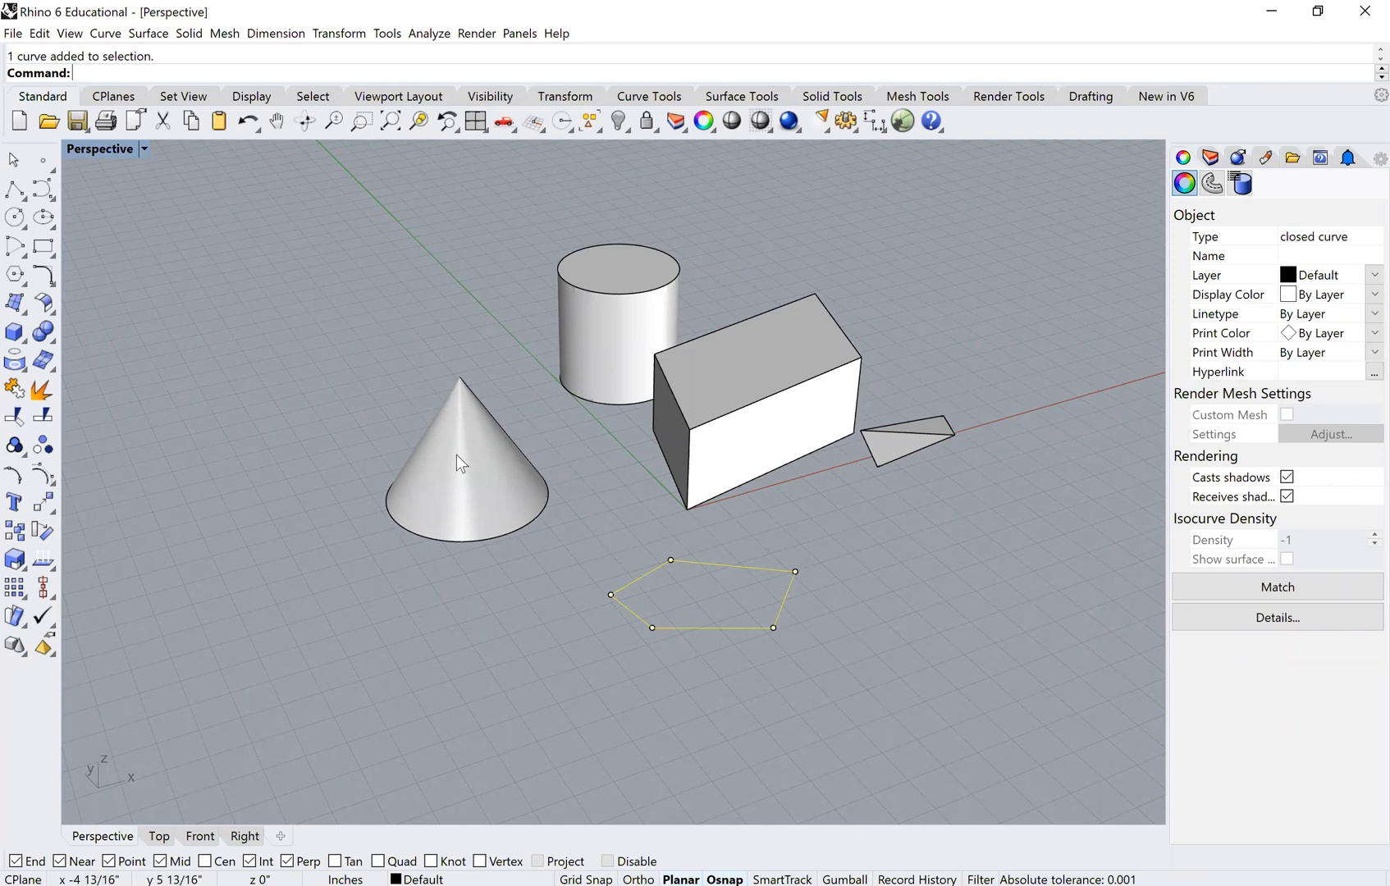
{"action": "mouse_move", "coordinate": [592, 612]}
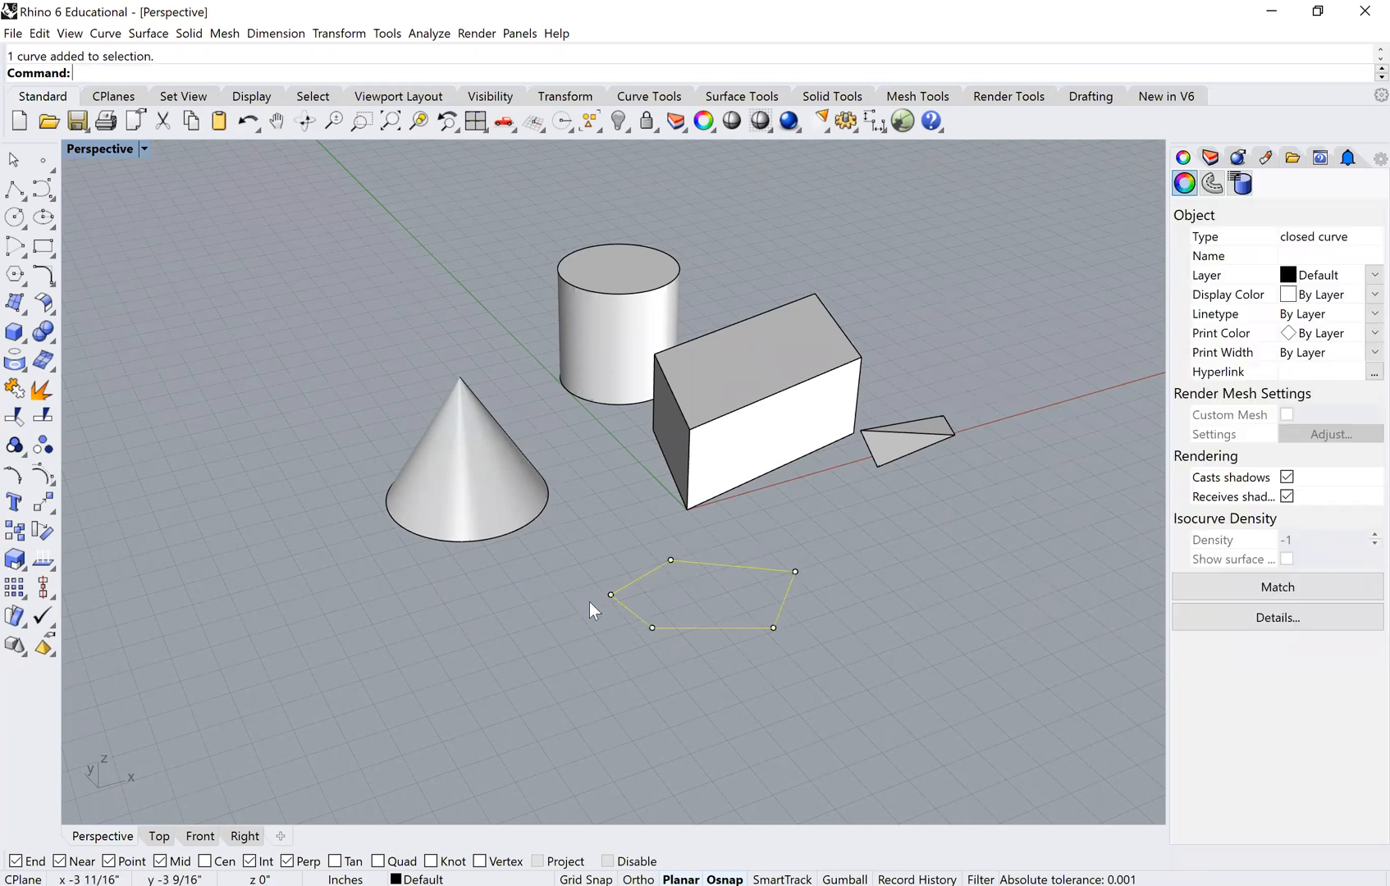
{"action": "type", "text": "ExtractMeshFacesByEdgeLength"}
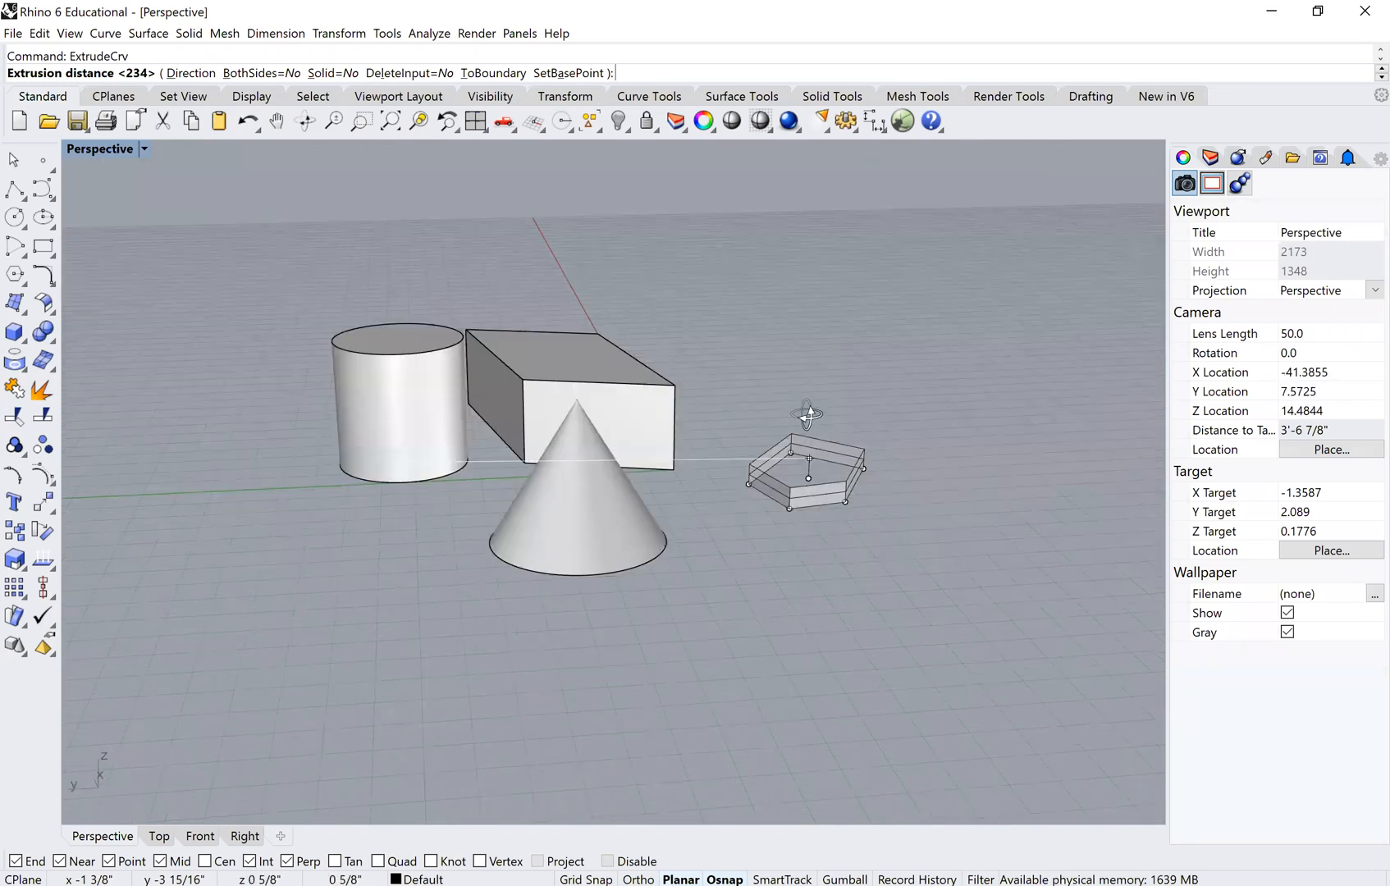
Extrude the pentagon straight up by 4 as a solid and select the resulting prism.
{"action": "type", "text": "4"}
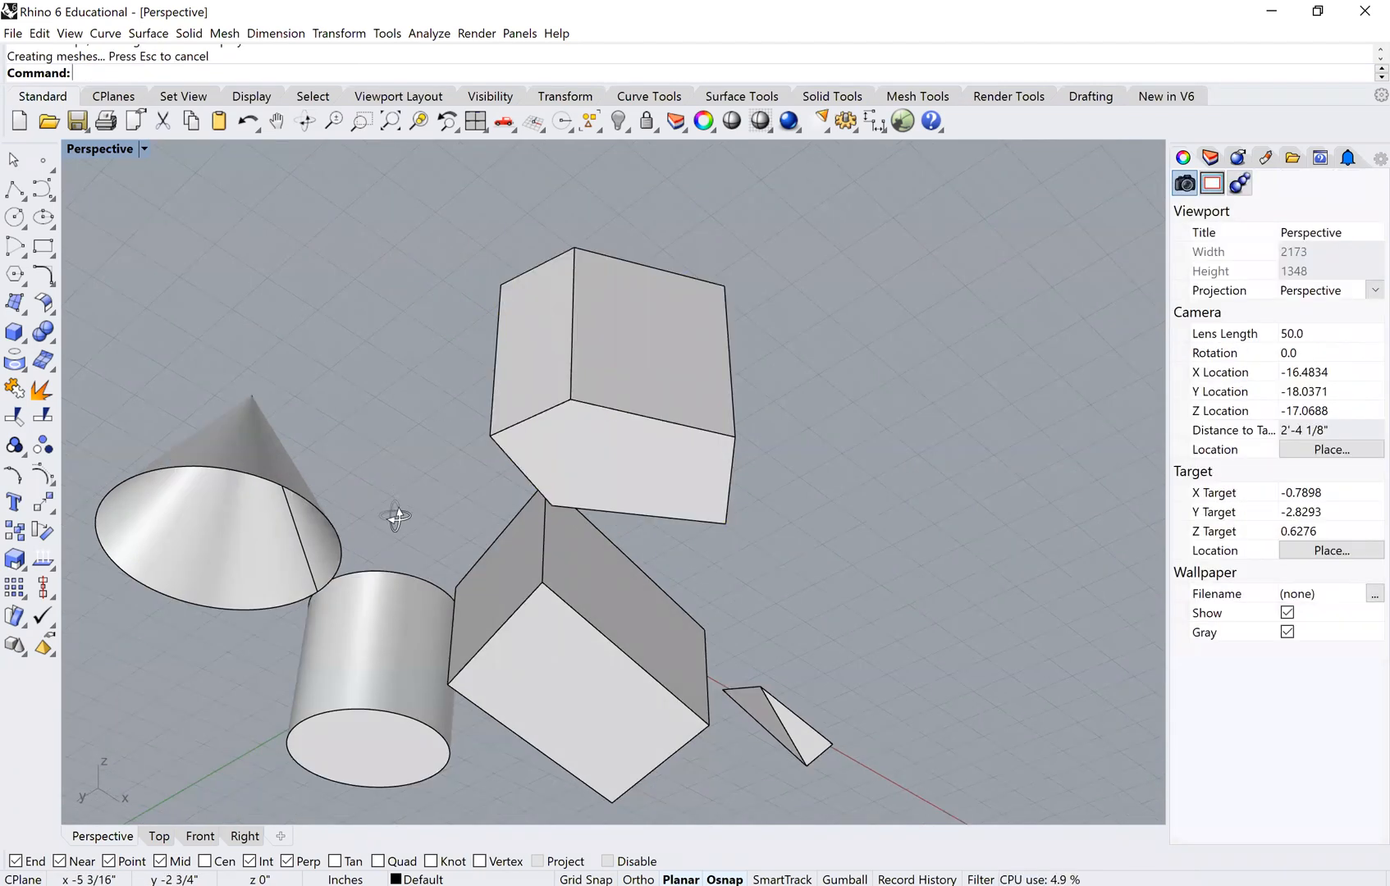
{"action": "left_click", "coordinate": [505, 492]}
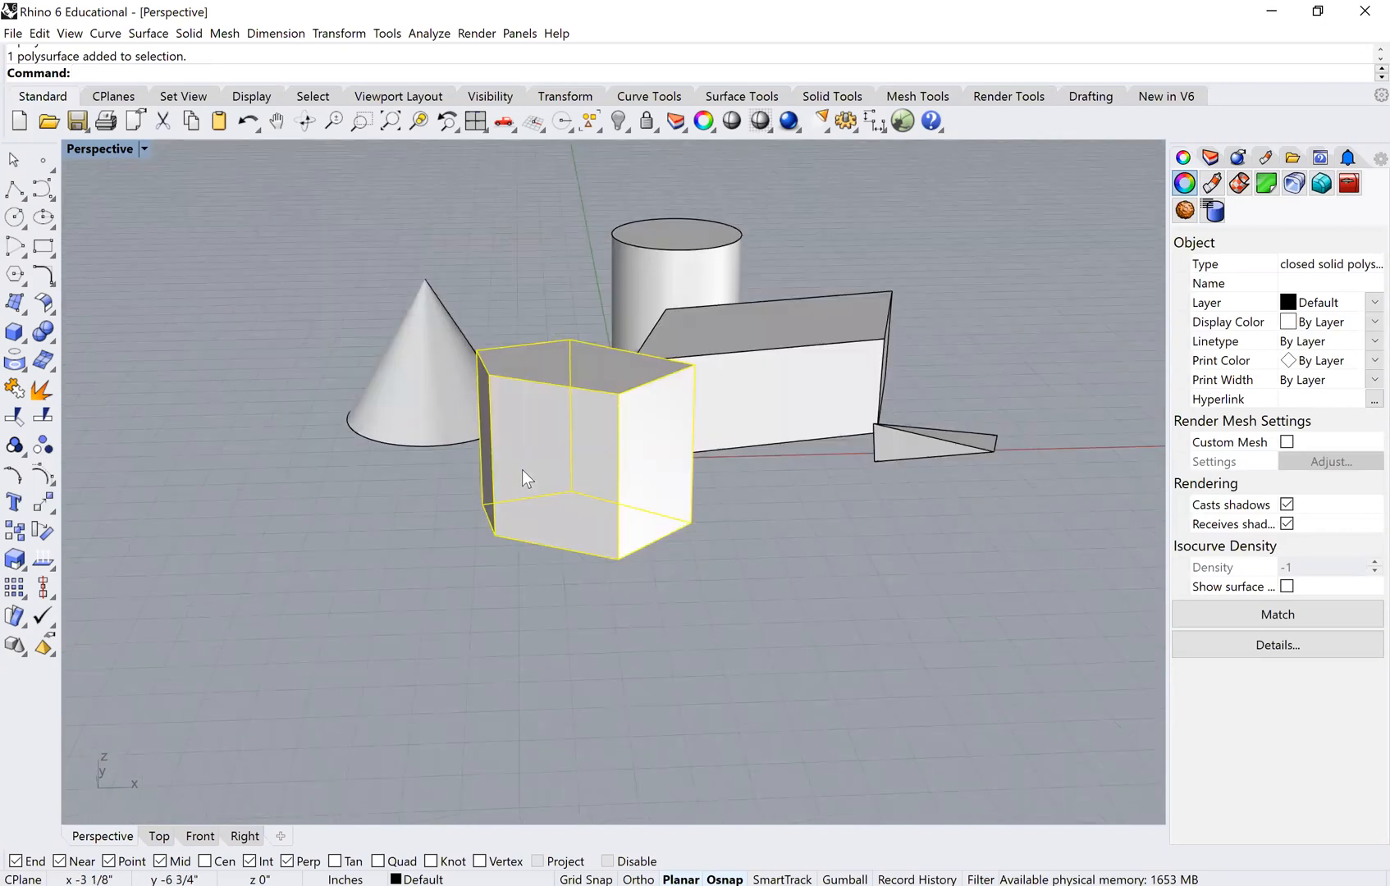
Delete the straight prism and extrude the pentagon obliquely along a custom direction, inspecting the slanted result.
{"action": "key", "text": "Delete"}
{"action": "type", "text": "ExtrudeCrv"}
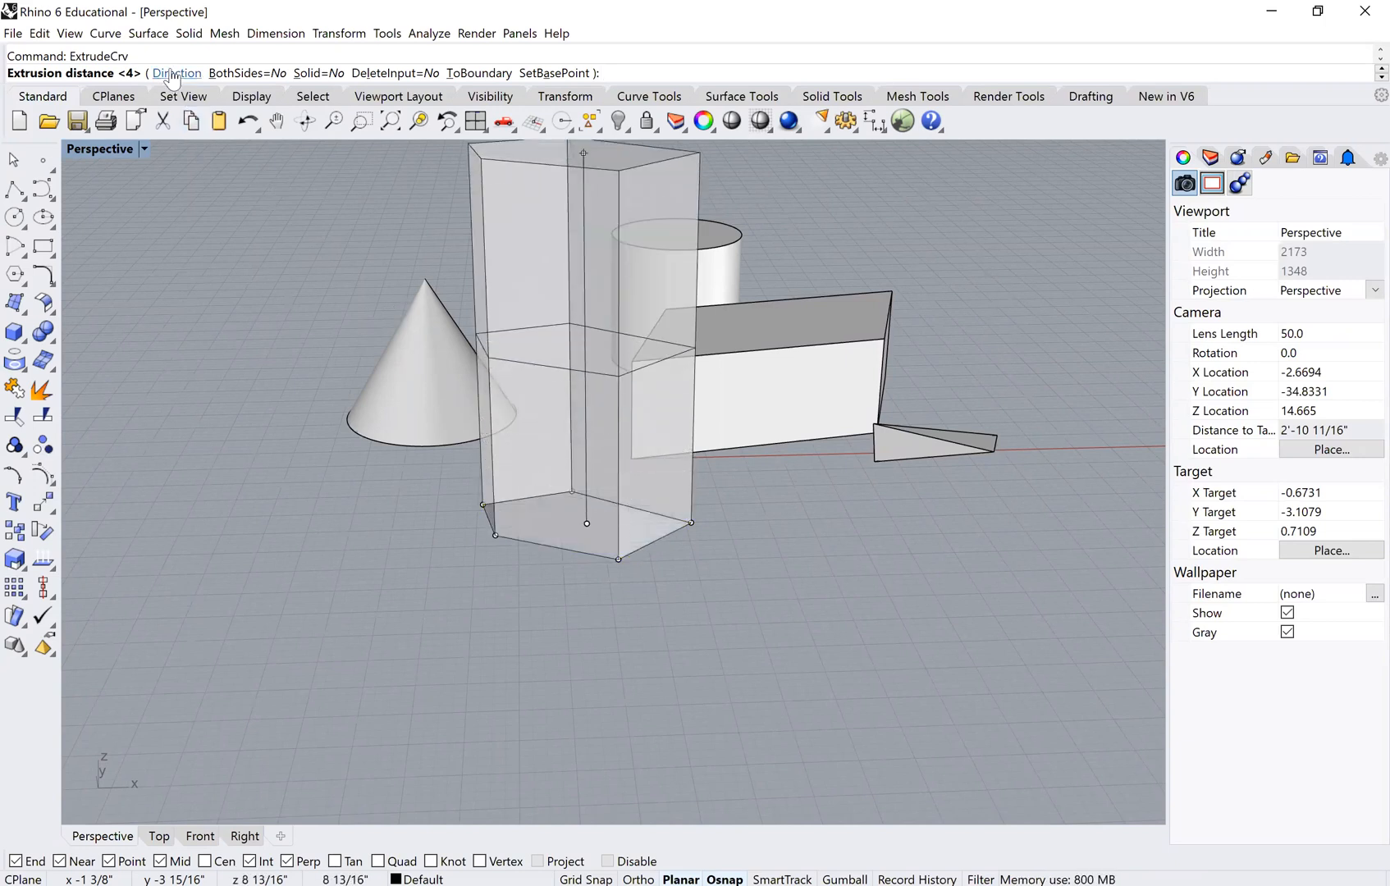
{"action": "left_click", "coordinate": [176, 72]}
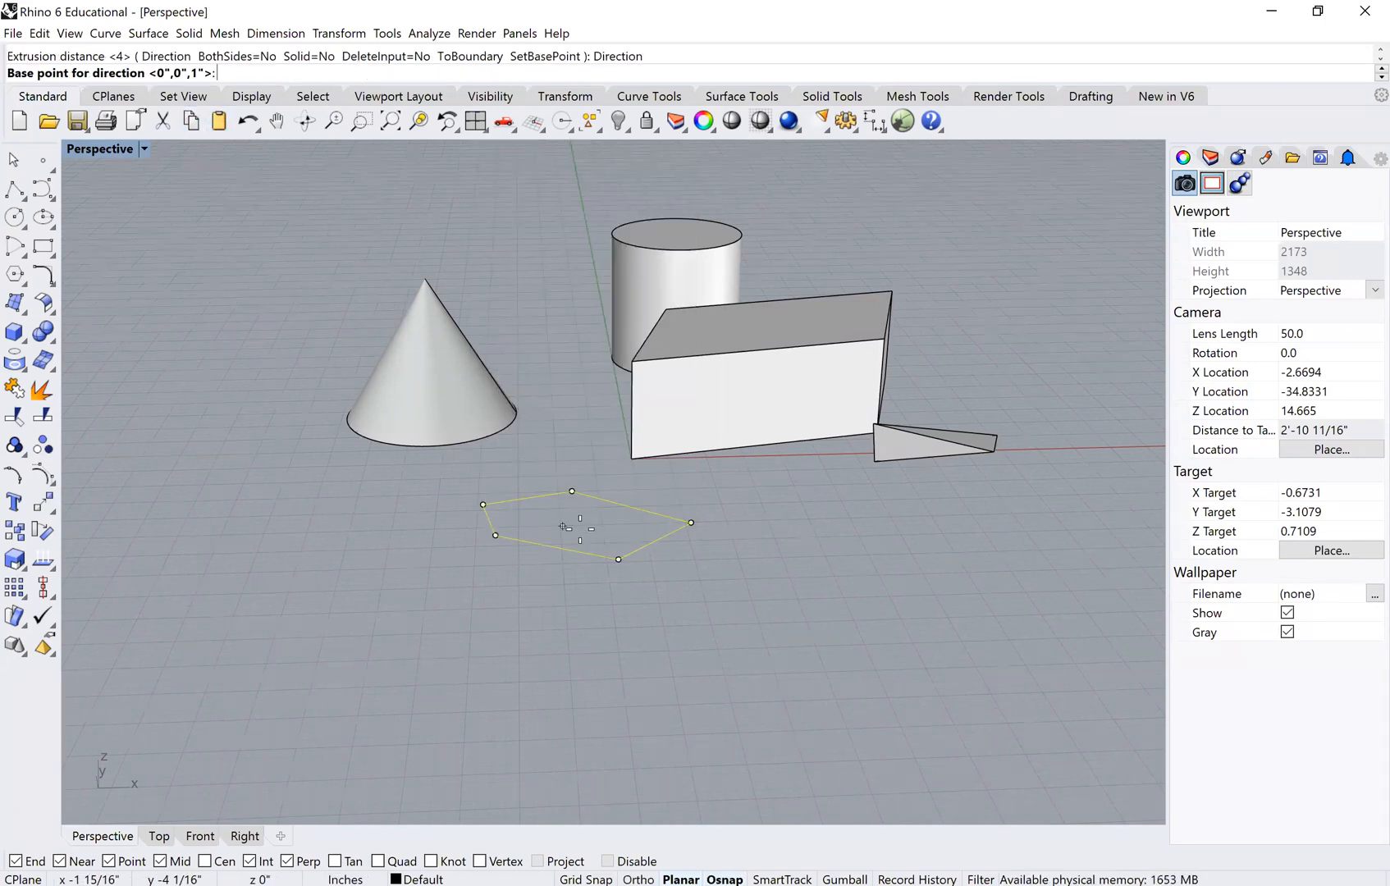
{"action": "left_click", "coordinate": [571, 491]}
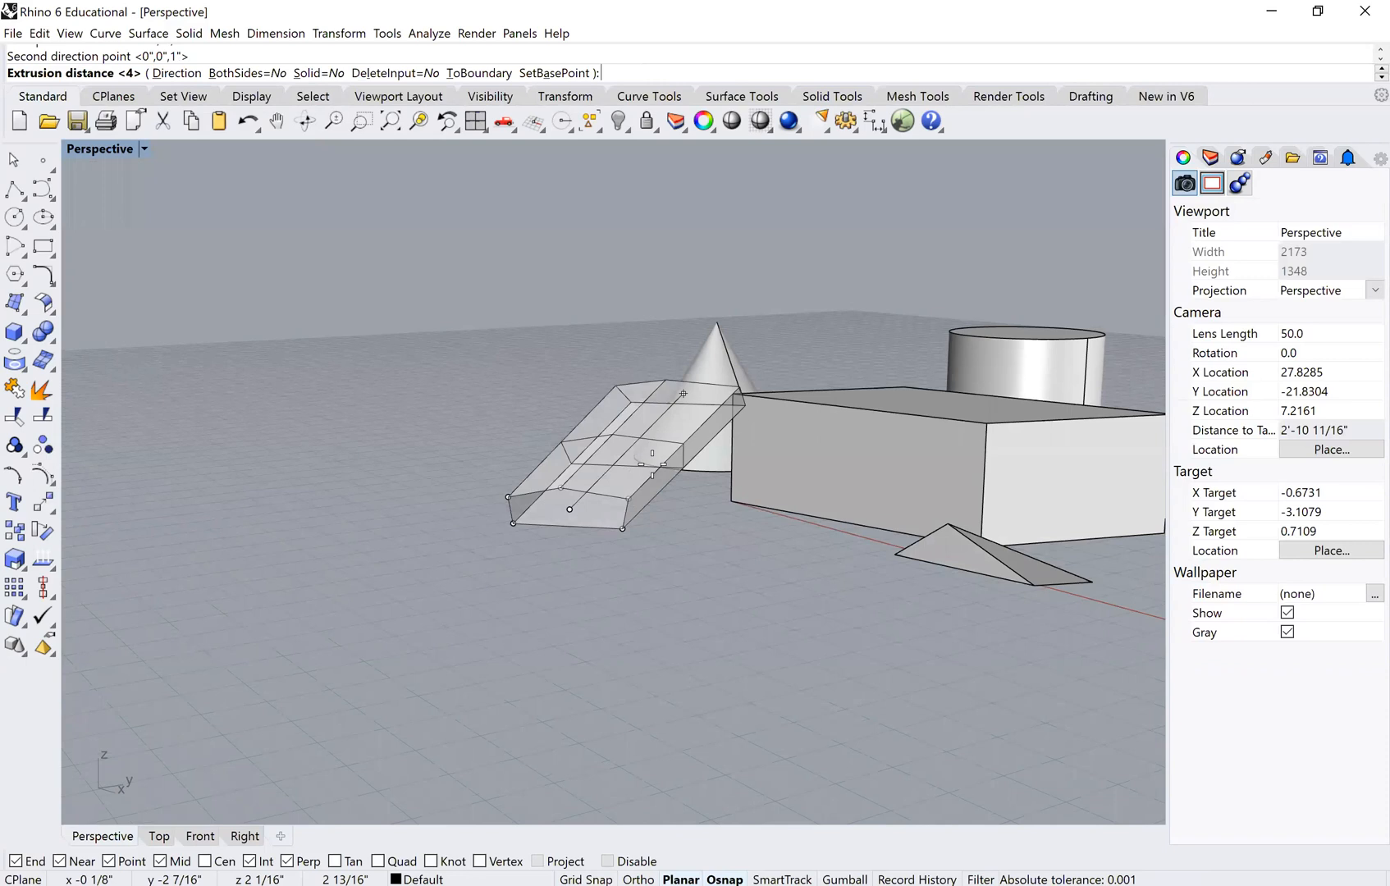
{"action": "mouse_move", "coordinate": [648, 408]}
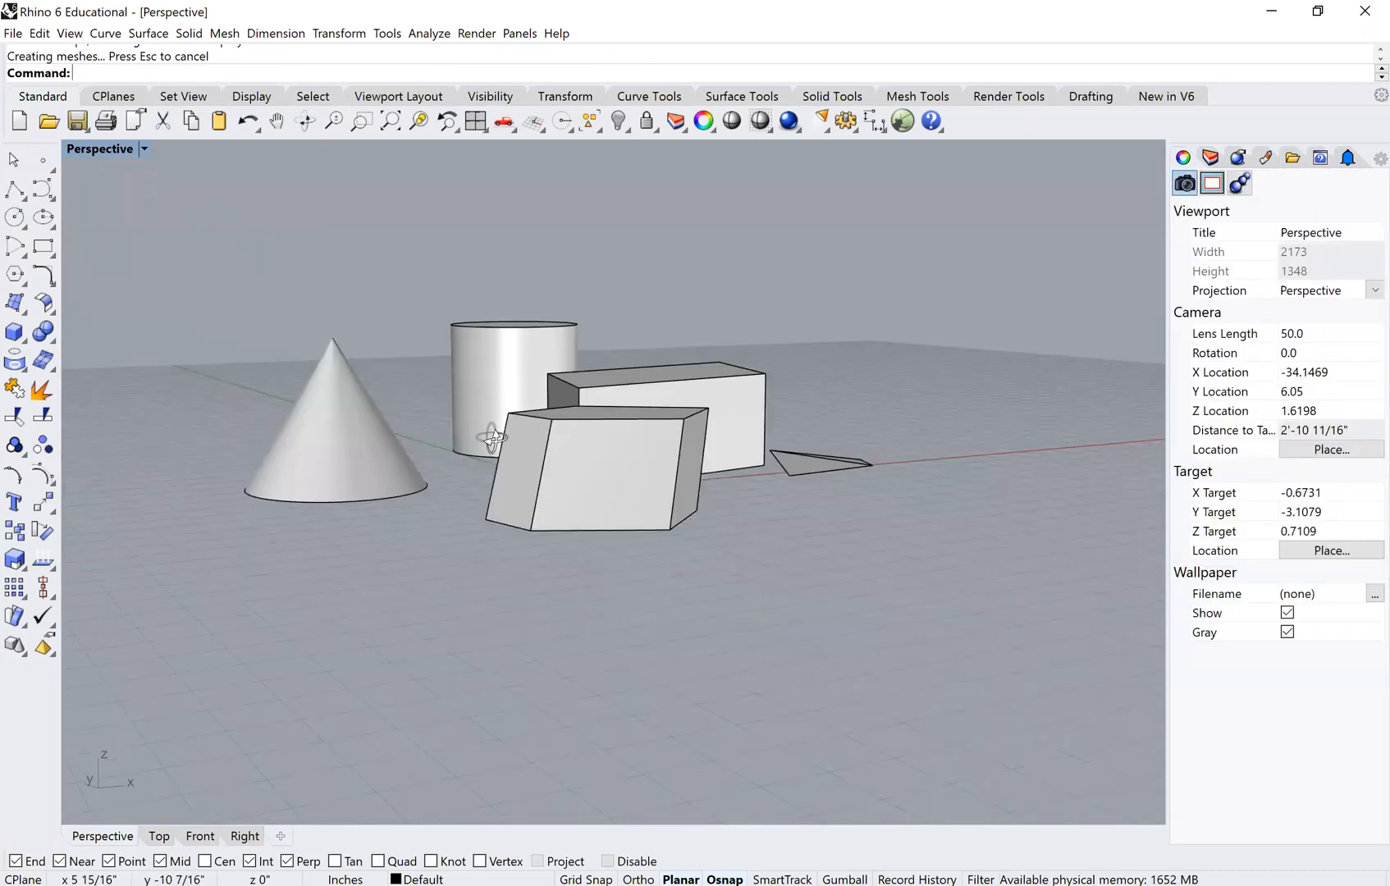
{"action": "left_click_drag", "start_coordinate": [487, 435], "coordinate": [665, 452]}
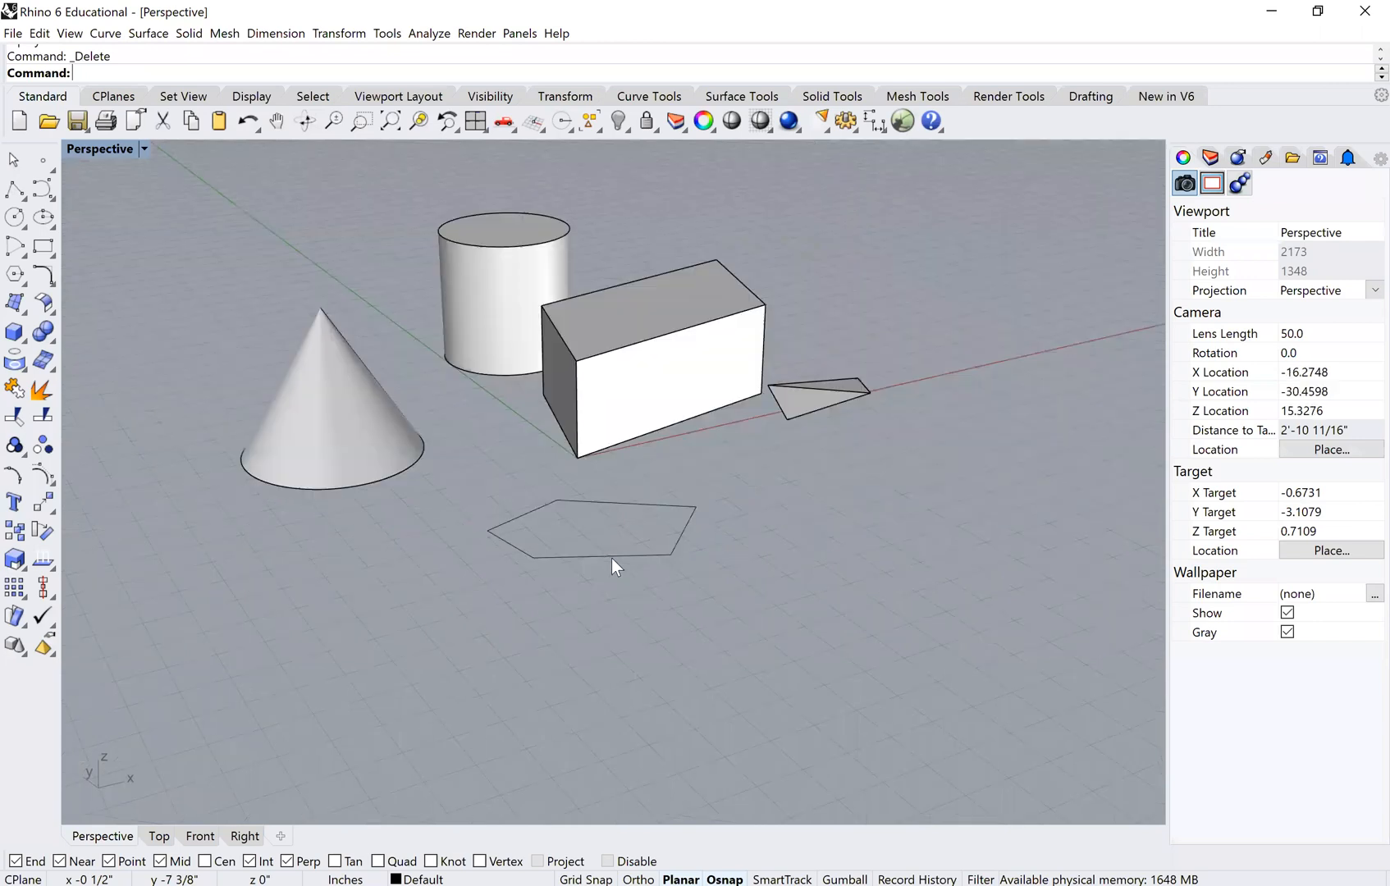
Restore the slanted prism, then extrude the pentagon to a ground-level point and select the flat spike.
{"action": "key", "text": "ctrl+z"}
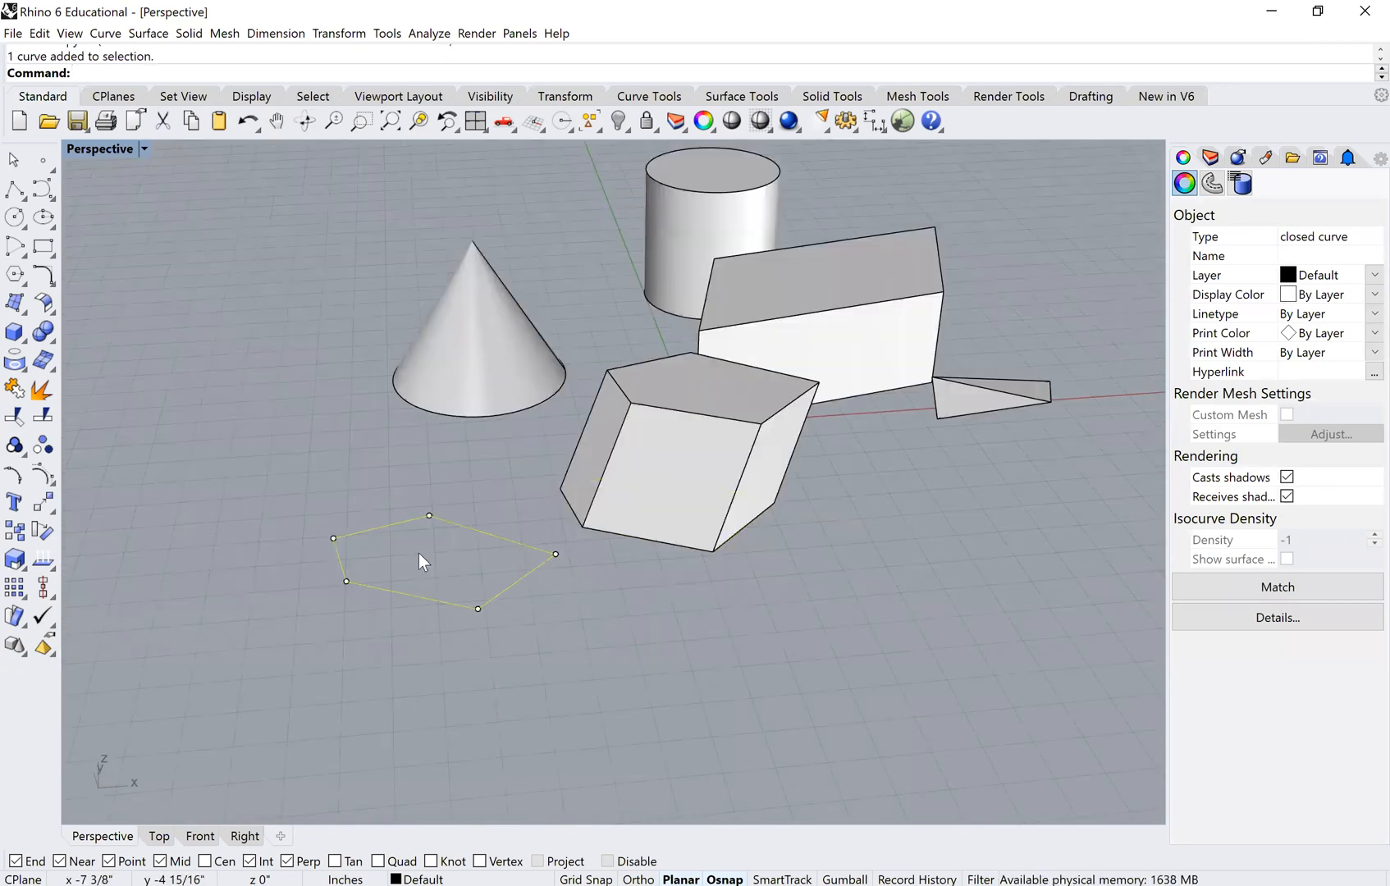
{"action": "type", "text": "ExtrudeCrv"}
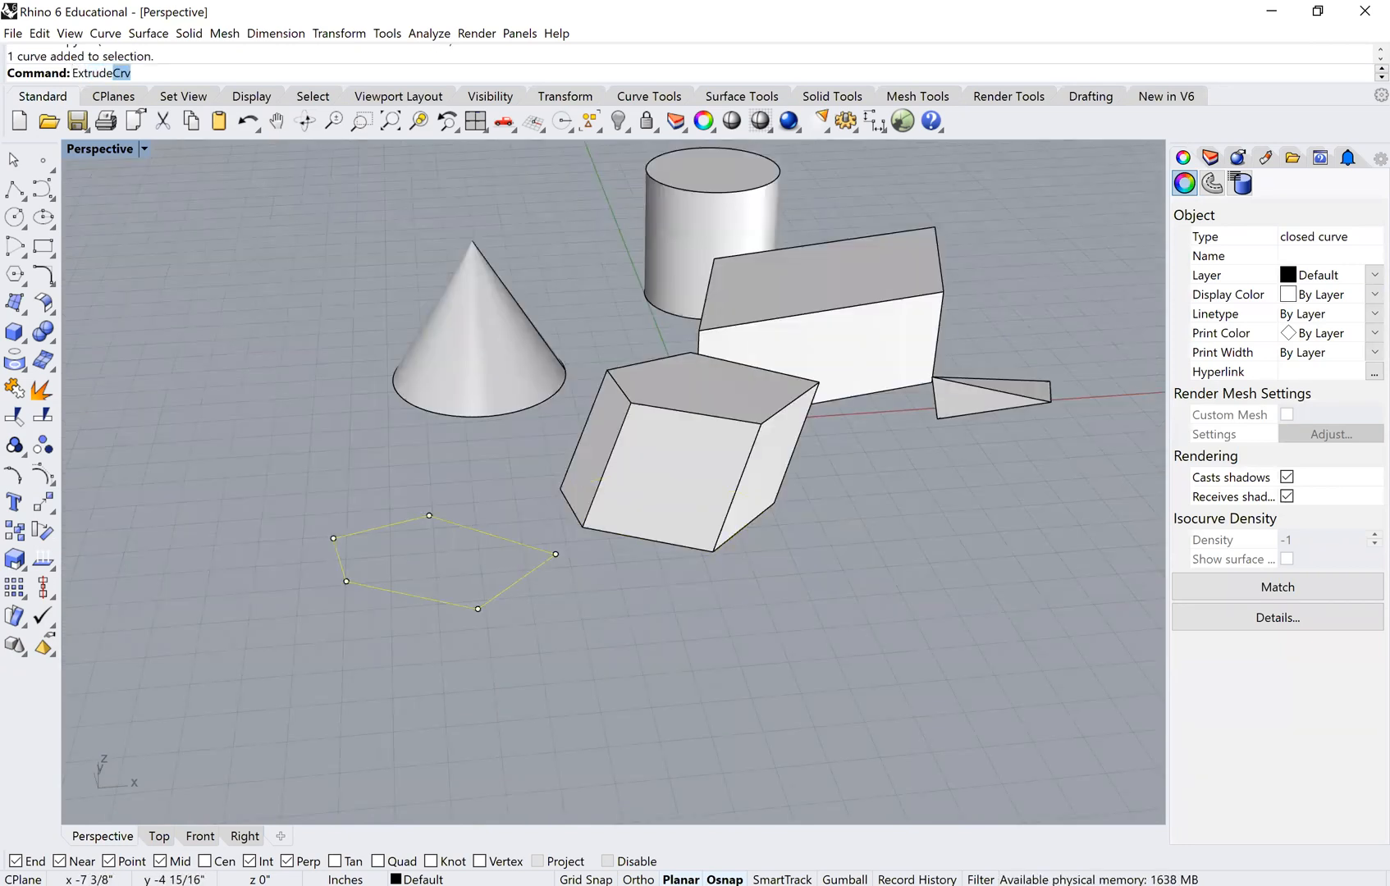
{"action": "type", "text": "tt"}
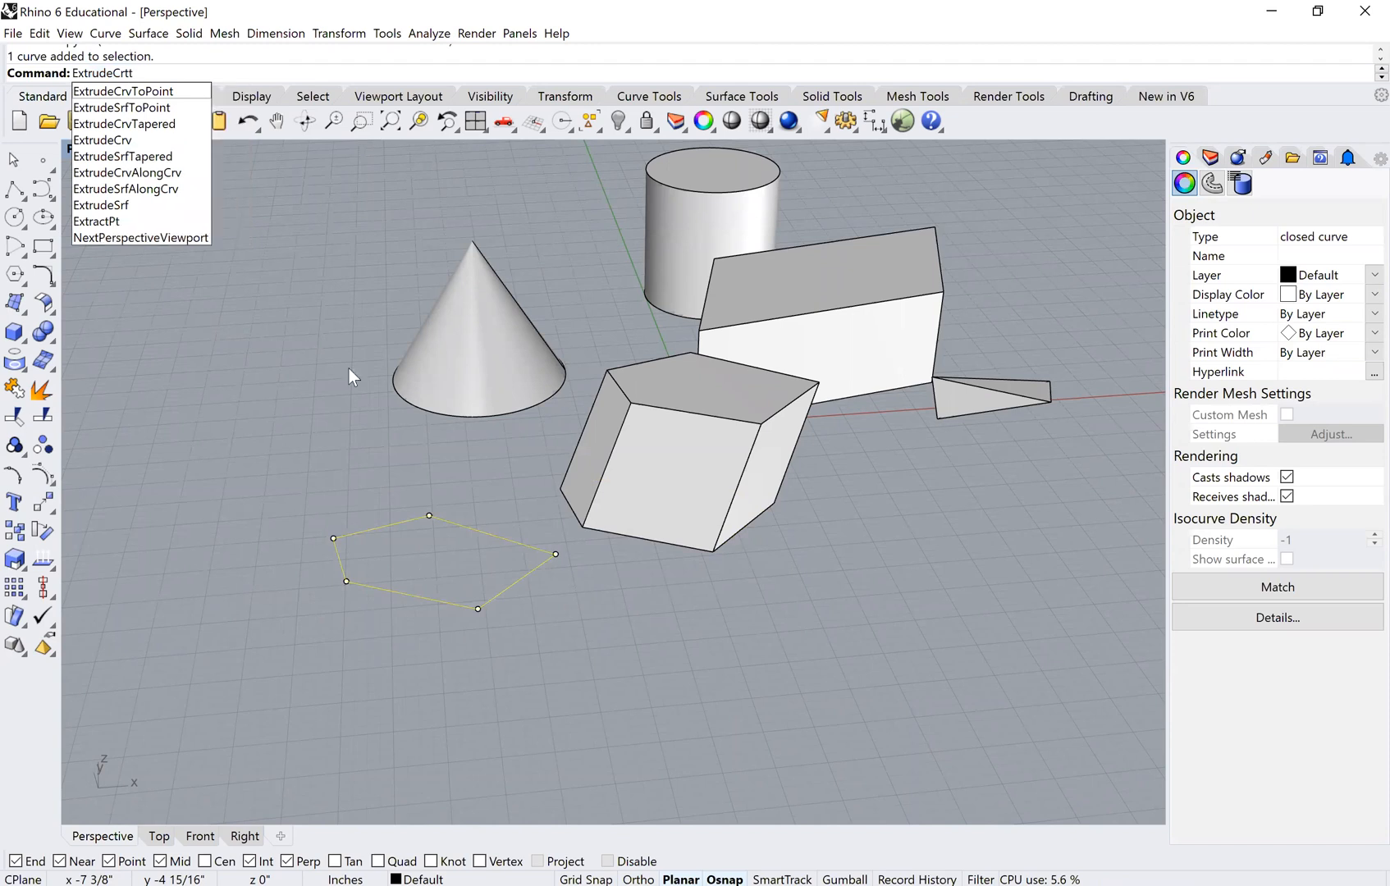
{"action": "mouse_move", "coordinate": [122, 92]}
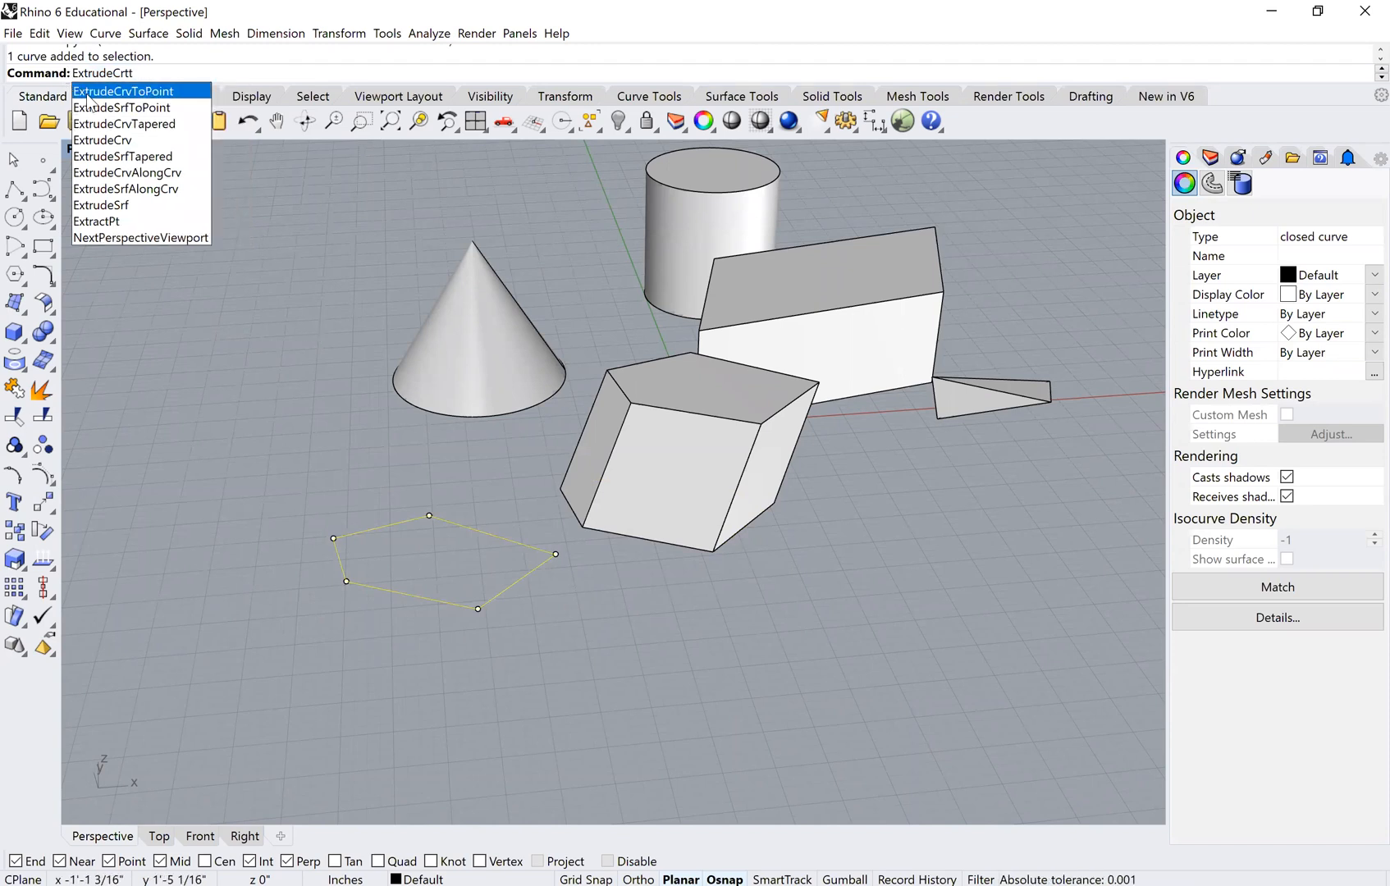
{"action": "left_click", "coordinate": [123, 92]}
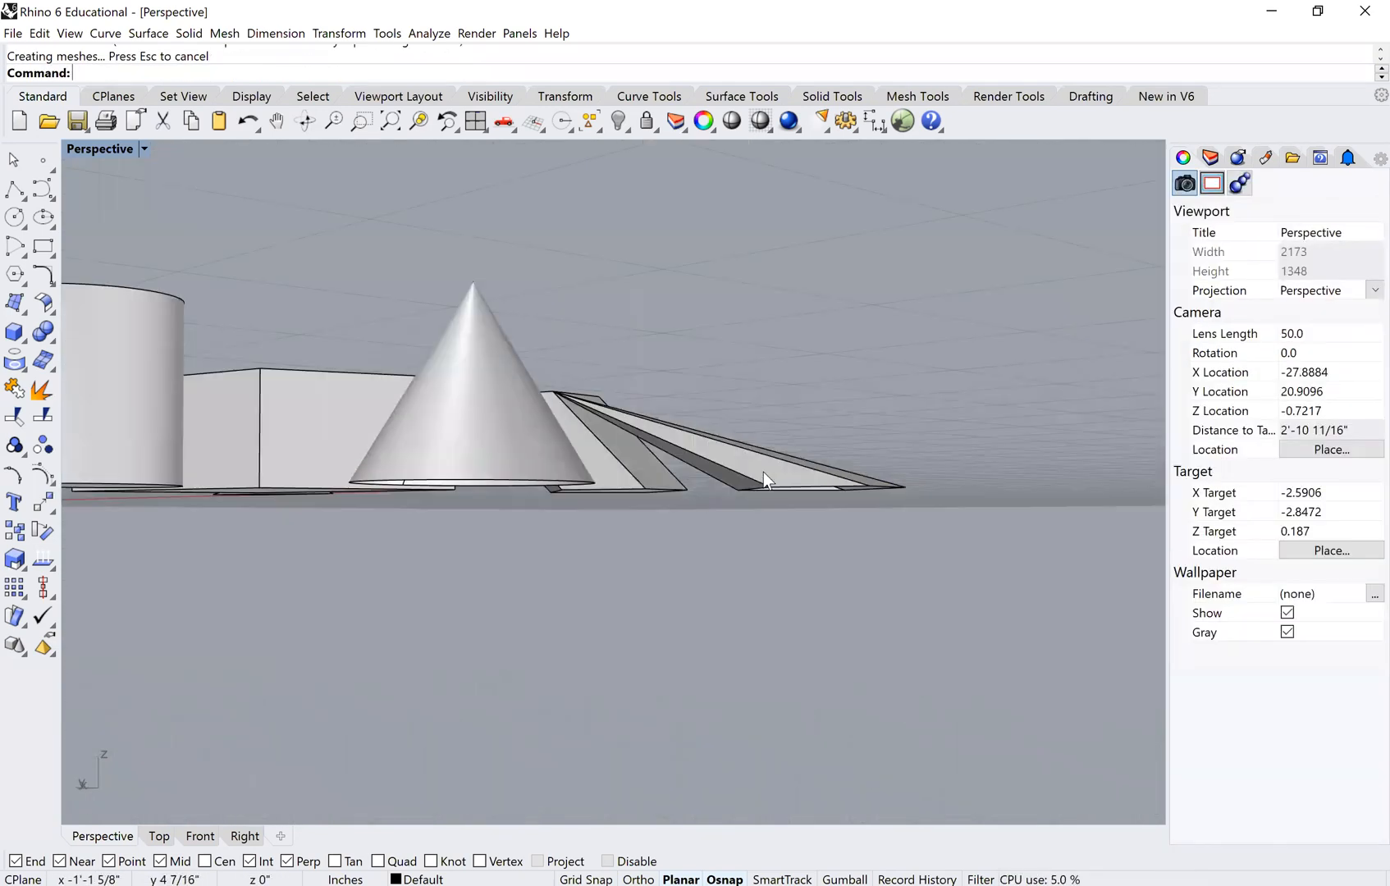
{"action": "left_click", "coordinate": [798, 461]}
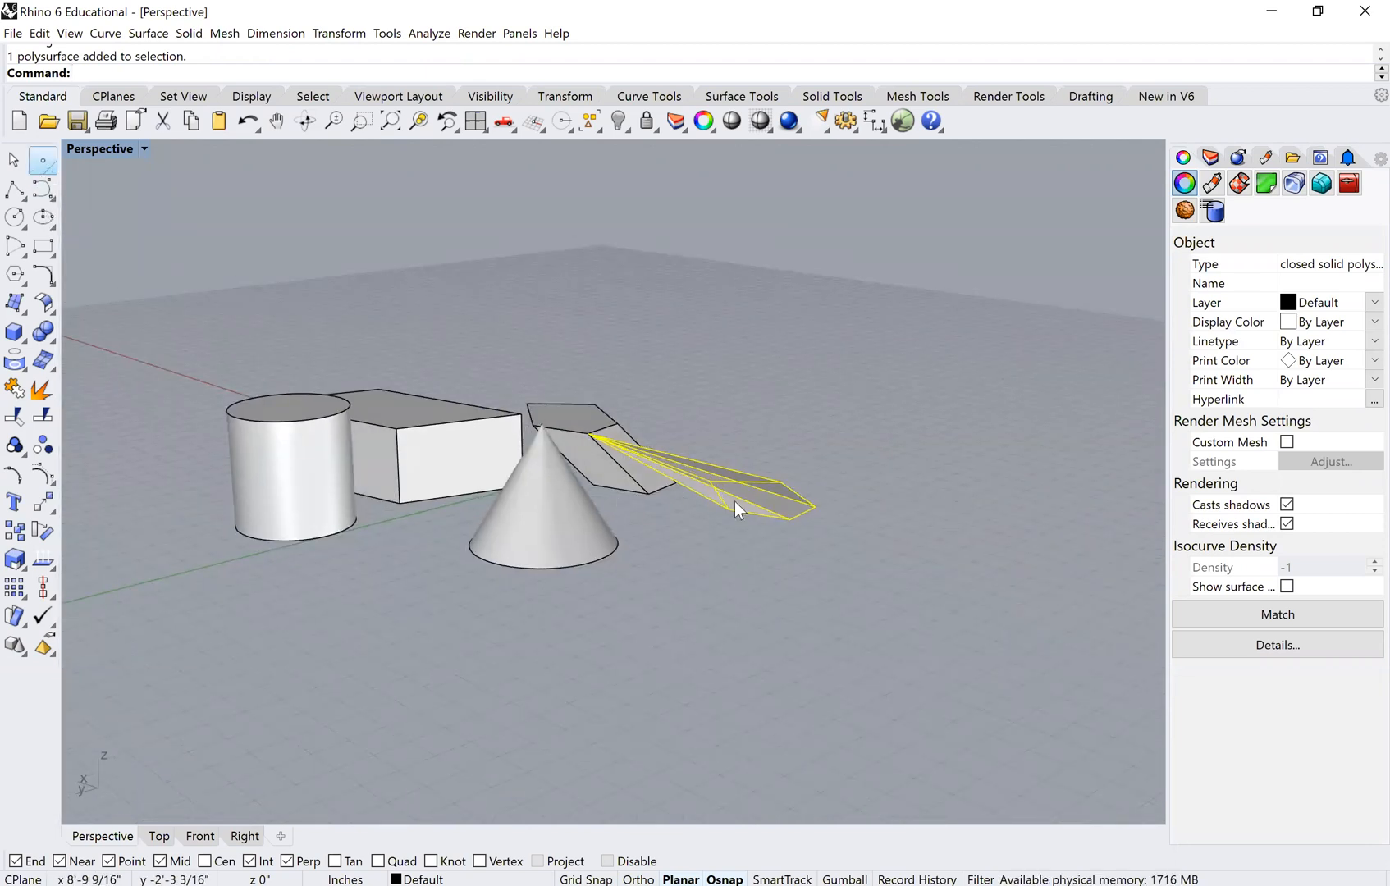
Delete the flat spike and extrude the pentagon to a point raised 3 above its centre, forming a pyramid.
{"action": "key", "text": "Delete"}
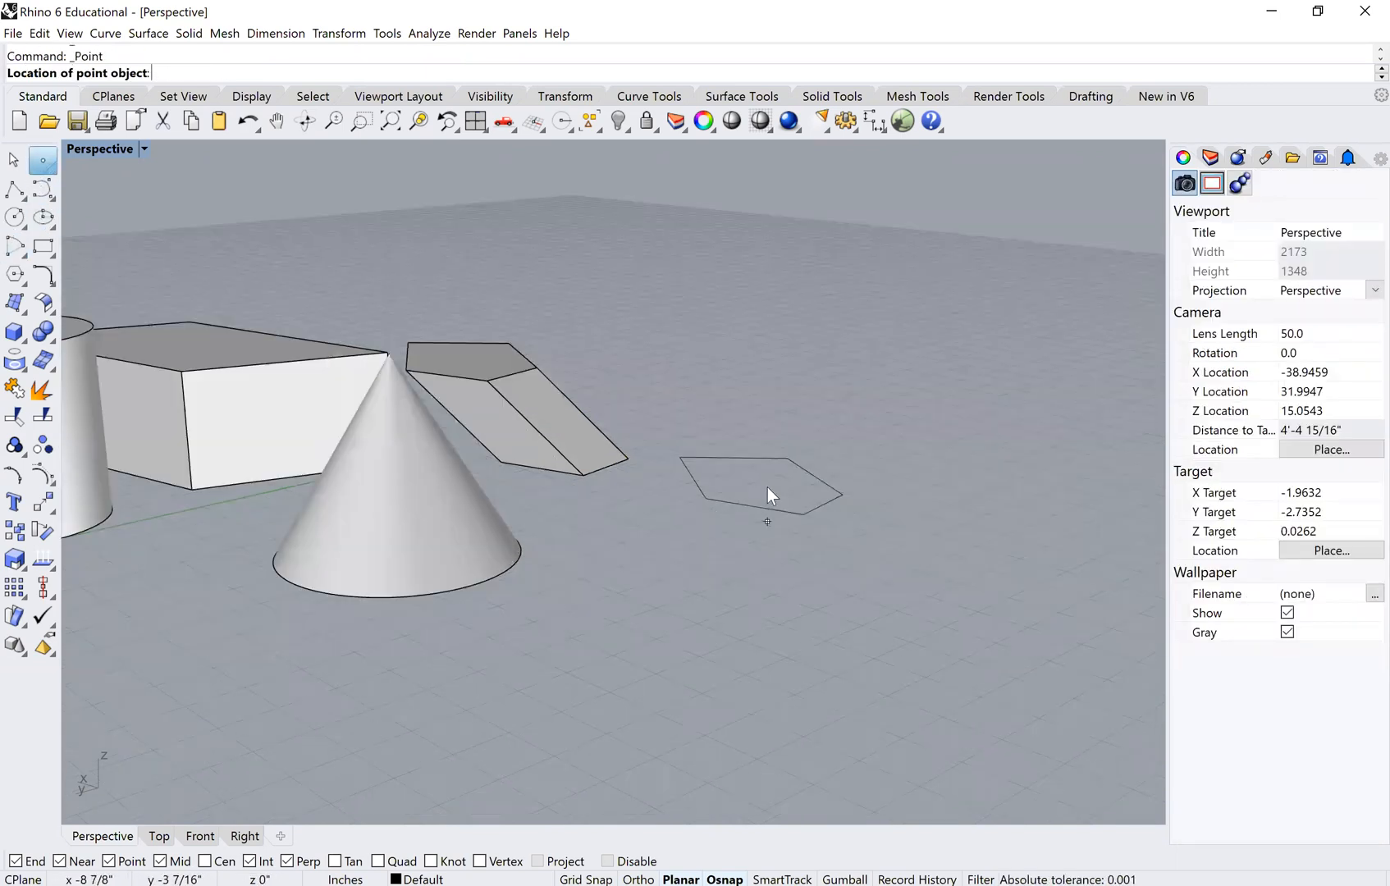
{"action": "left_click", "coordinate": [728, 506]}
{"action": "type", "text": "ExtrudeCrto"}
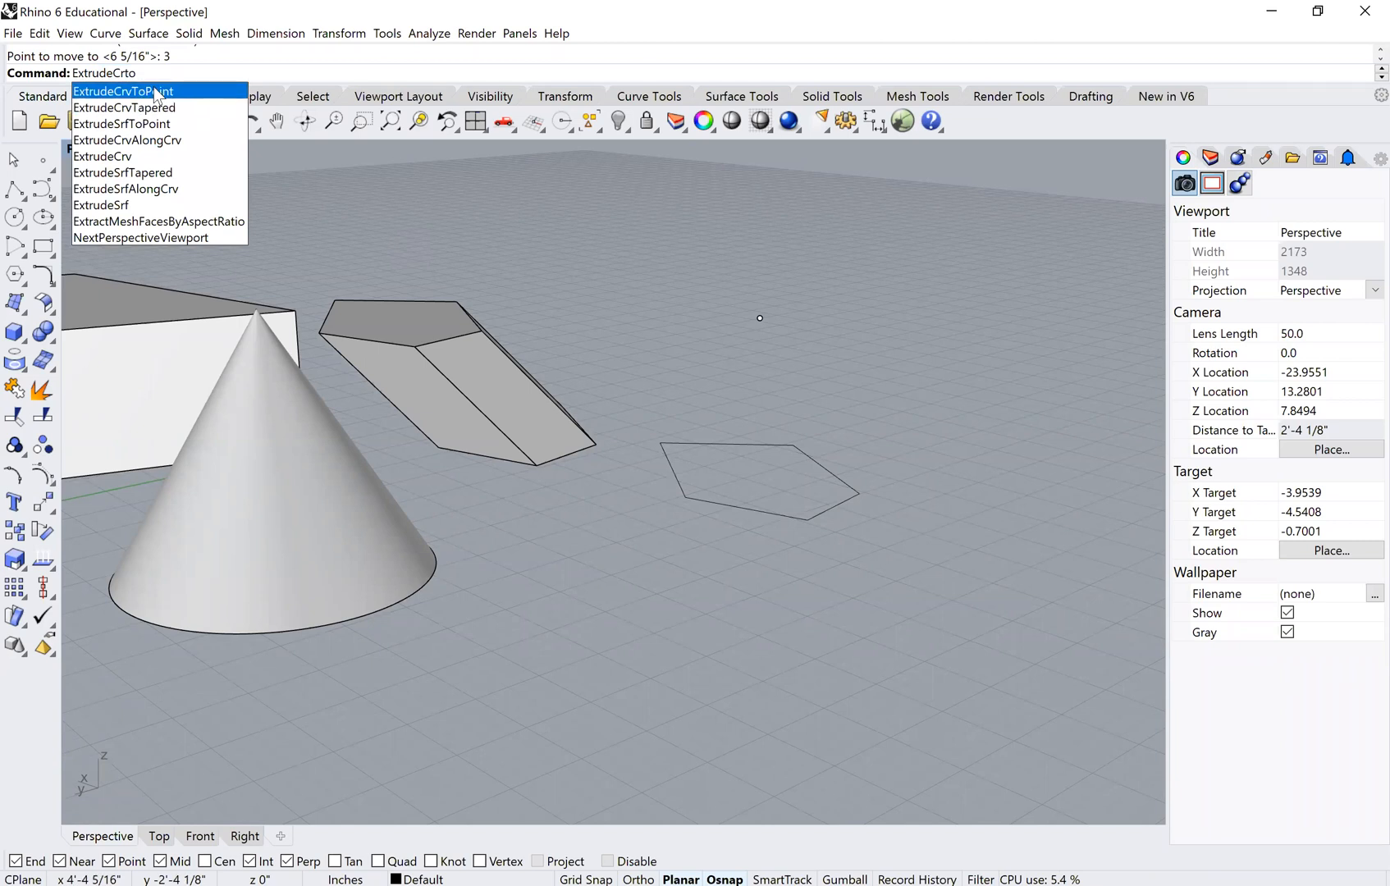
{"action": "left_click", "coordinate": [122, 92]}
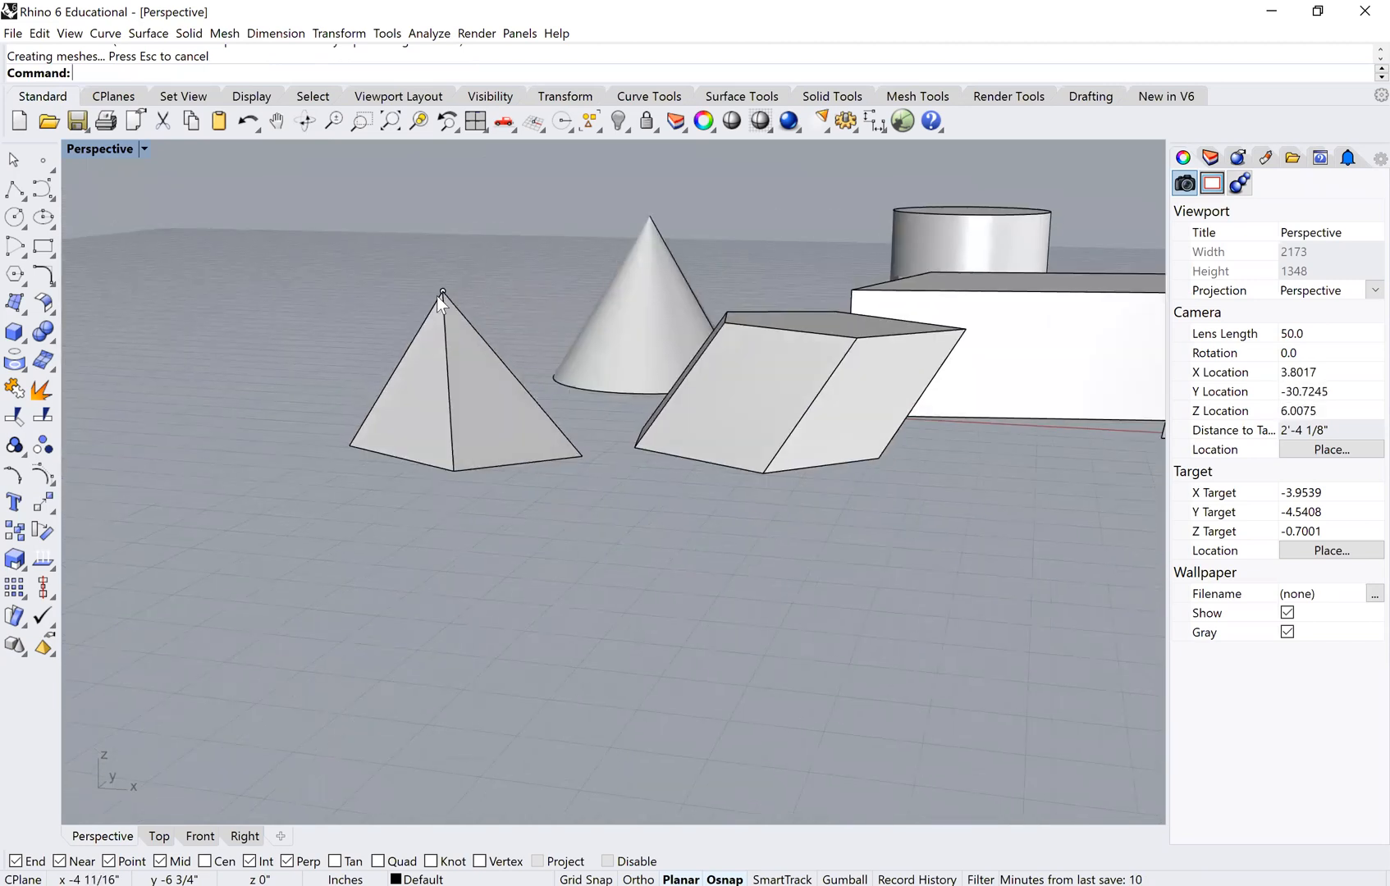
{"action": "mouse_move", "coordinate": [591, 418]}
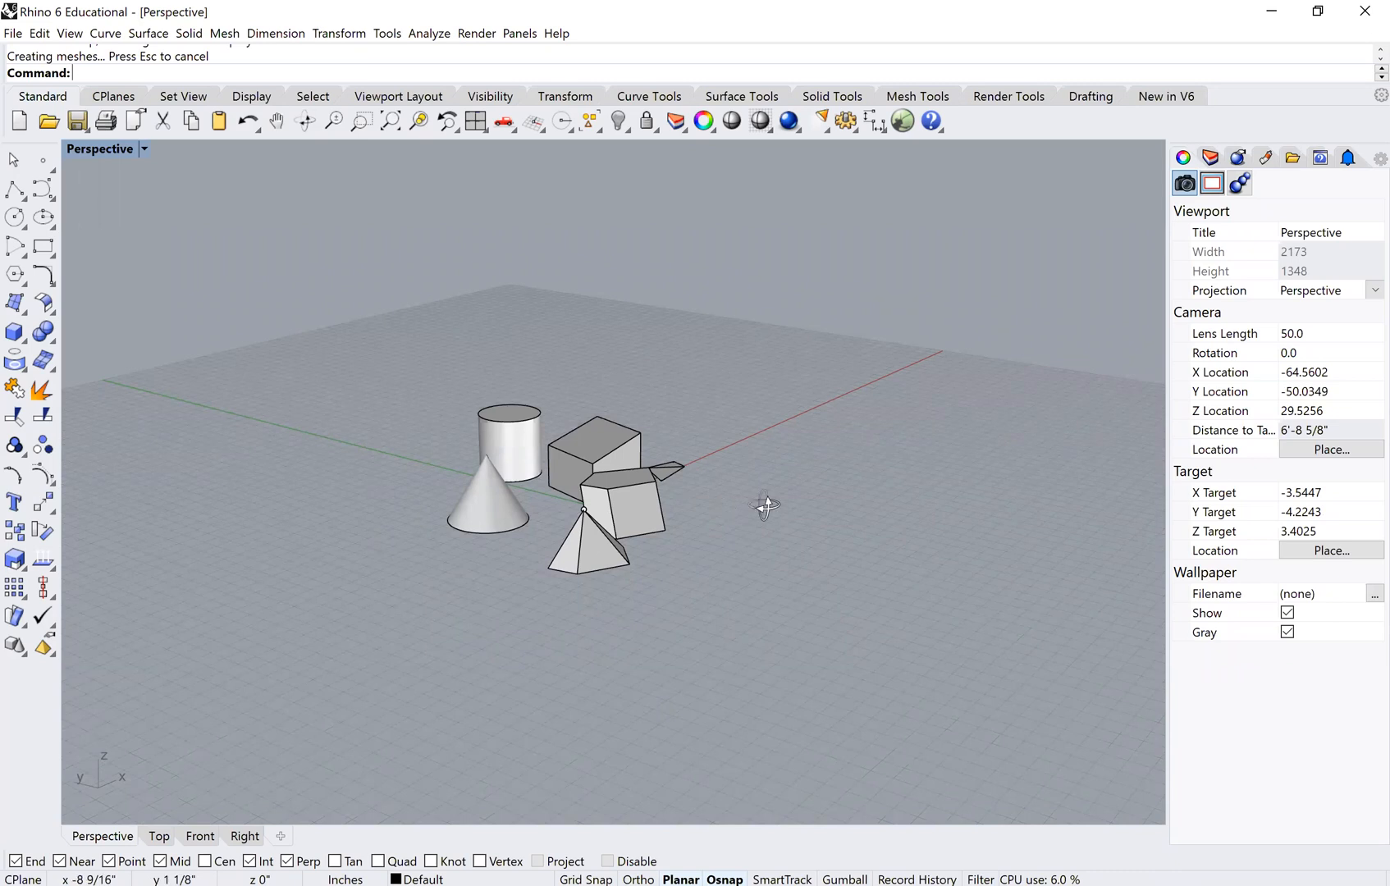
{"action": "left_click_drag", "start_coordinate": [765, 506], "coordinate": [625, 518]}
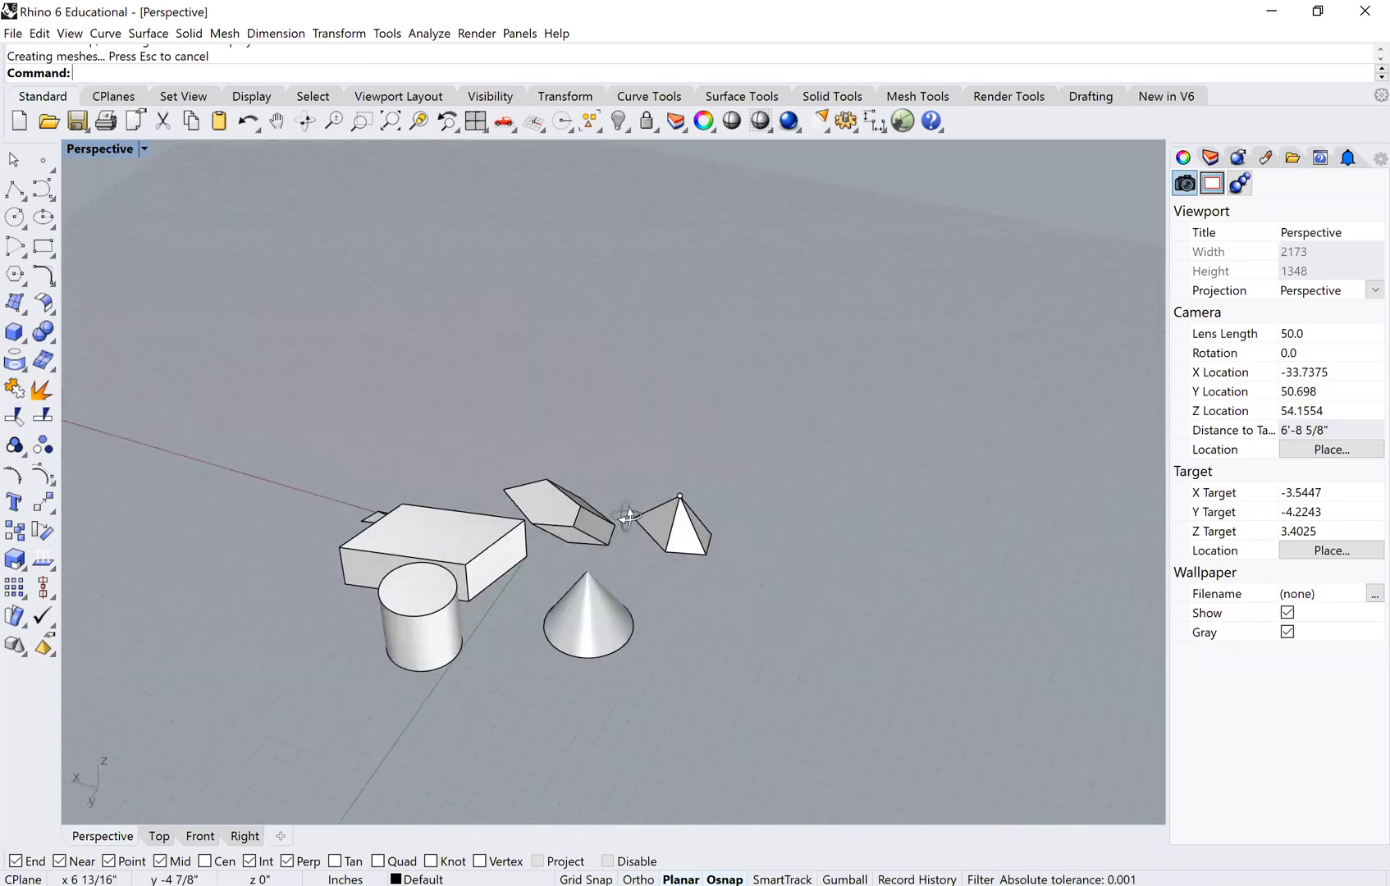
{"action": "left_click_drag", "start_coordinate": [621, 514], "coordinate": [435, 391]}
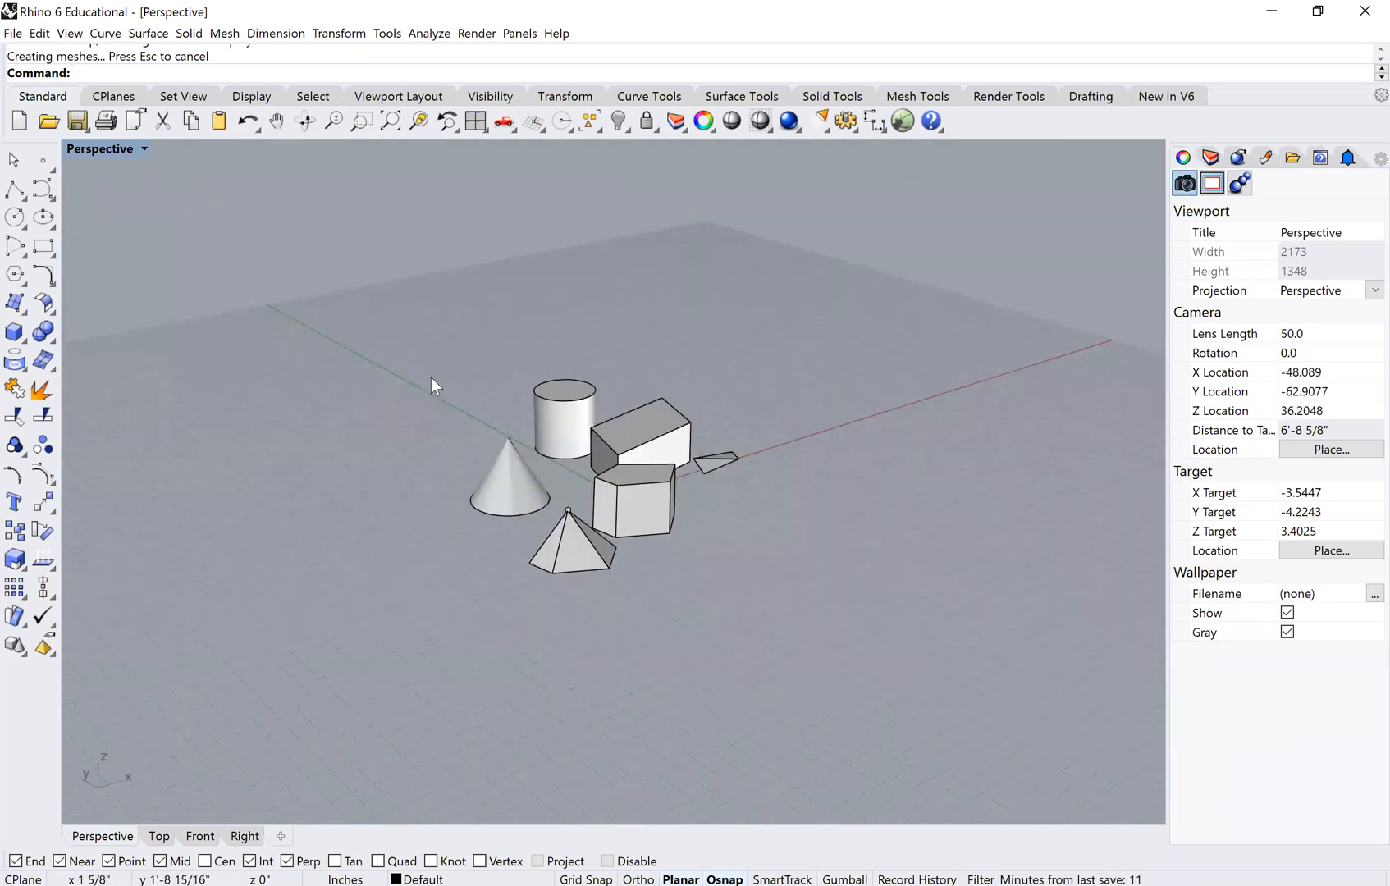